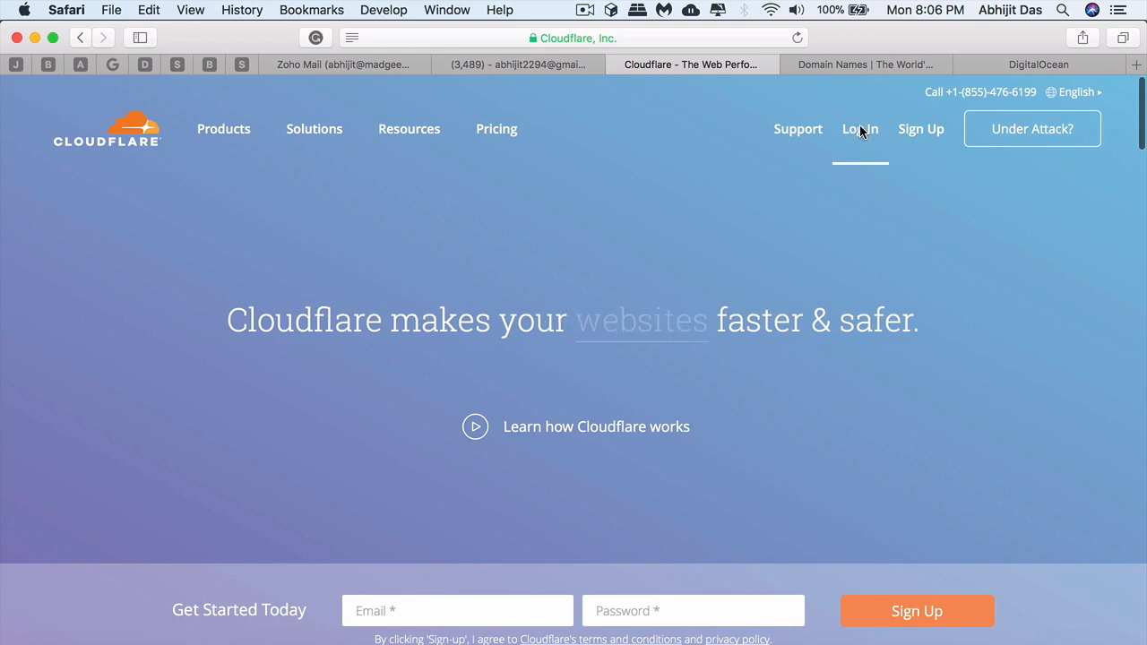
Sign in to Cloudflare to reach the website list, then bring up GoDaddy's domain page
left_click(859, 128)
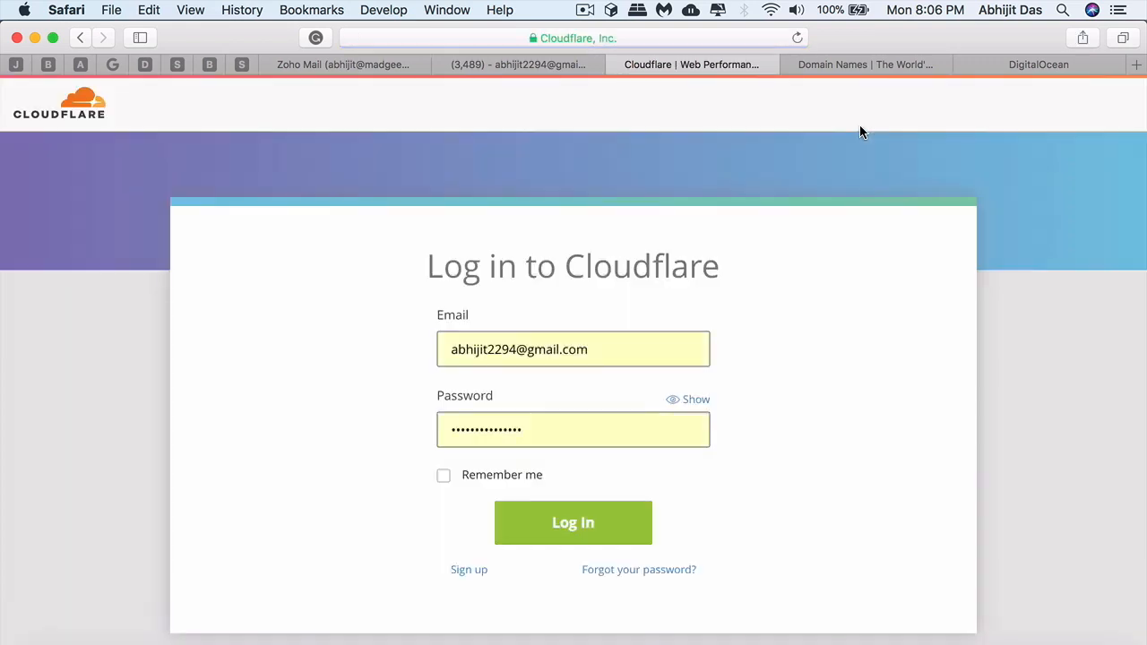
left_click(573, 522)
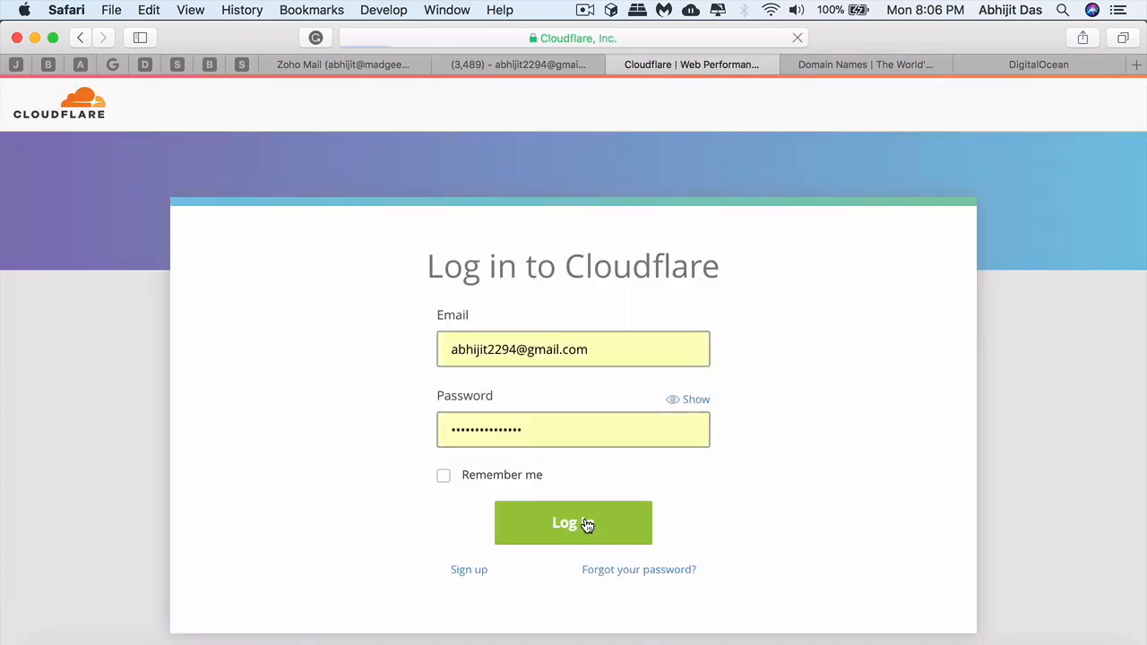
left_click(572, 523)
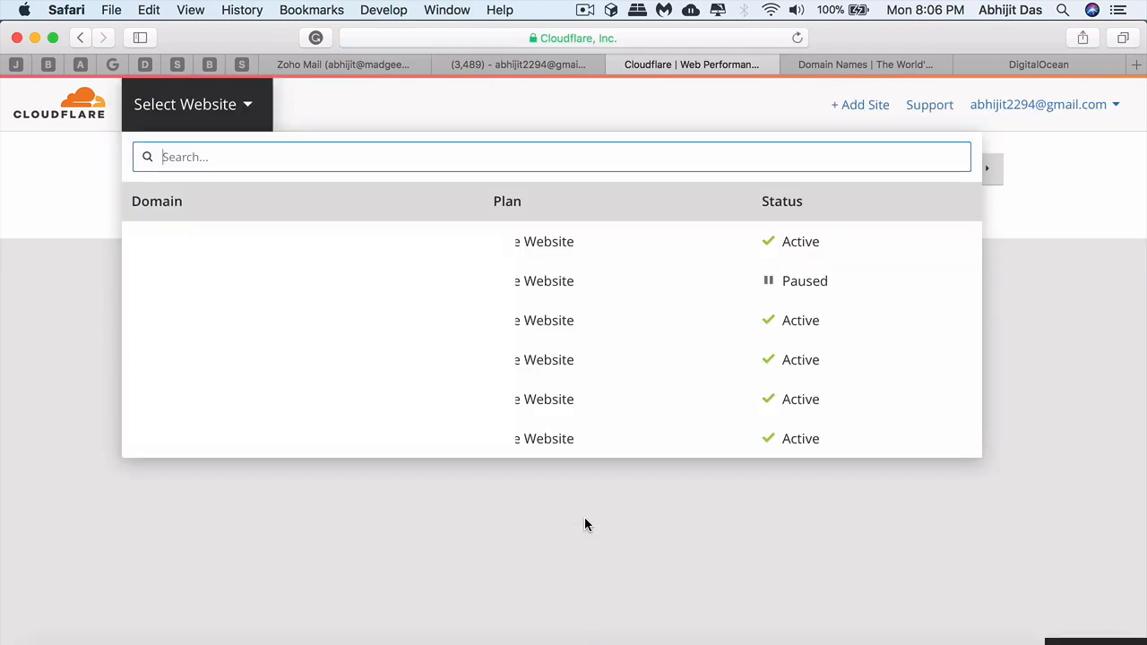
mouse_move(472, 216)
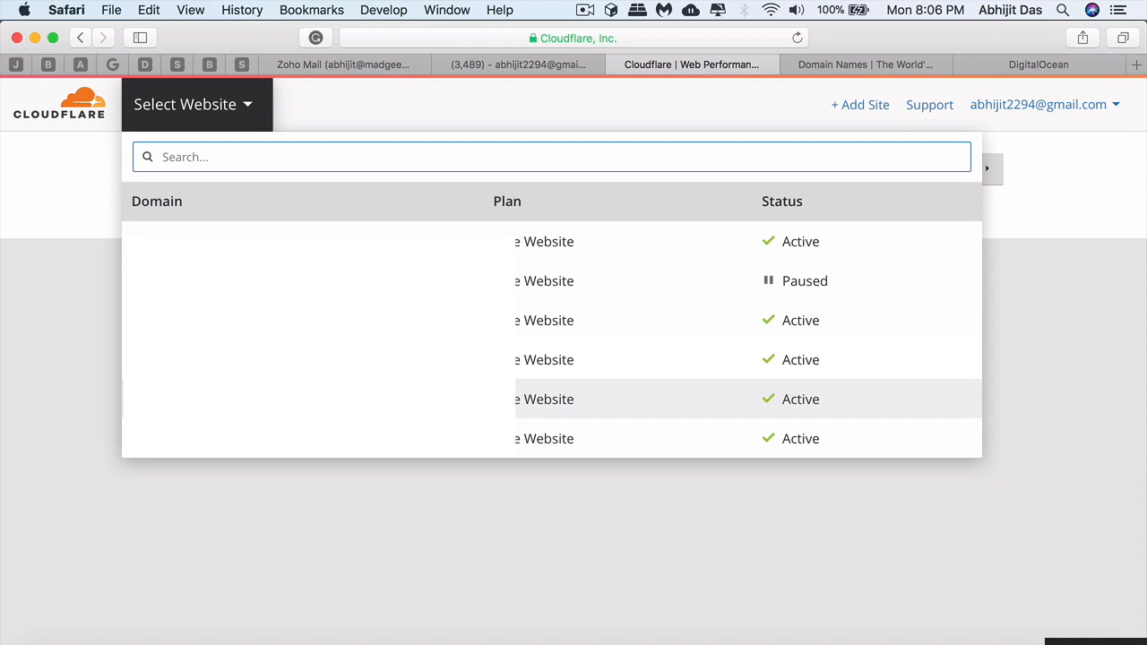
mouse_move(864, 110)
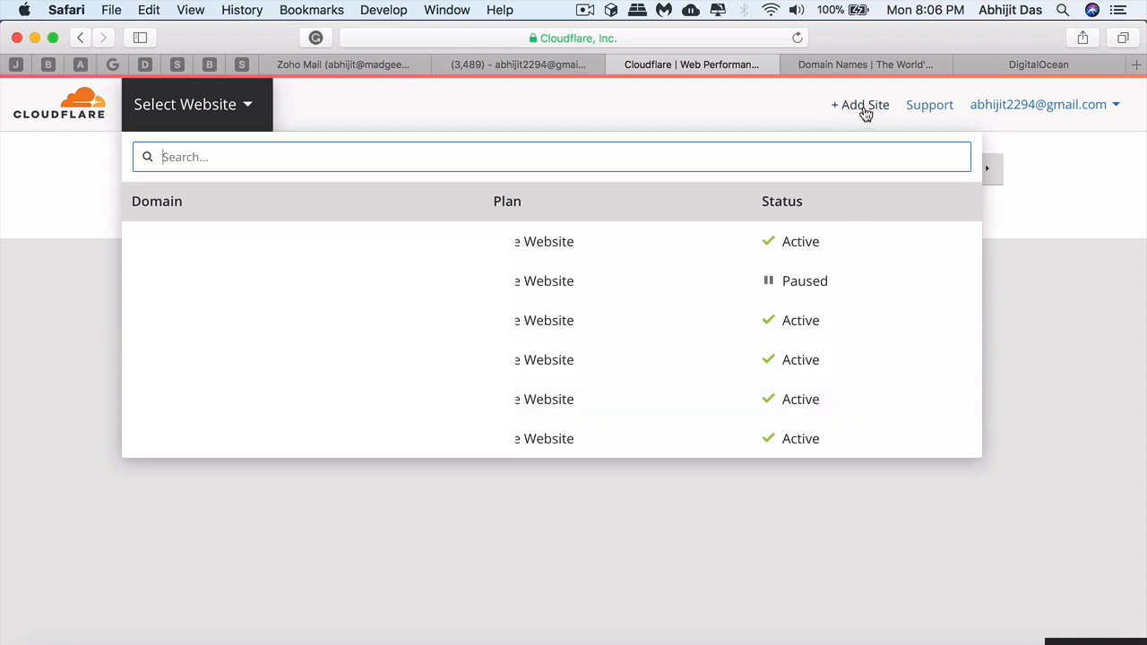
left_click(859, 105)
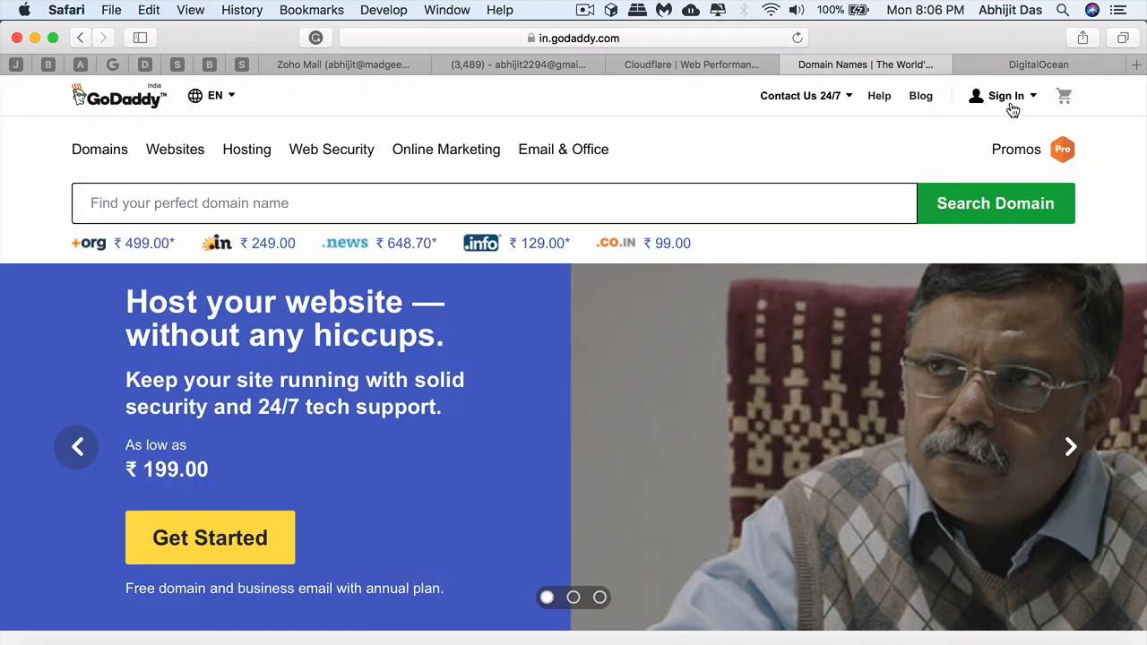
Sign in to the GoDaddy account with the saved credentials
left_click(1002, 96)
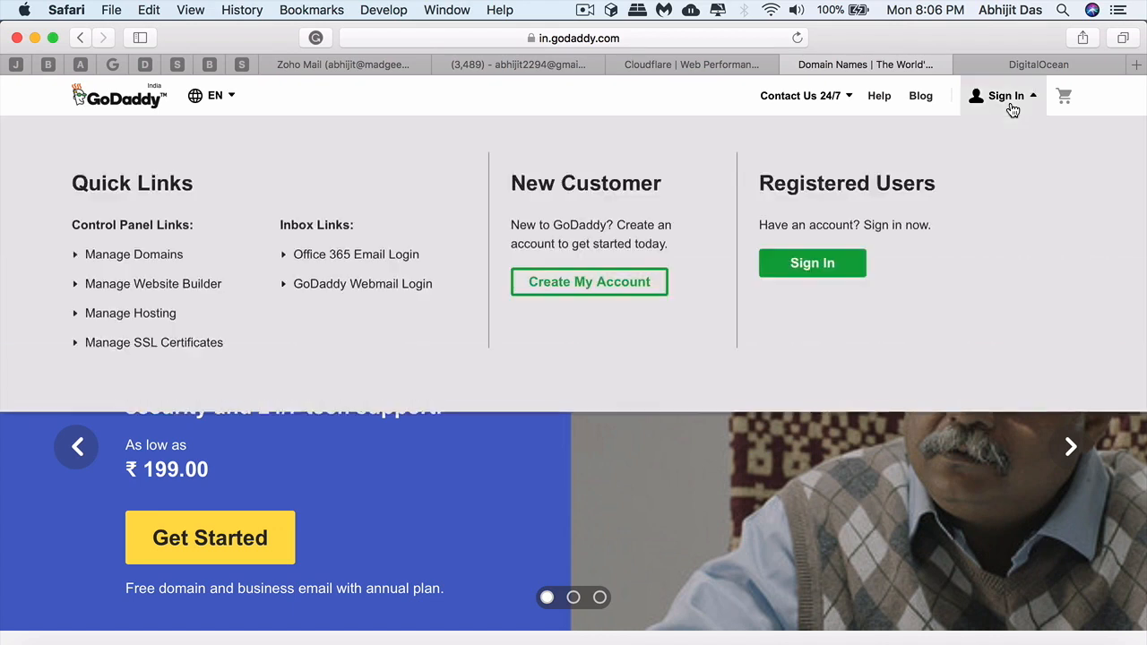
left_click(812, 264)
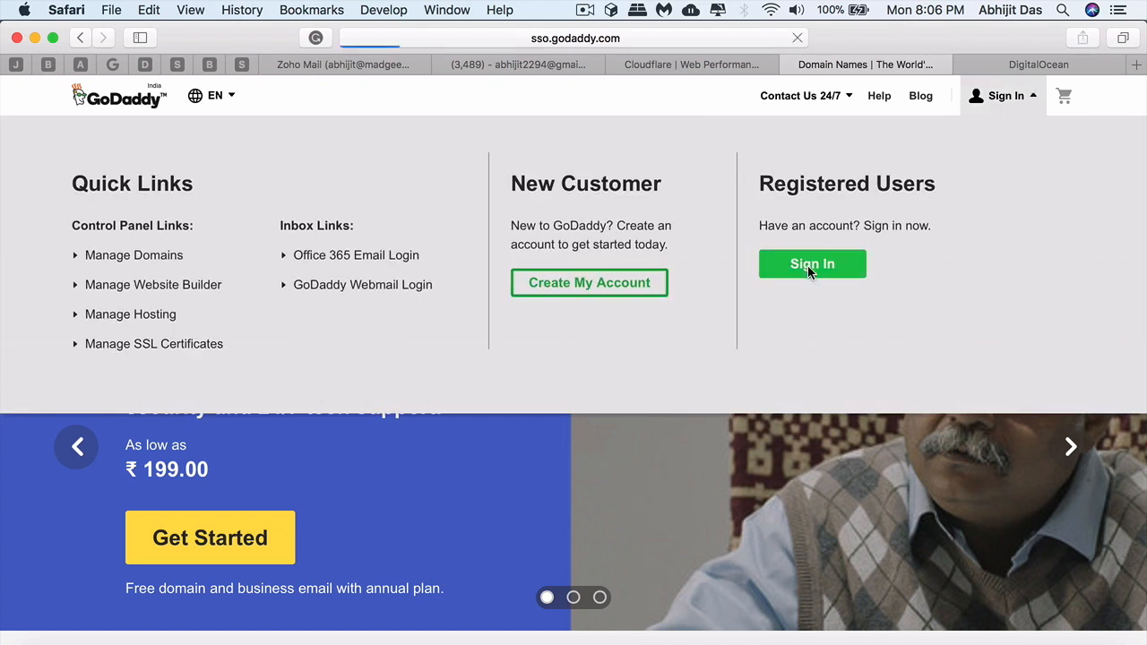
left_click(812, 264)
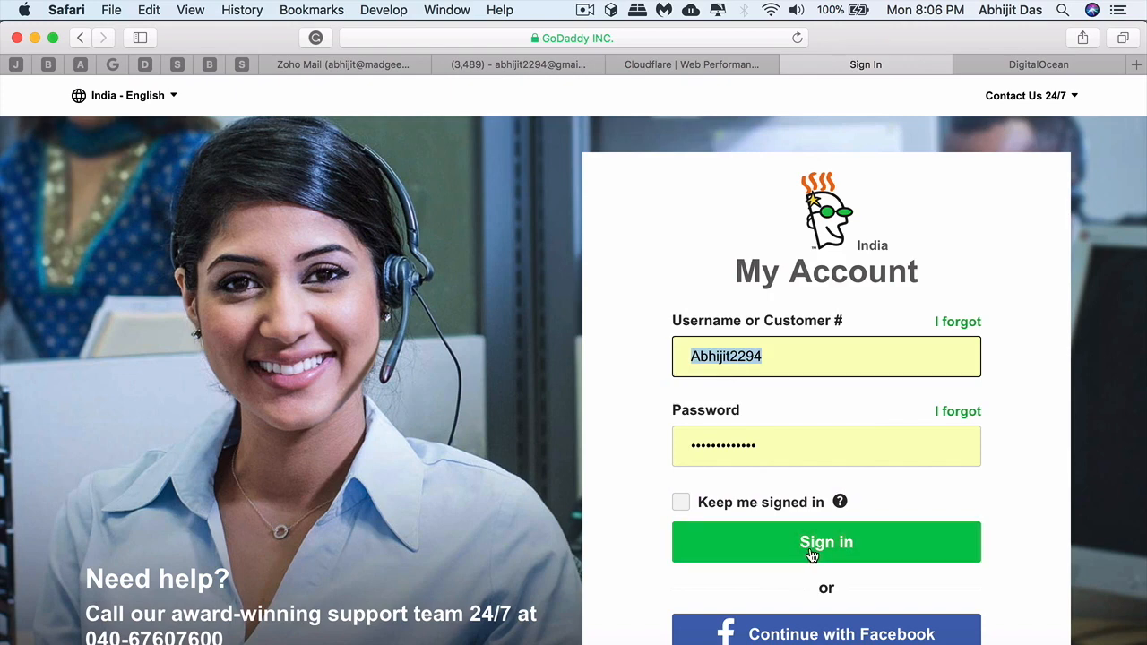
left_click(826, 542)
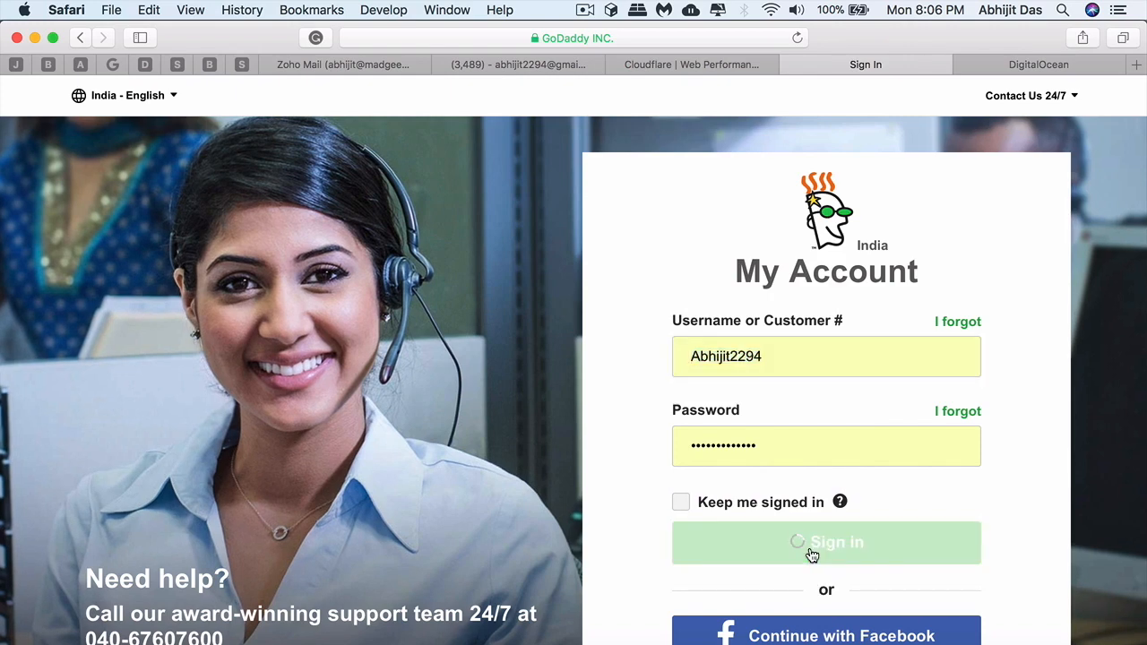
left_click(826, 542)
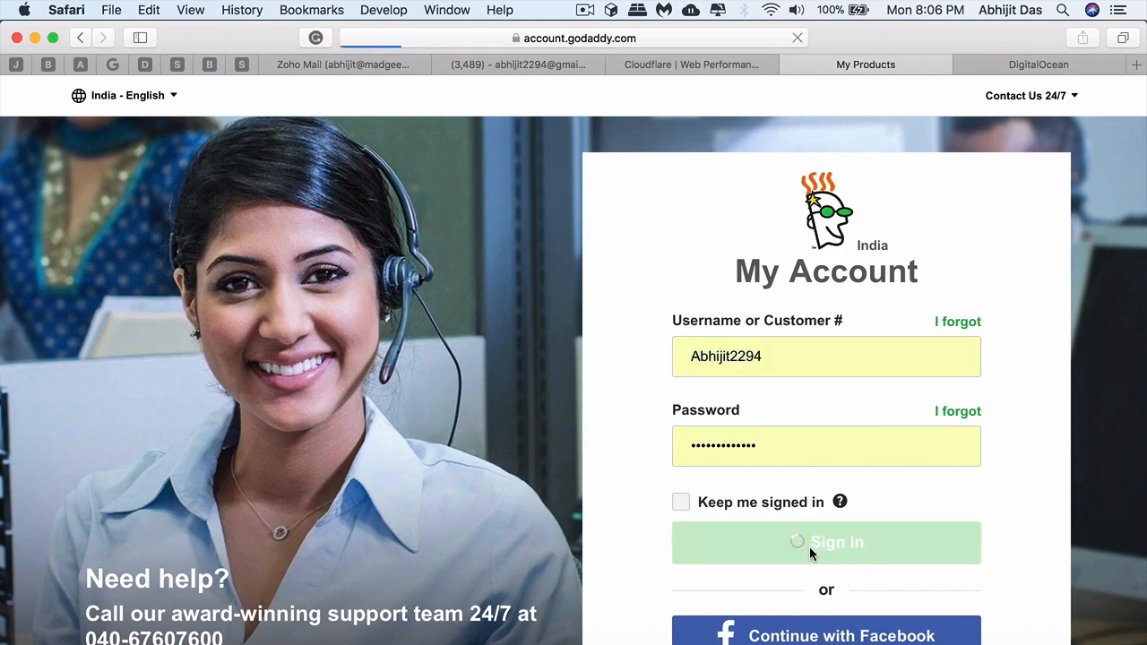
left_click(826, 542)
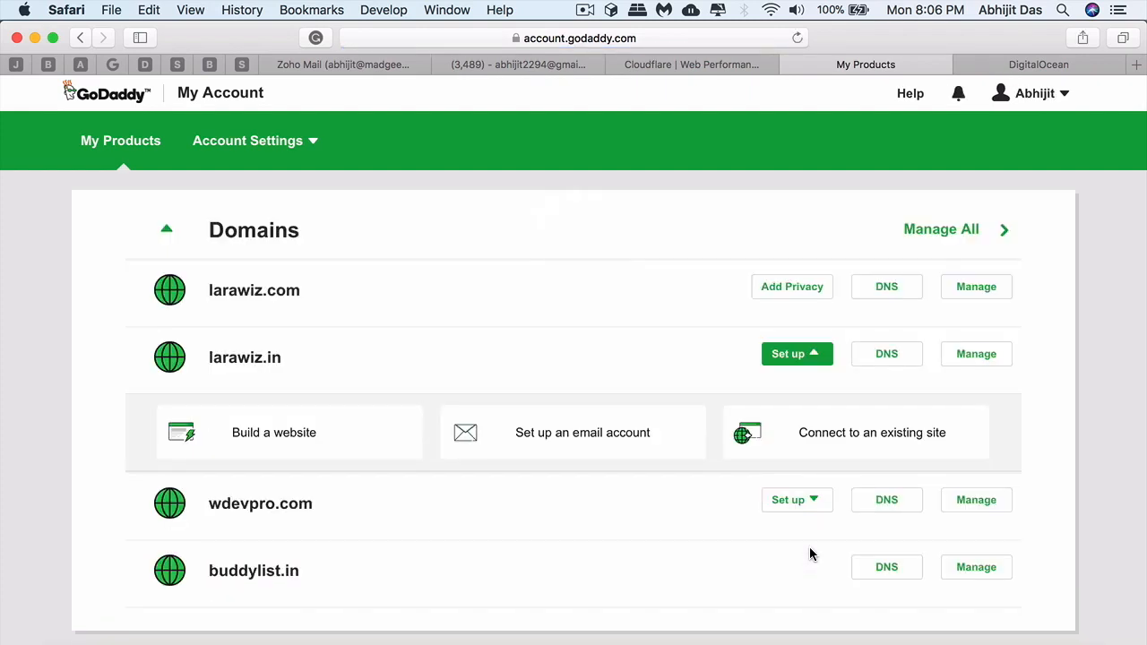
mouse_move(515, 259)
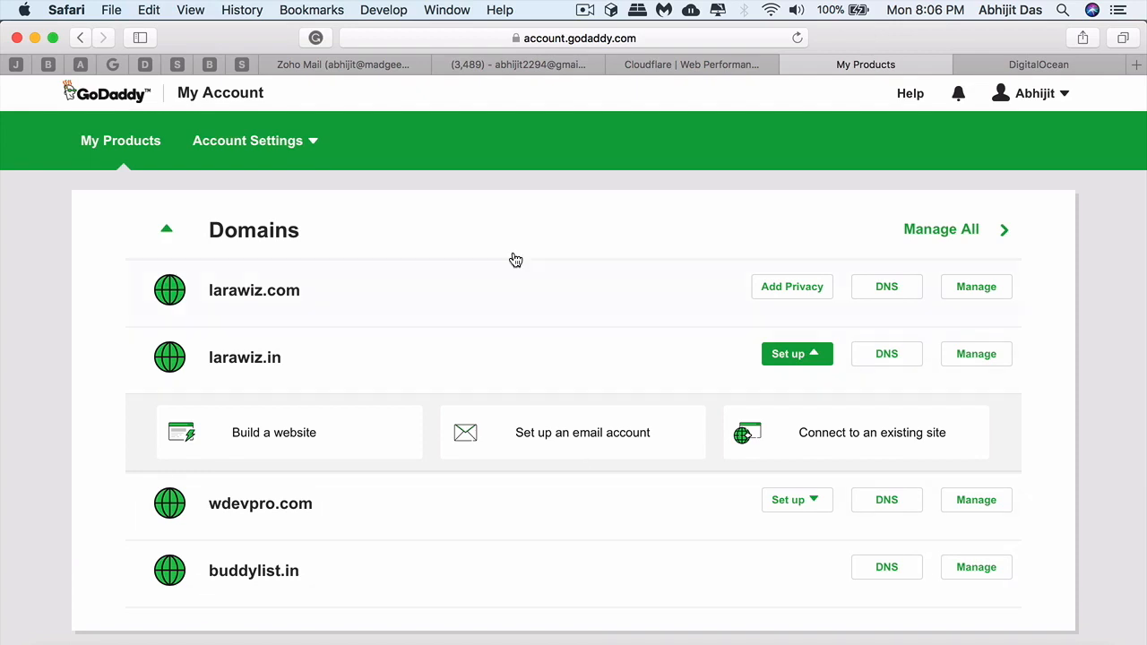
mouse_move(344, 294)
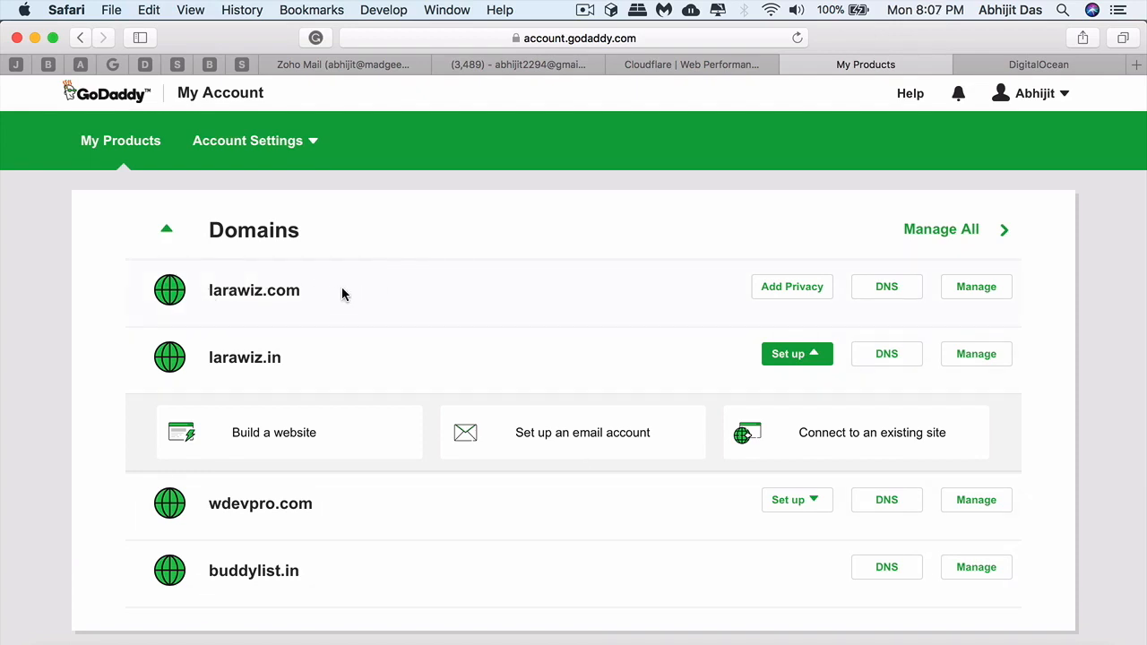
mouse_move(886, 287)
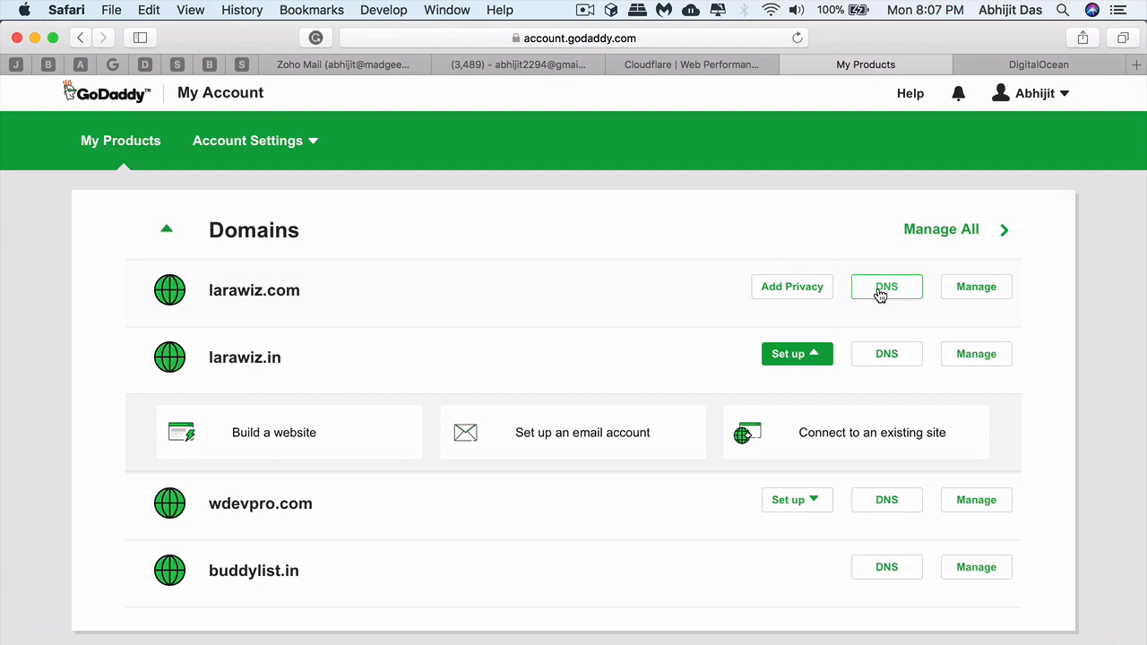
Open larawiz.com's DNS management and scroll to its ns1–ns3.digitalocean.com nameservers
left_click(886, 287)
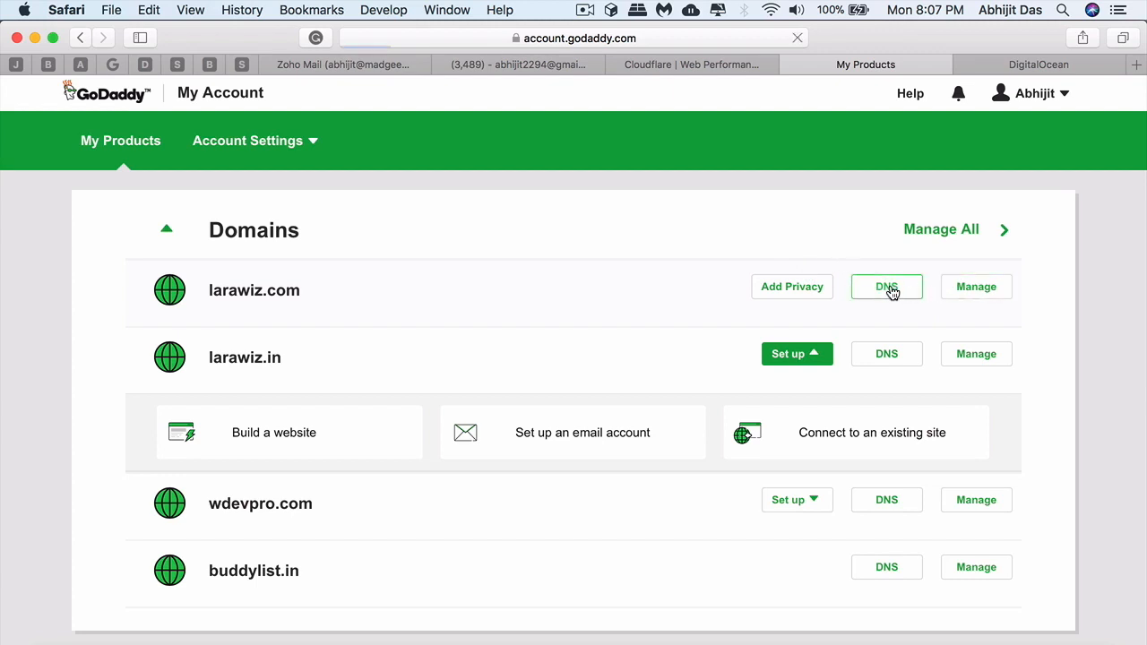
left_click(886, 286)
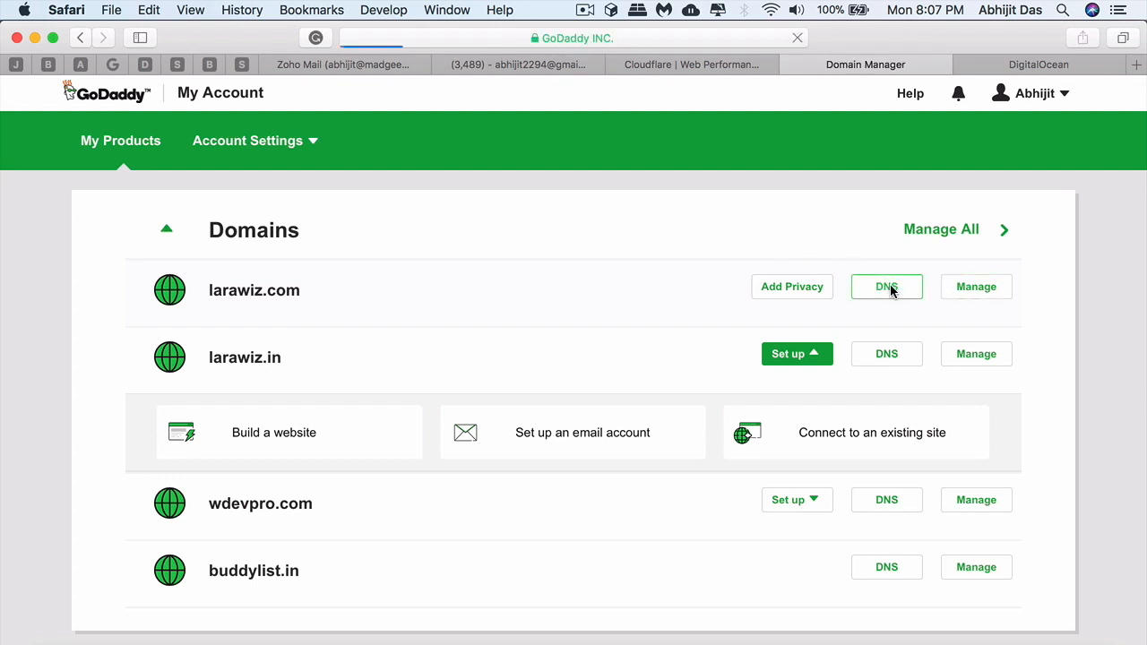
left_click(887, 287)
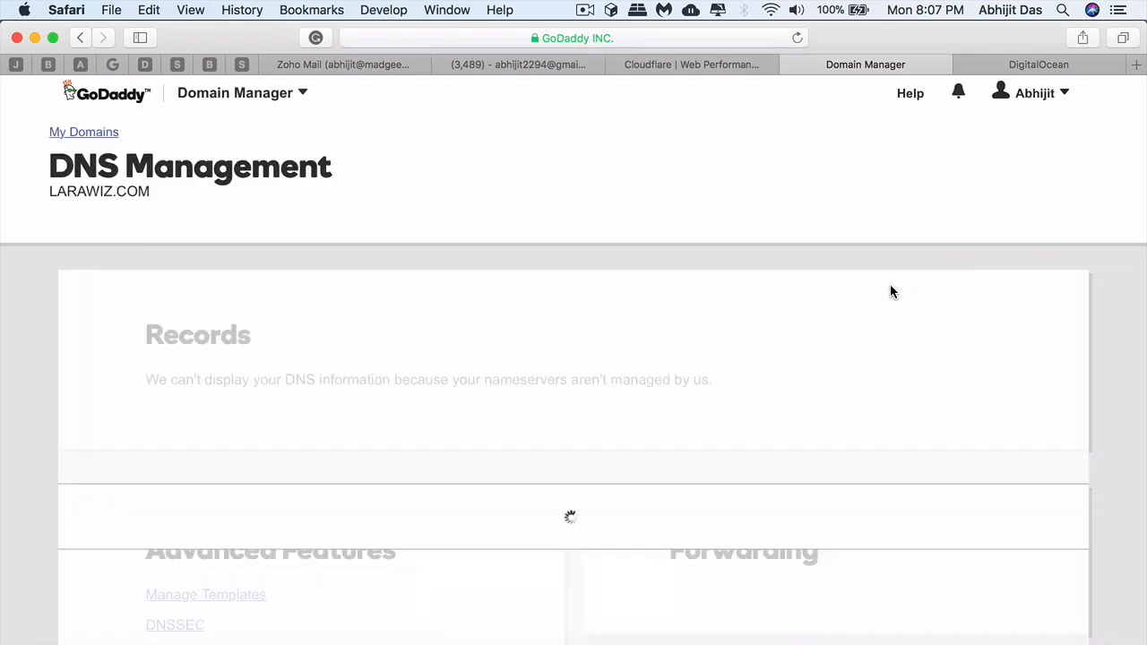
scroll("down", 3)
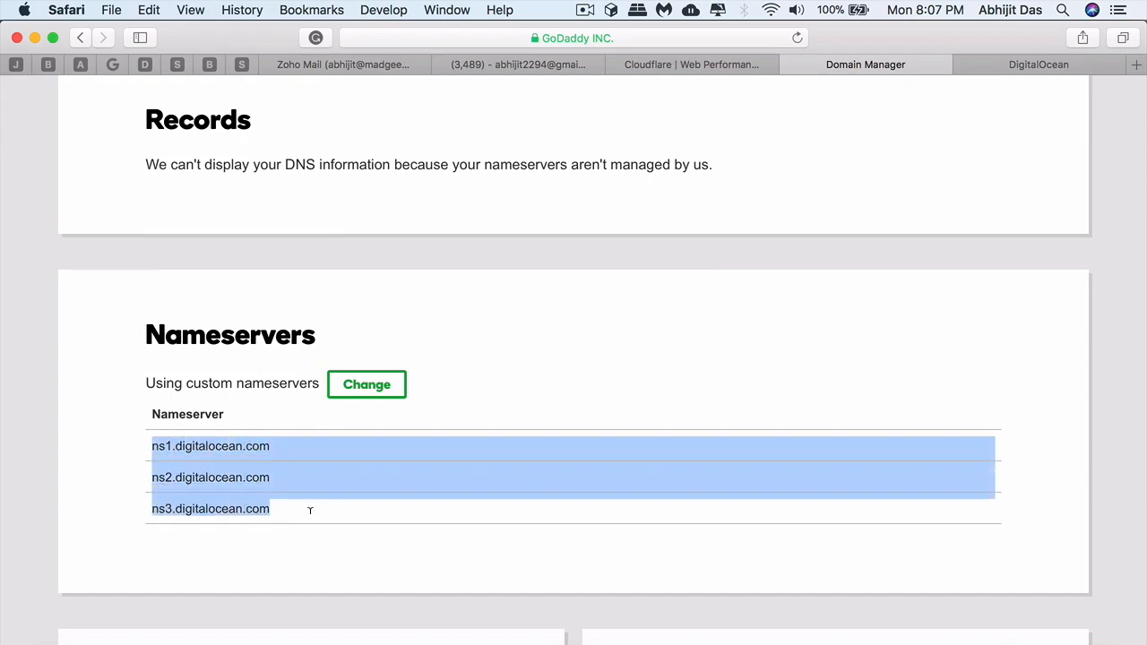
scroll("down", 3)
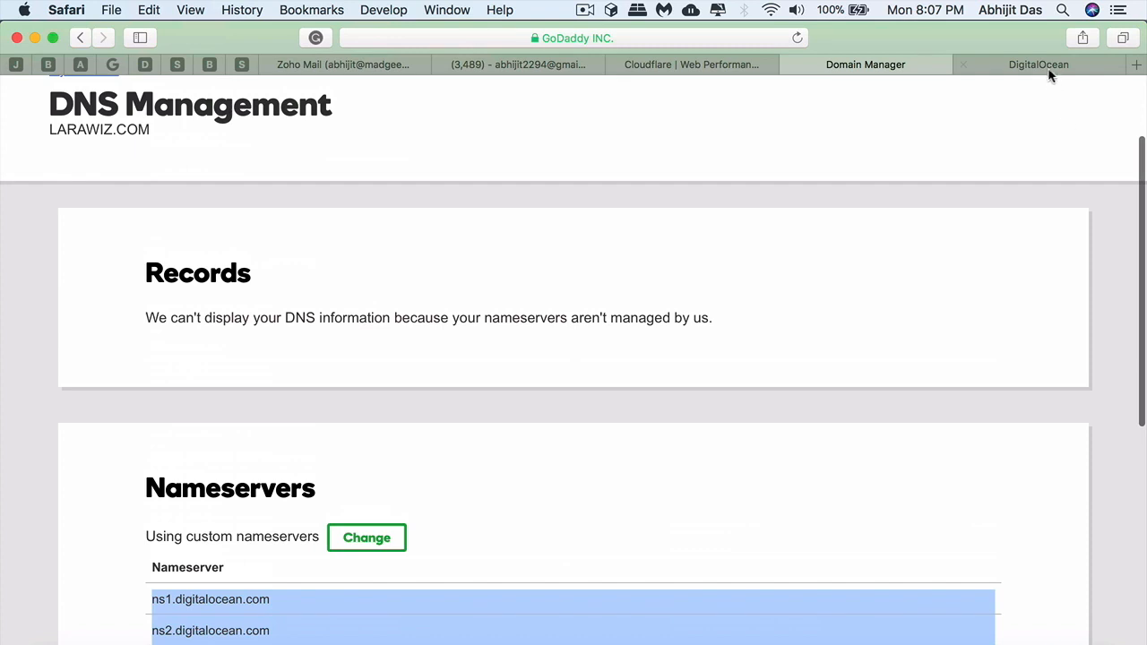
Sign in to DigitalOcean and view larawiz.com's A records to 139.59.85.179 and NS records
left_click(1034, 64)
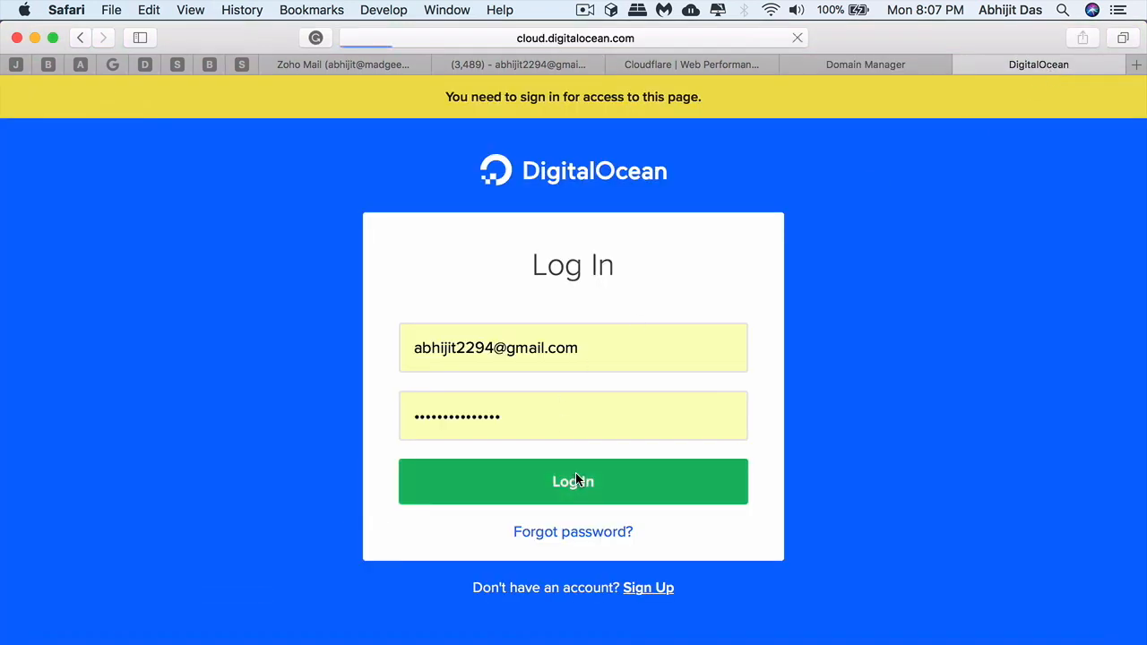
left_click(573, 481)
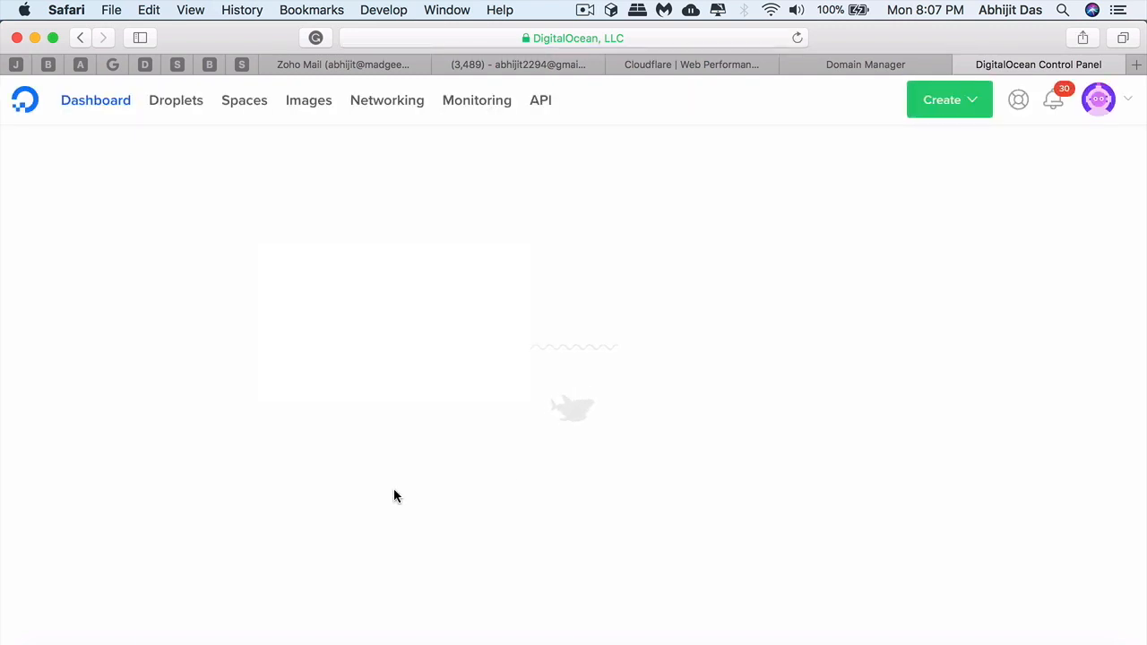
left_click(386, 99)
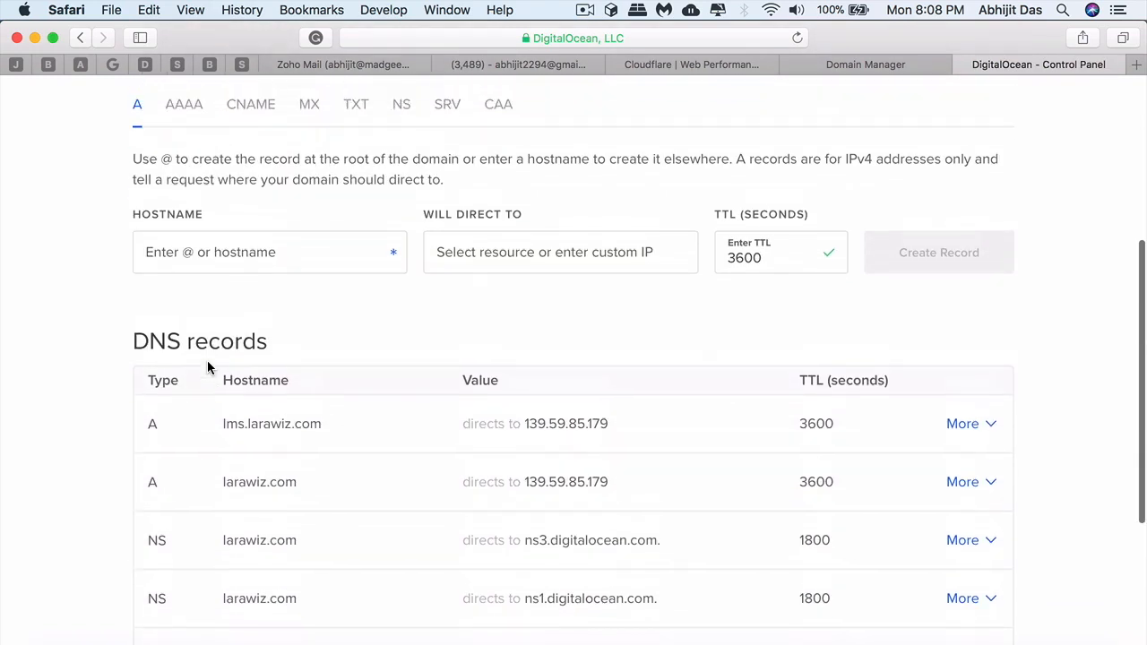
scroll("down", 3)
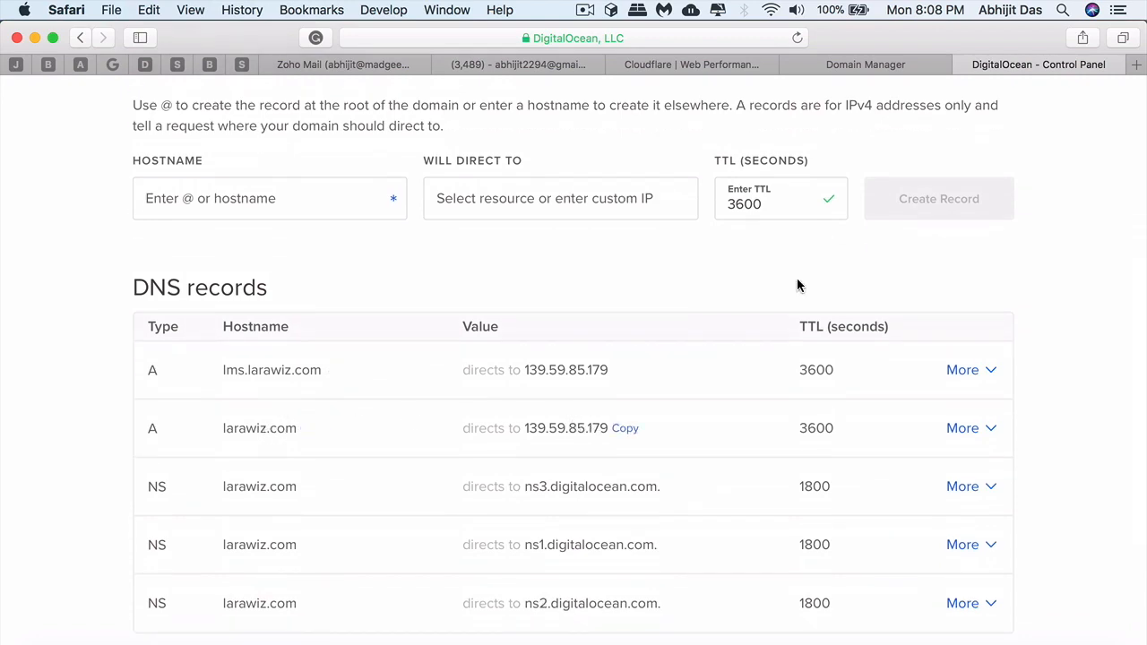
Load larawiz.com in a new tab, then revisit the DigitalOcean DNS and GoDaddy nameserver pages
left_click(1135, 64)
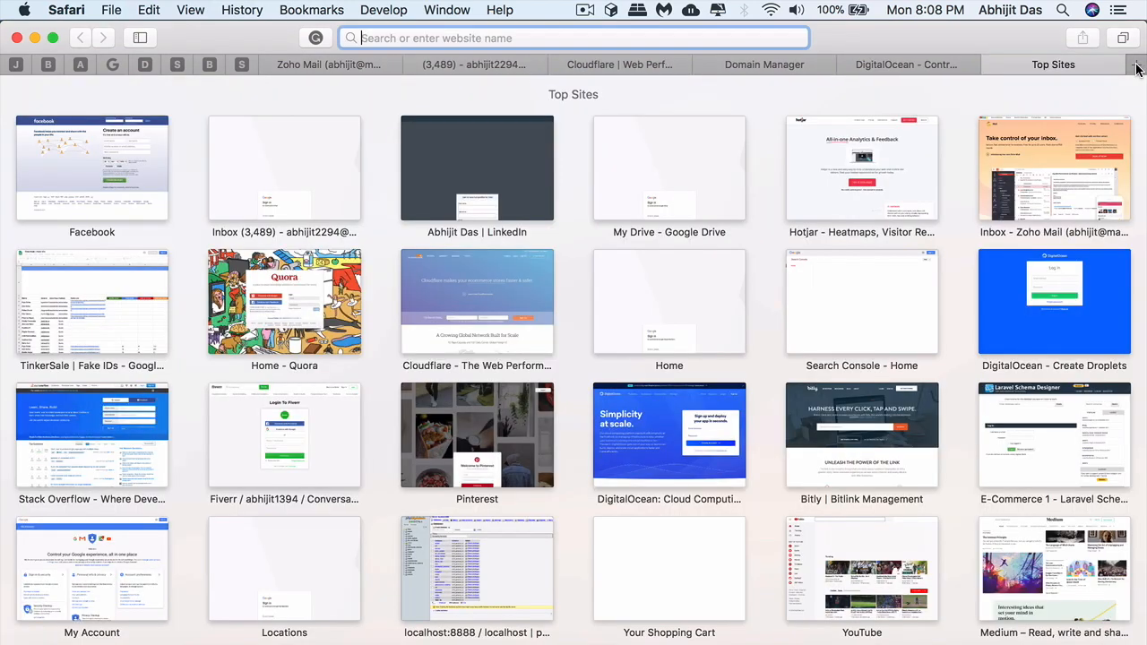
type("laravelsd.com")
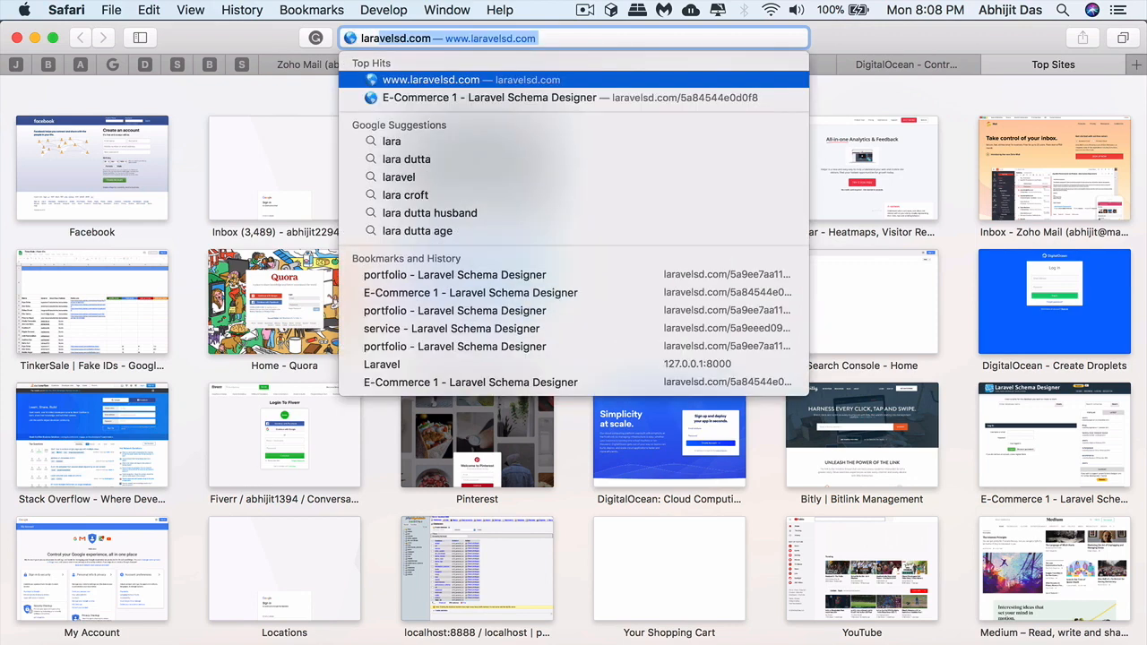
type("larawiz.")
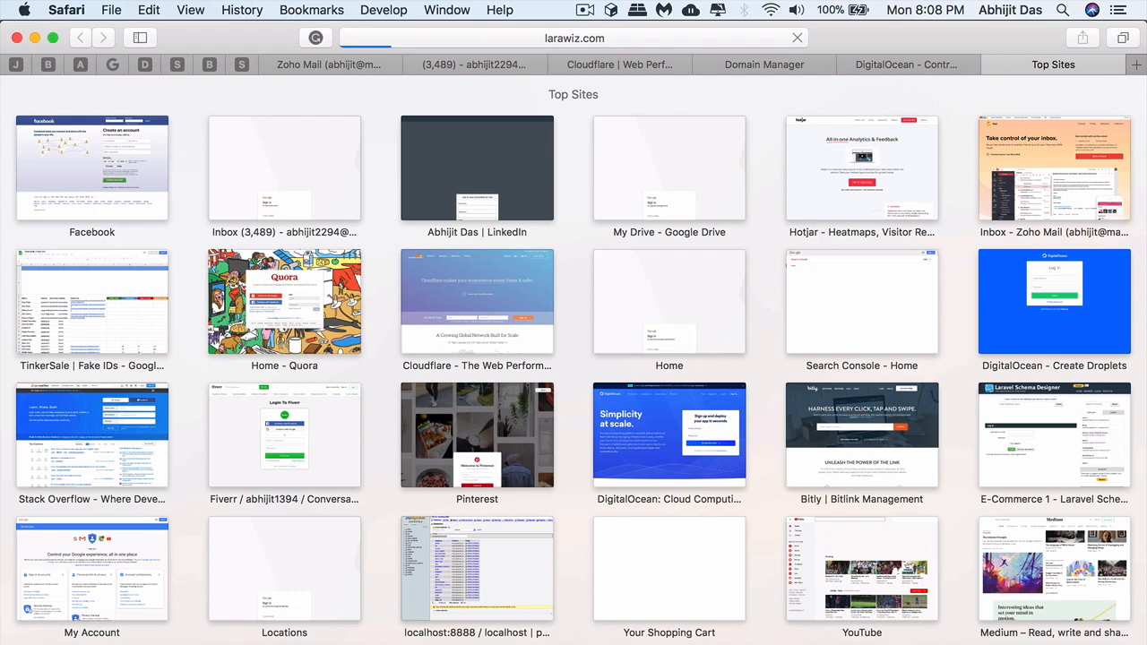
left_click(908, 64)
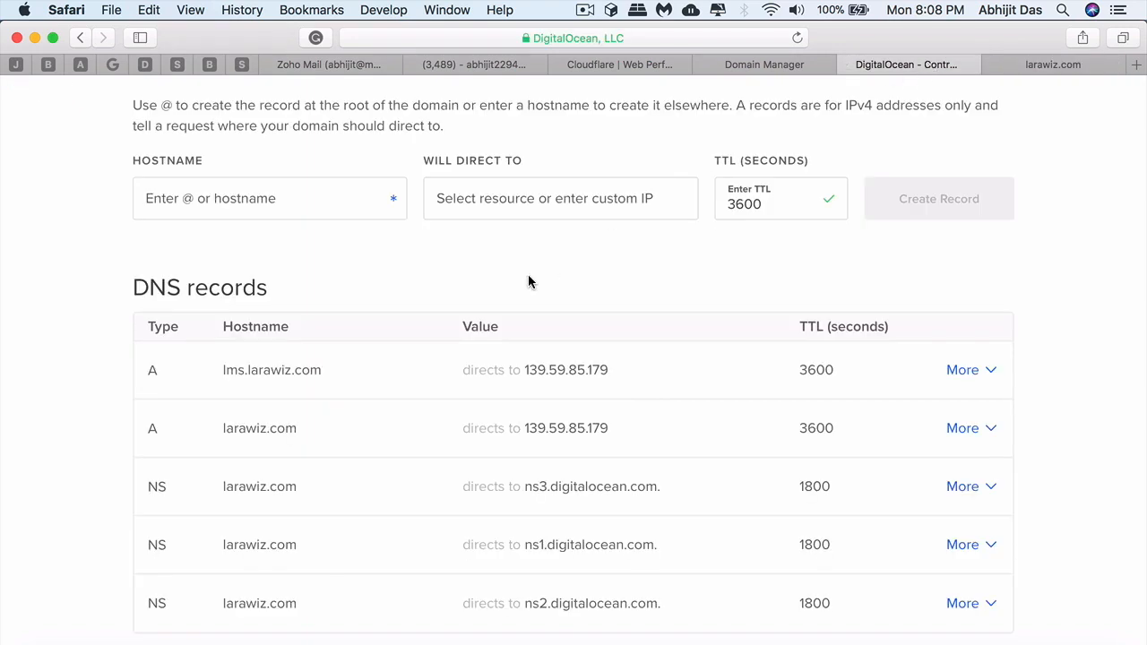
mouse_move(618, 377)
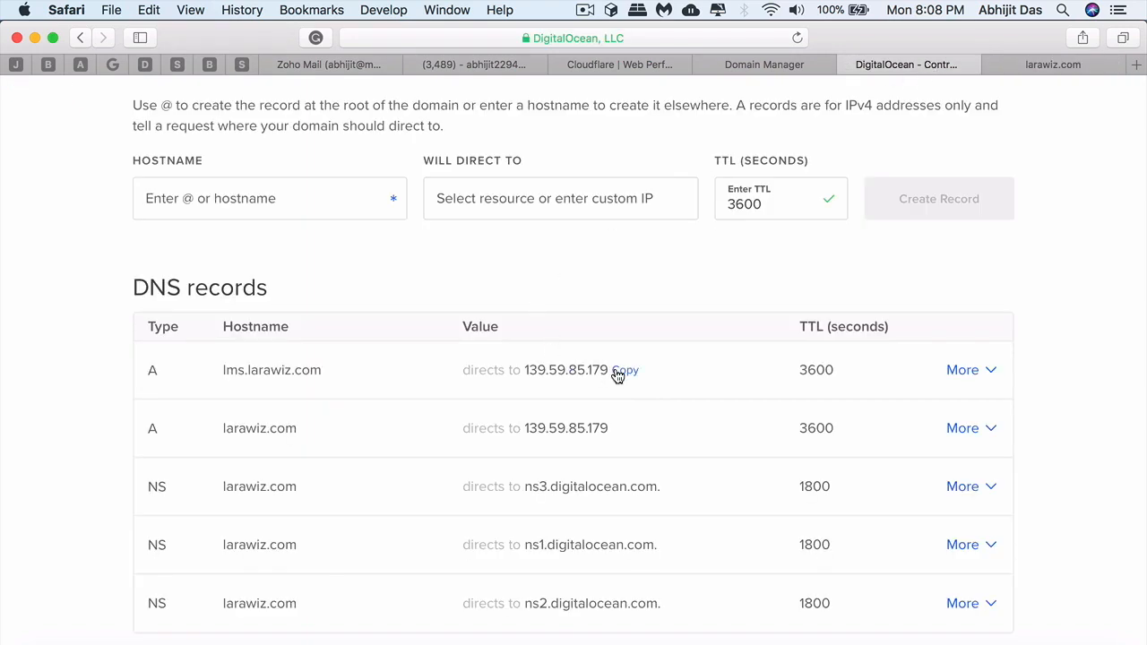
left_click(763, 65)
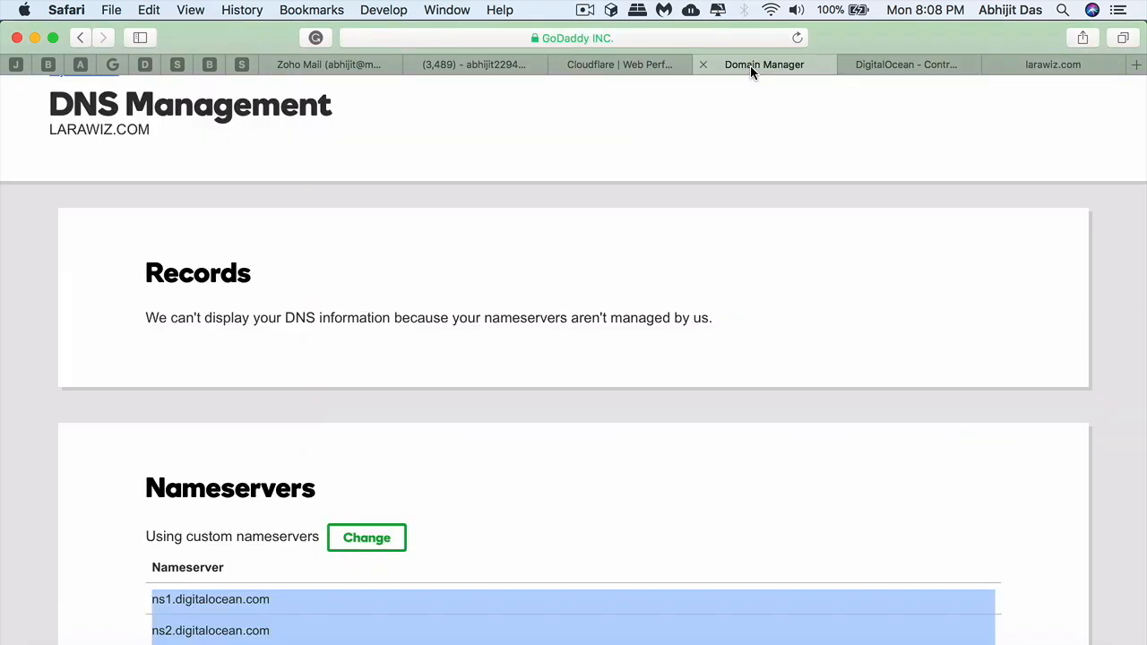
Add larawiz.com as a new site in Cloudflare and continue to plan selection
left_click(620, 64)
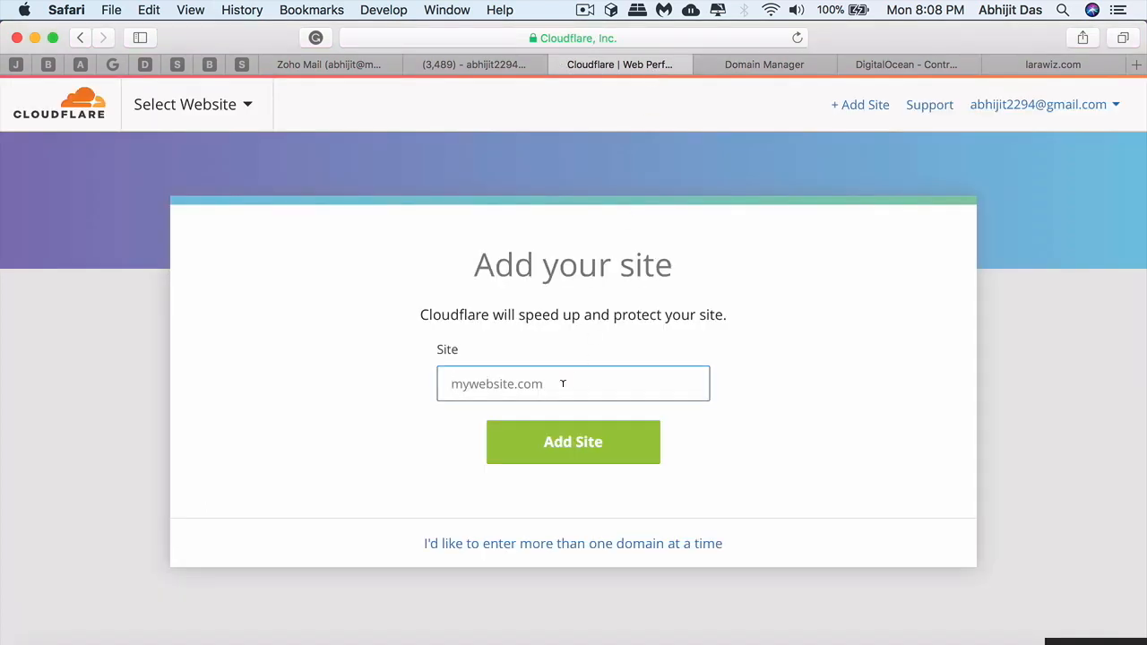
type("larawiz.com")
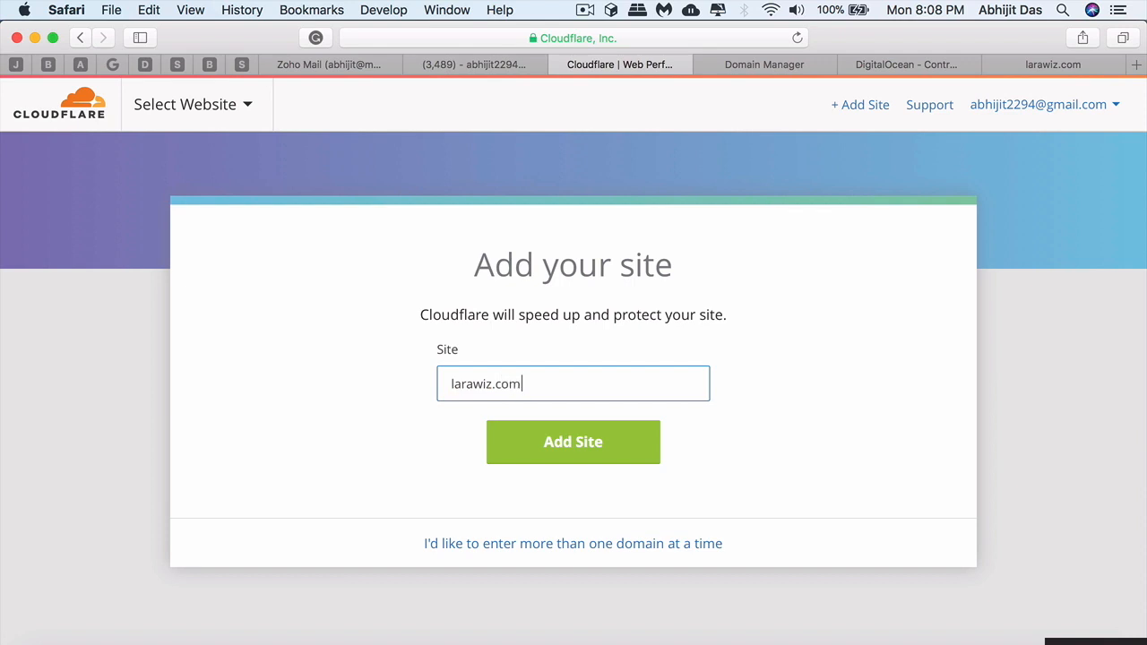
left_click(573, 441)
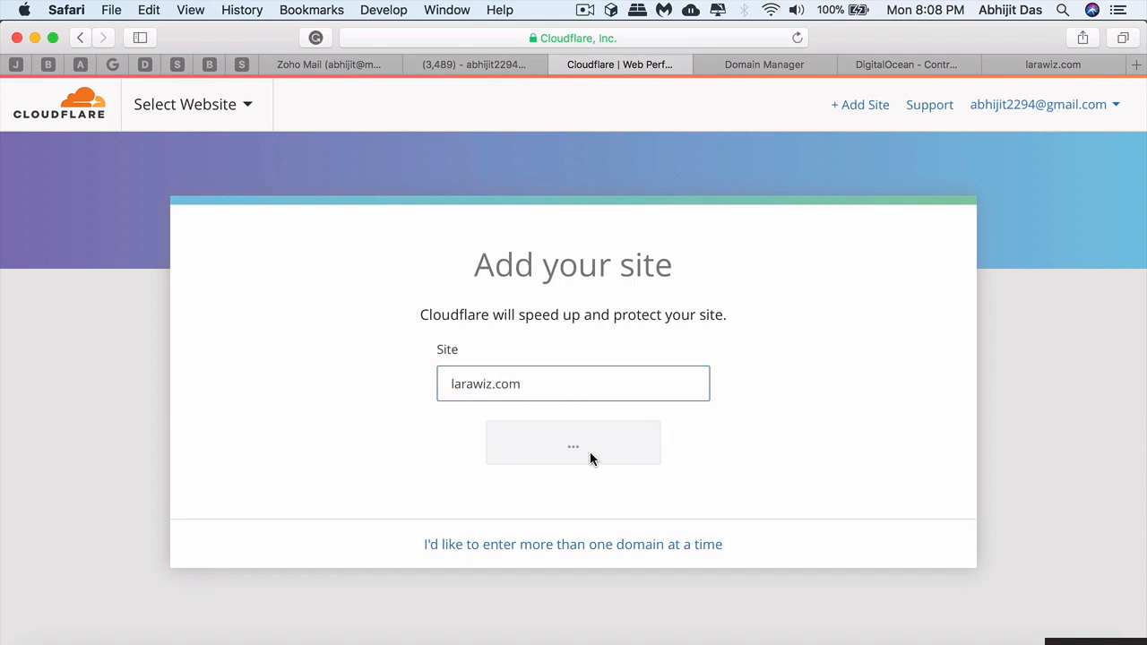
left_click(572, 441)
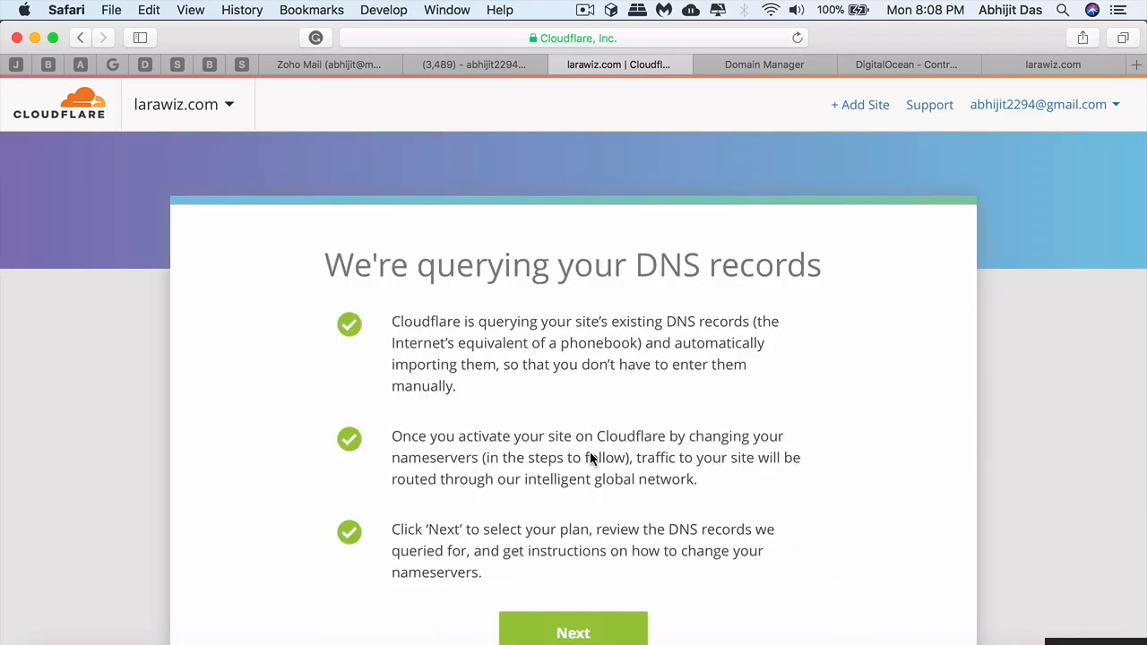
scroll("down", 3)
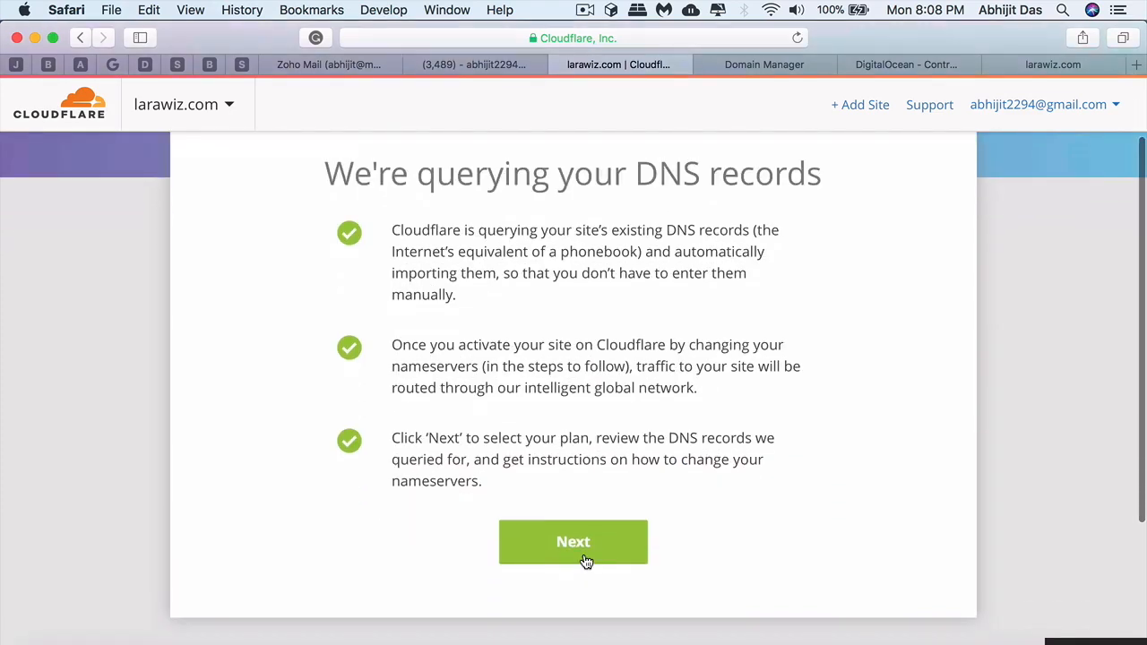
left_click(573, 543)
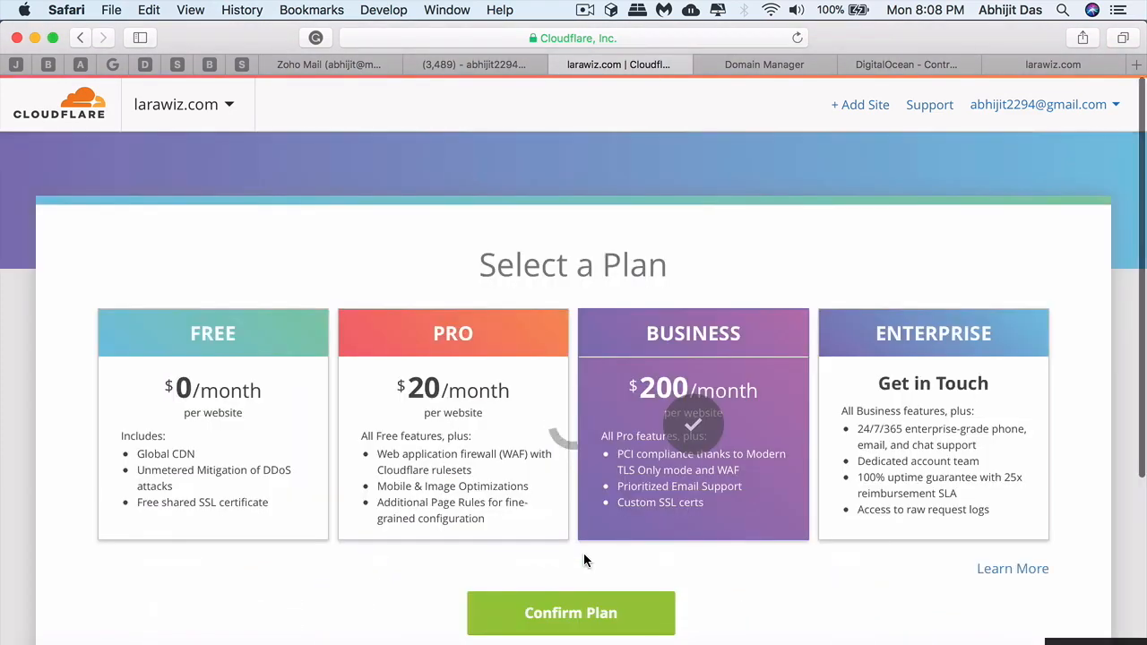
Confirm the Free plan, review the scanned A record, and compare with DigitalOcean's DNS
scroll("down", 3)
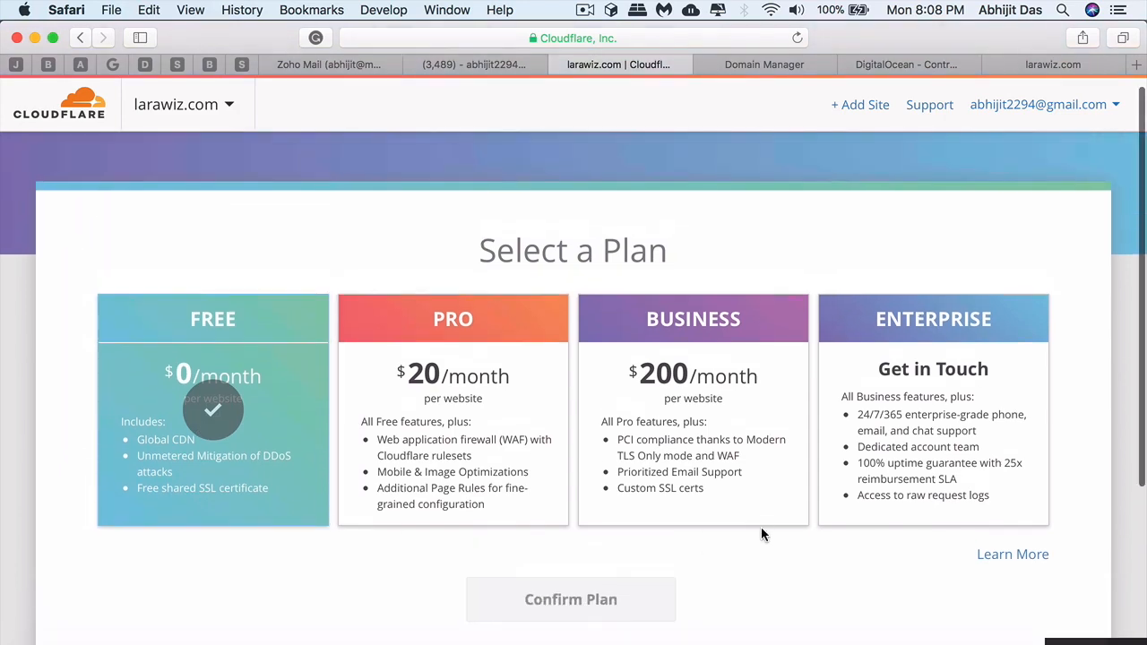
left_click(570, 599)
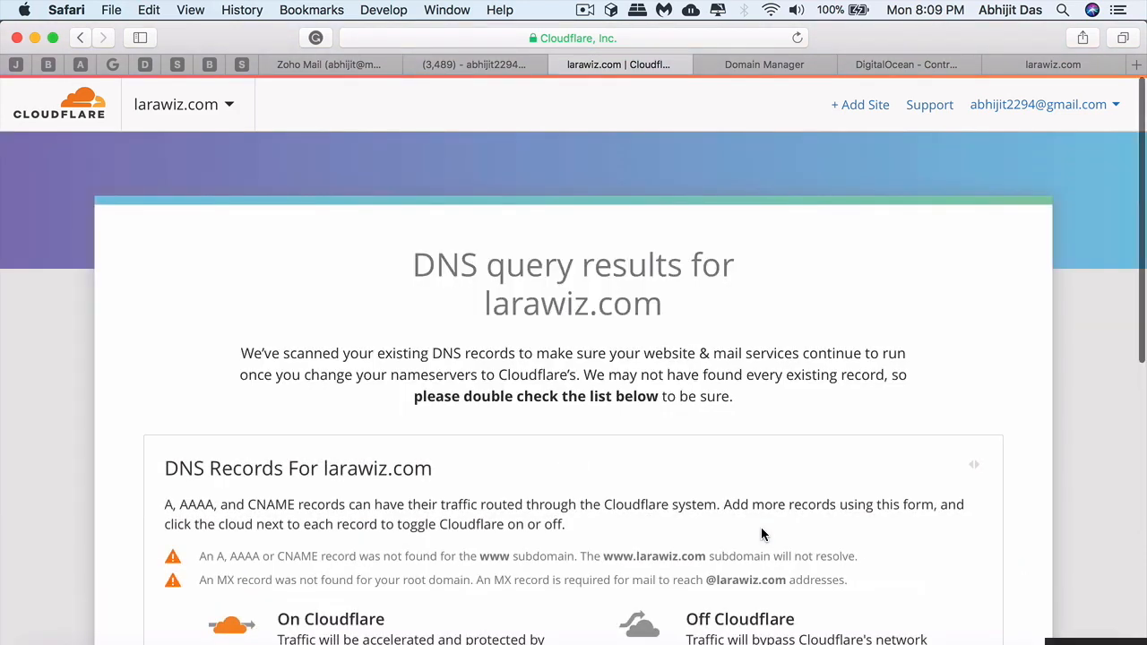
scroll("down", 3)
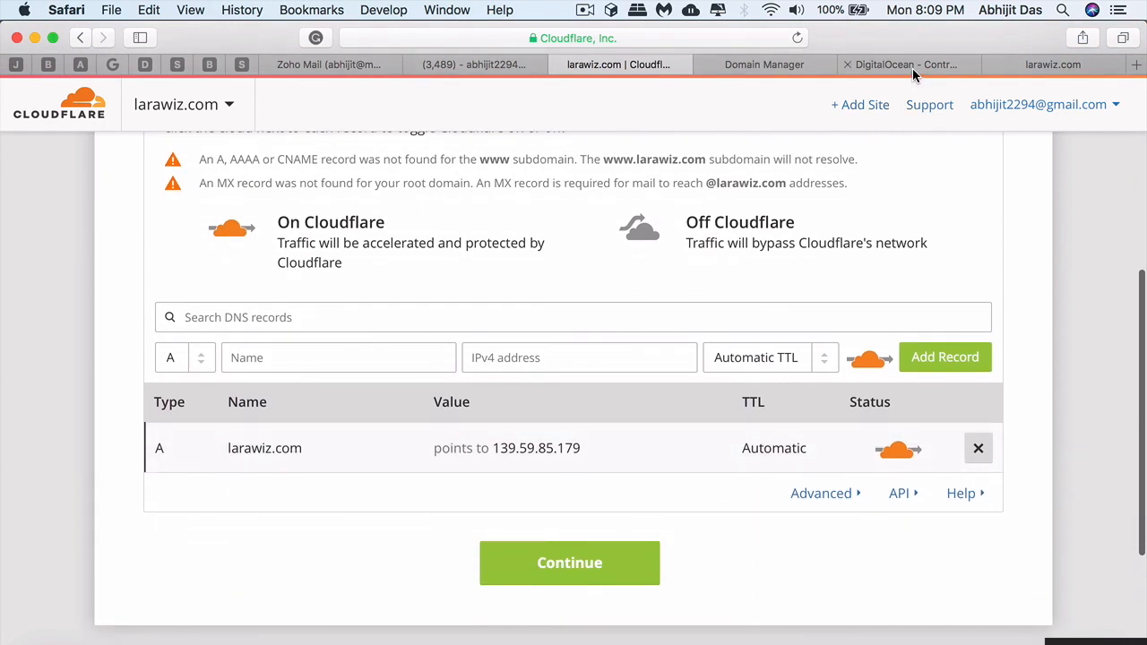
left_click(904, 64)
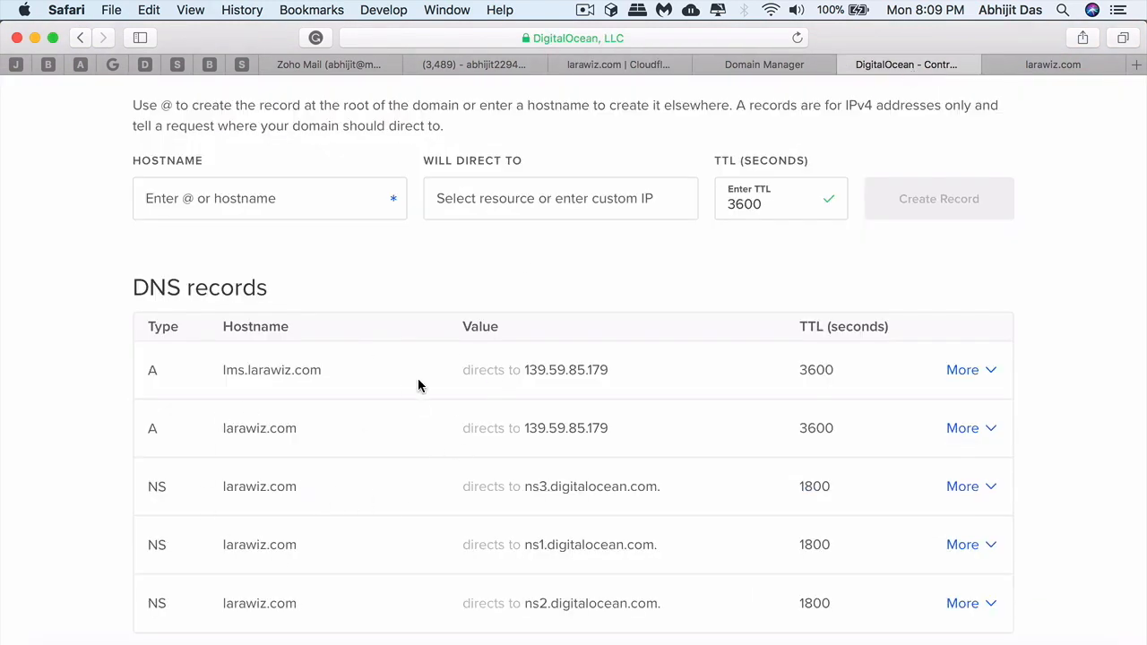
Compare GoDaddy nameservers, Cloudflare scan results and DigitalOcean records across tabs
left_click(763, 64)
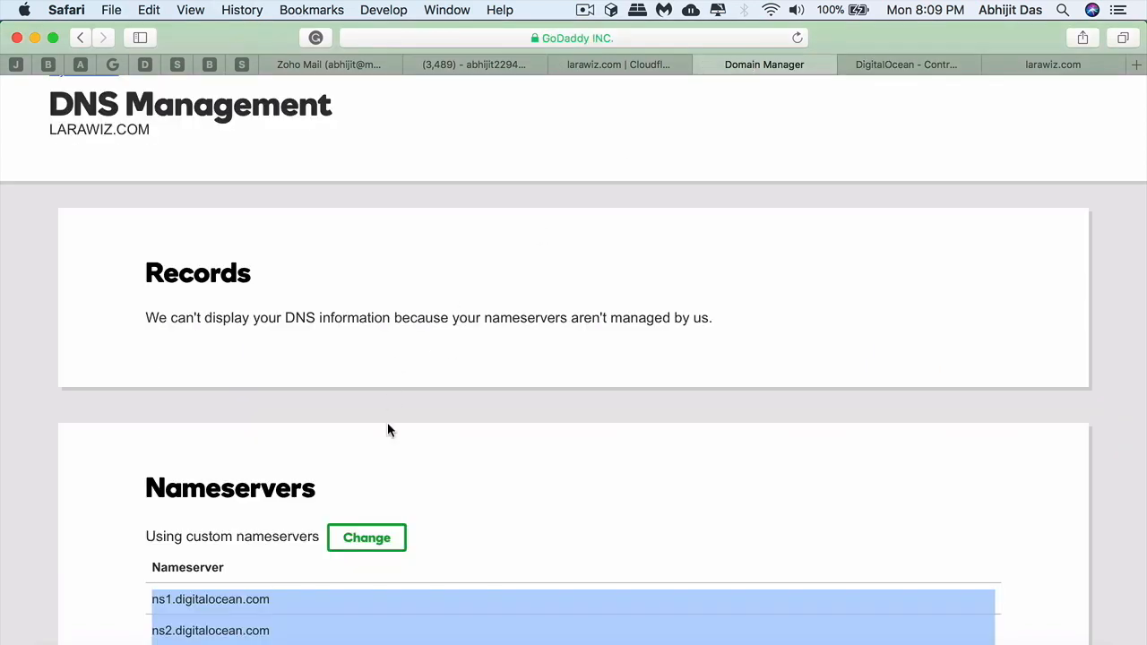
left_click(620, 64)
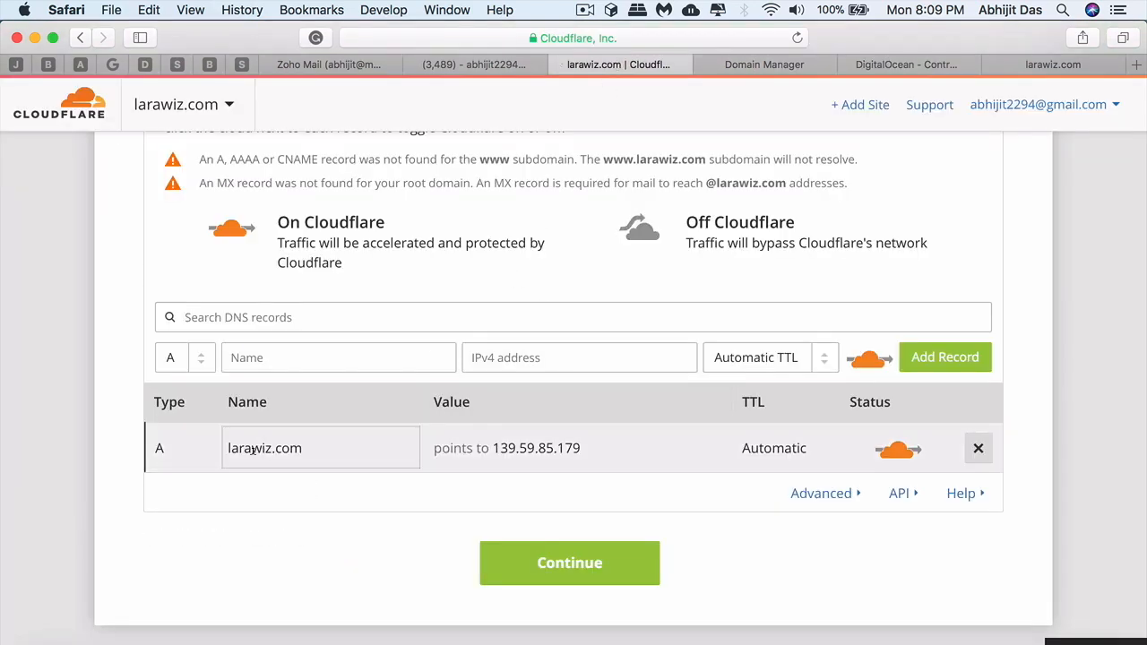
left_click(908, 63)
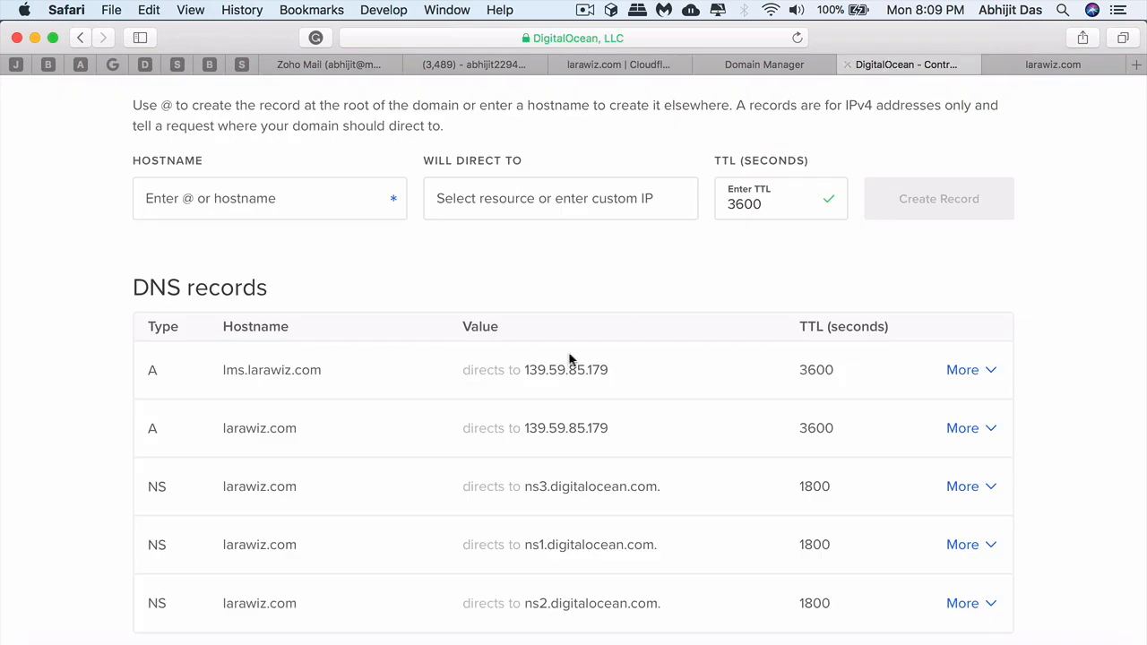
mouse_move(343, 372)
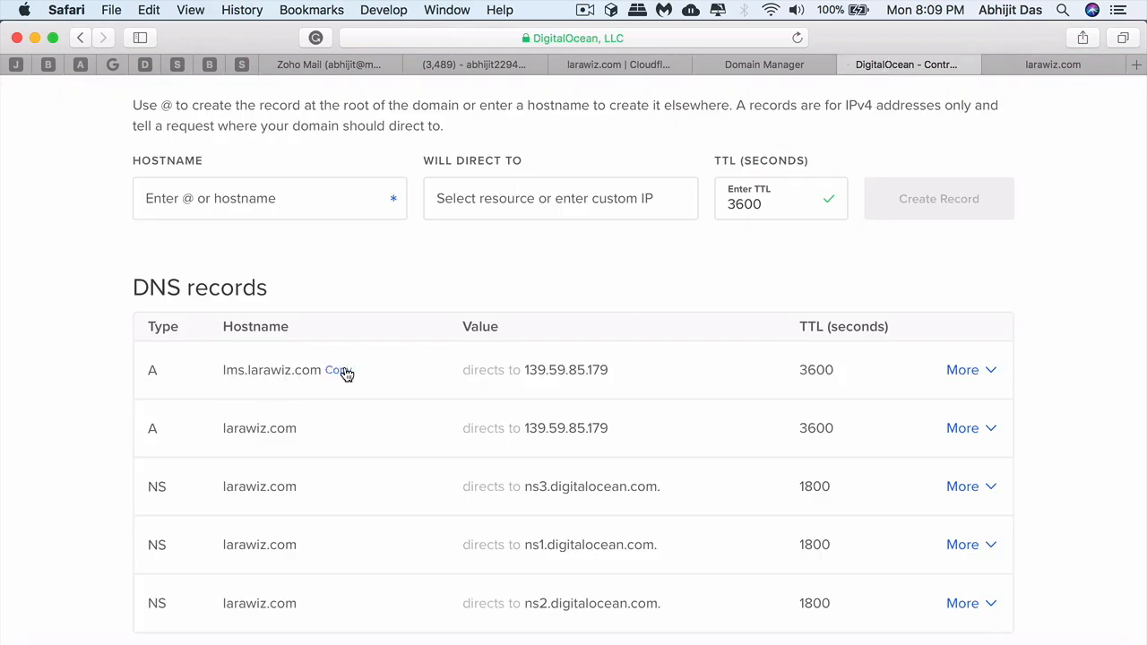
left_click(762, 64)
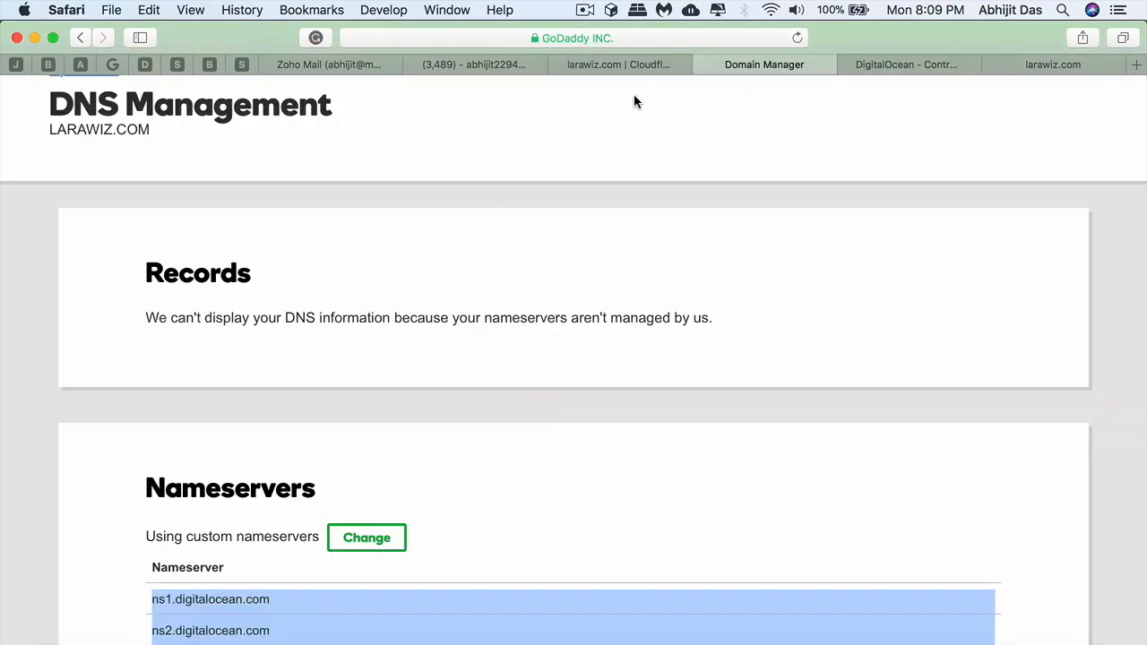
Add a Cloudflare A record named lms pointing to 139.59.85.179
left_click(620, 64)
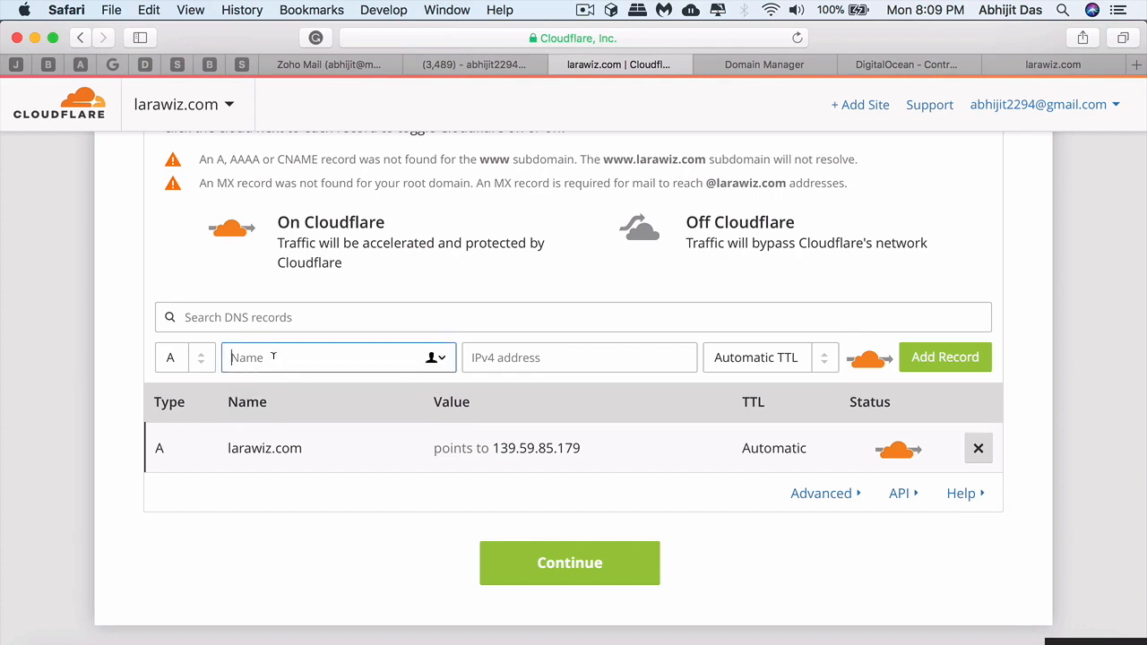
type("lm")
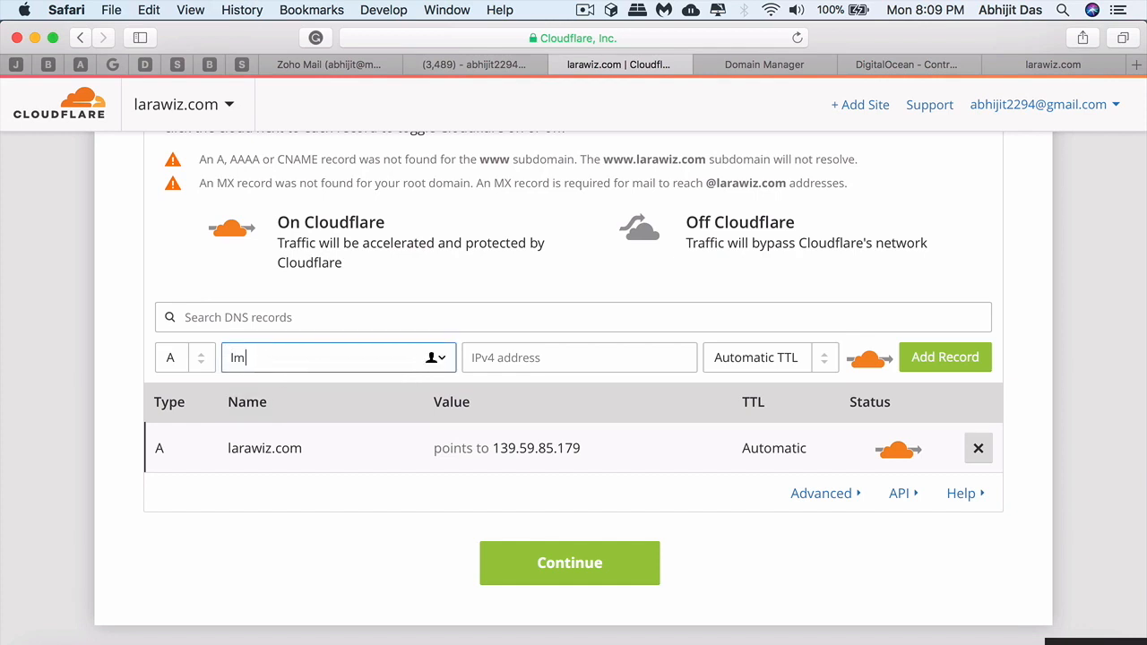
type("s.larawiz")
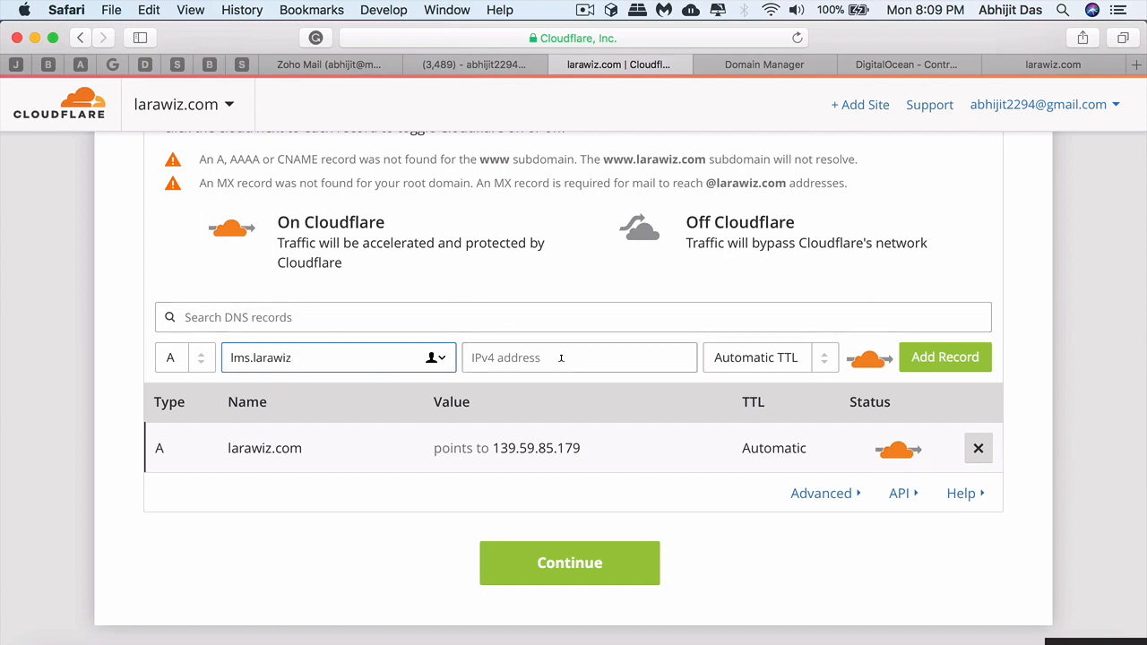
left_click(533, 448)
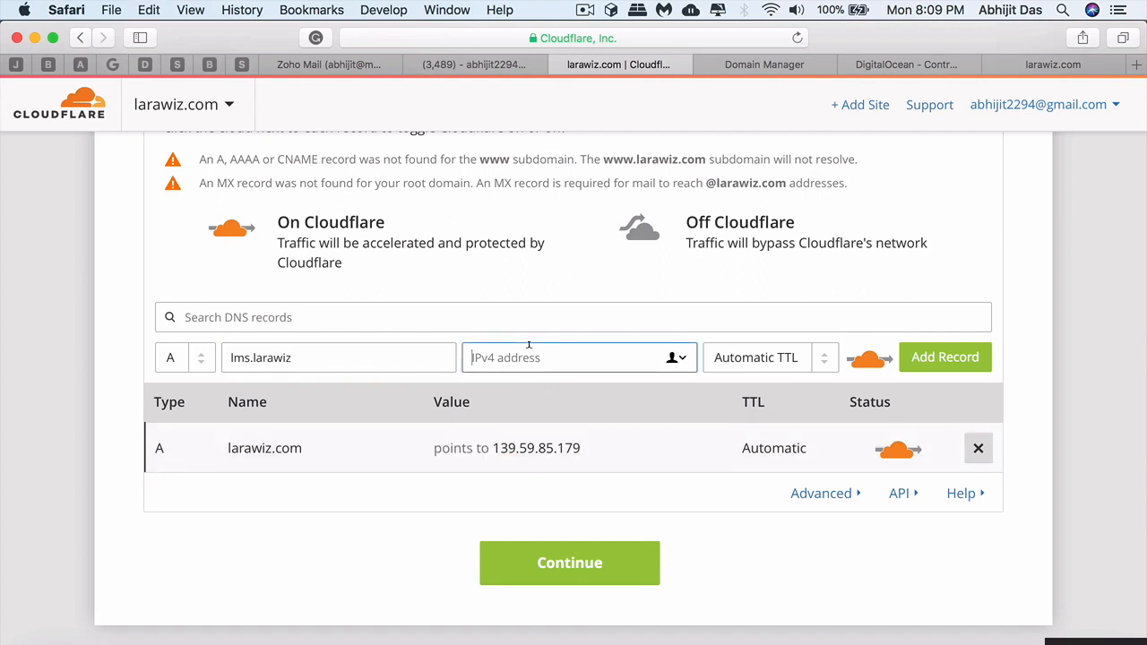
type("139.59.85.179")
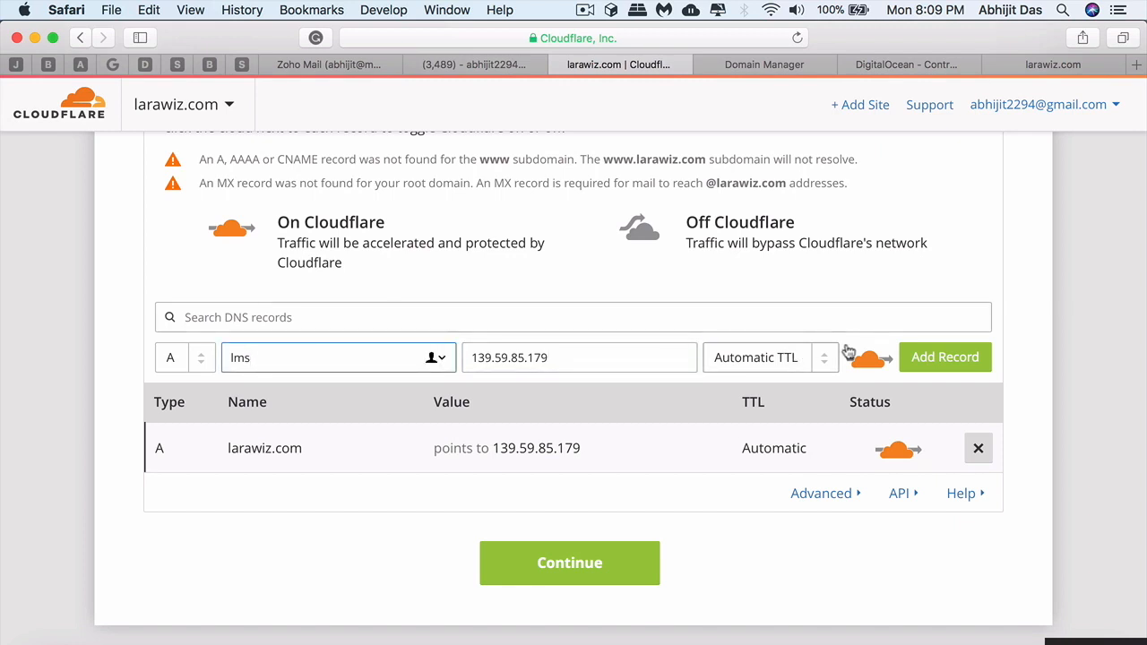
left_click(945, 357)
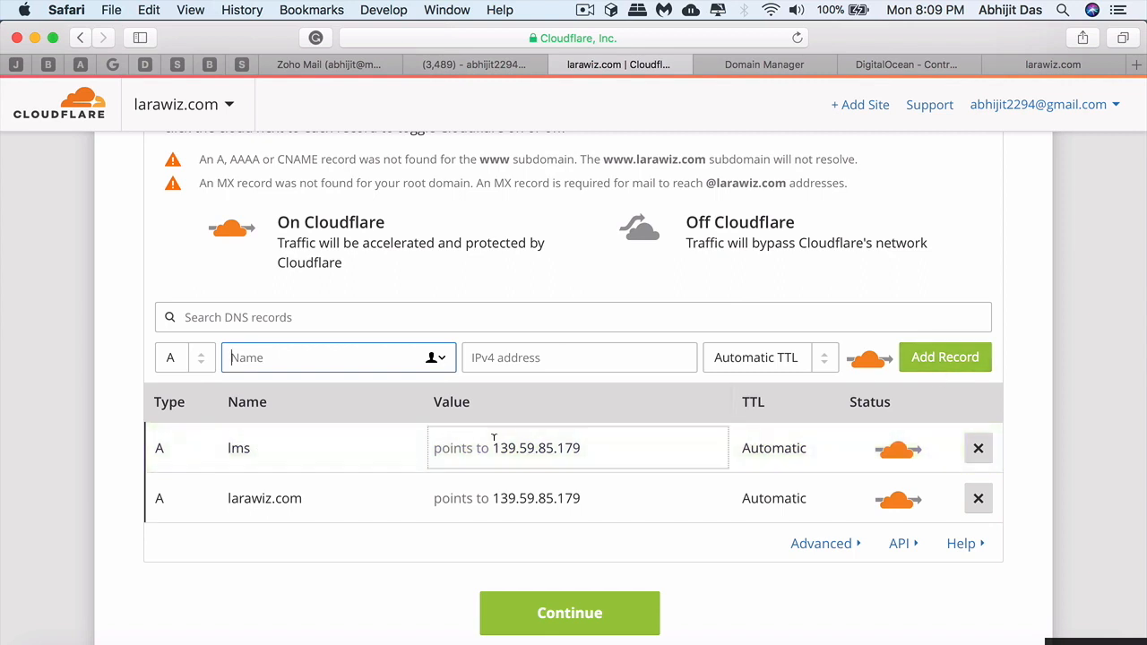
Add a CNAME record www aliasing @ (larawiz.com)
left_click(183, 358)
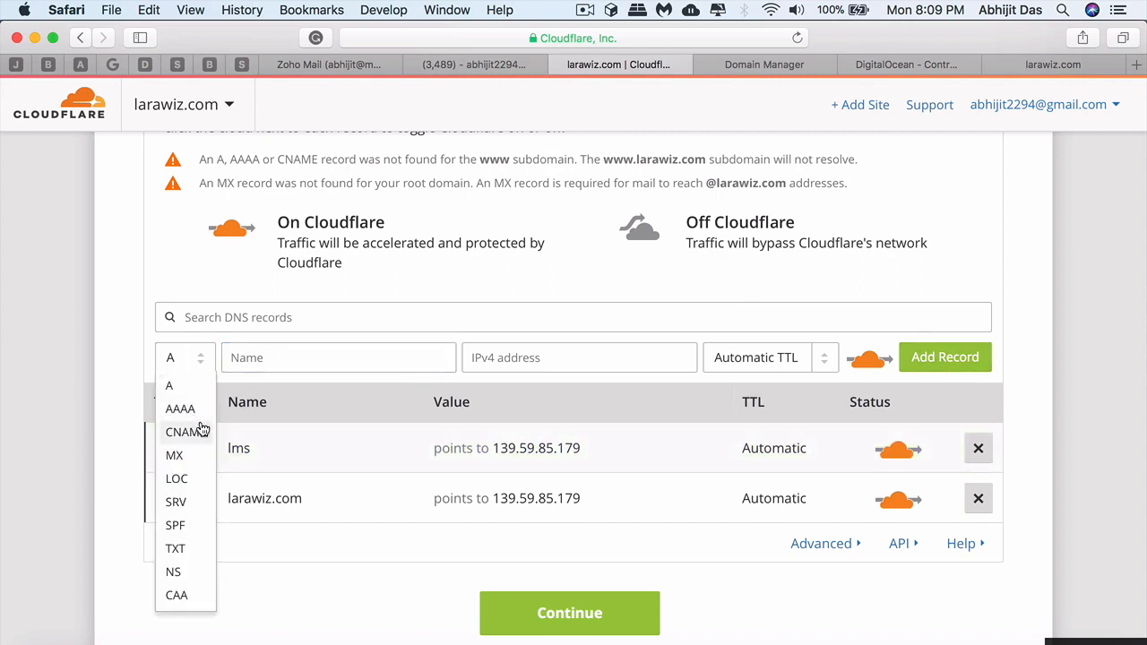
left_click(183, 432)
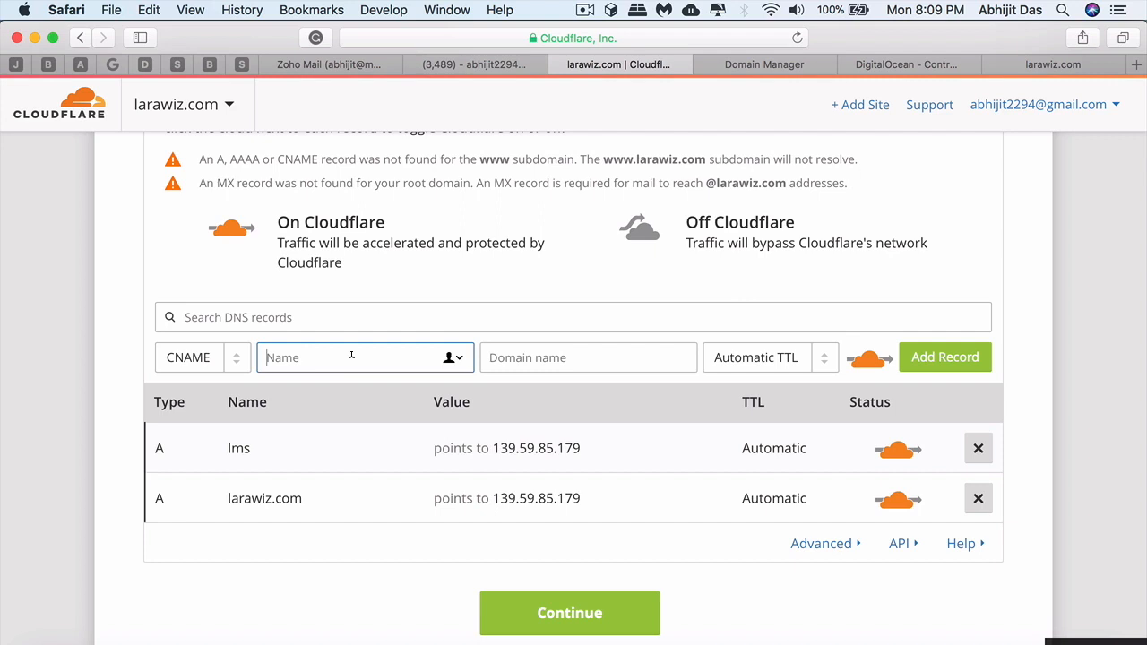
type("www")
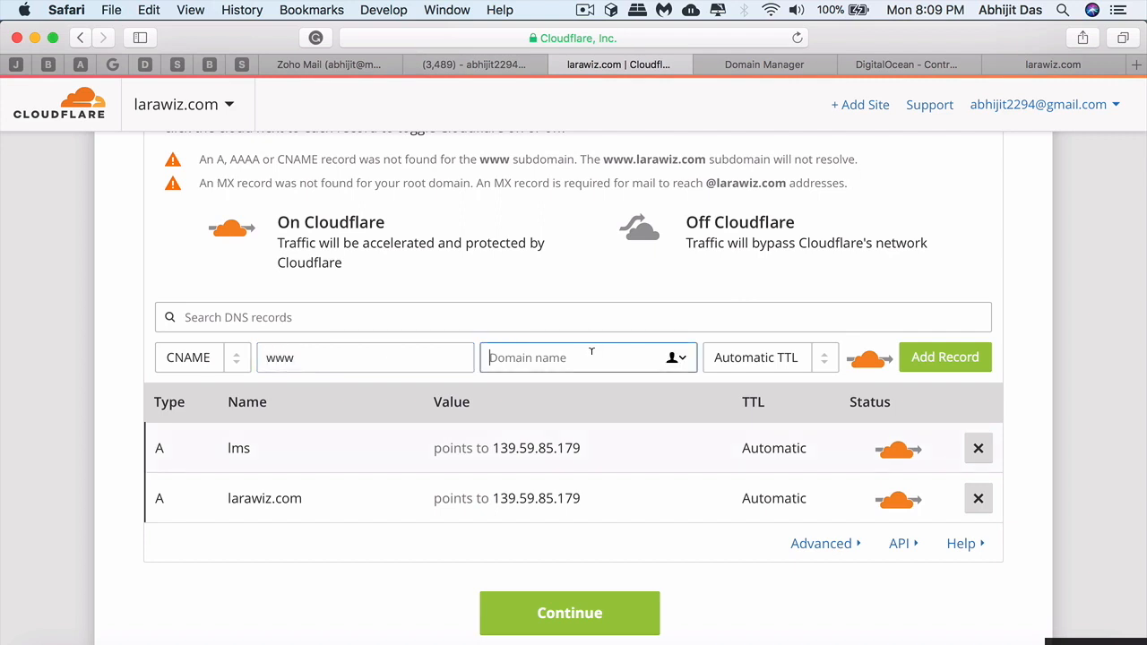
type("@")
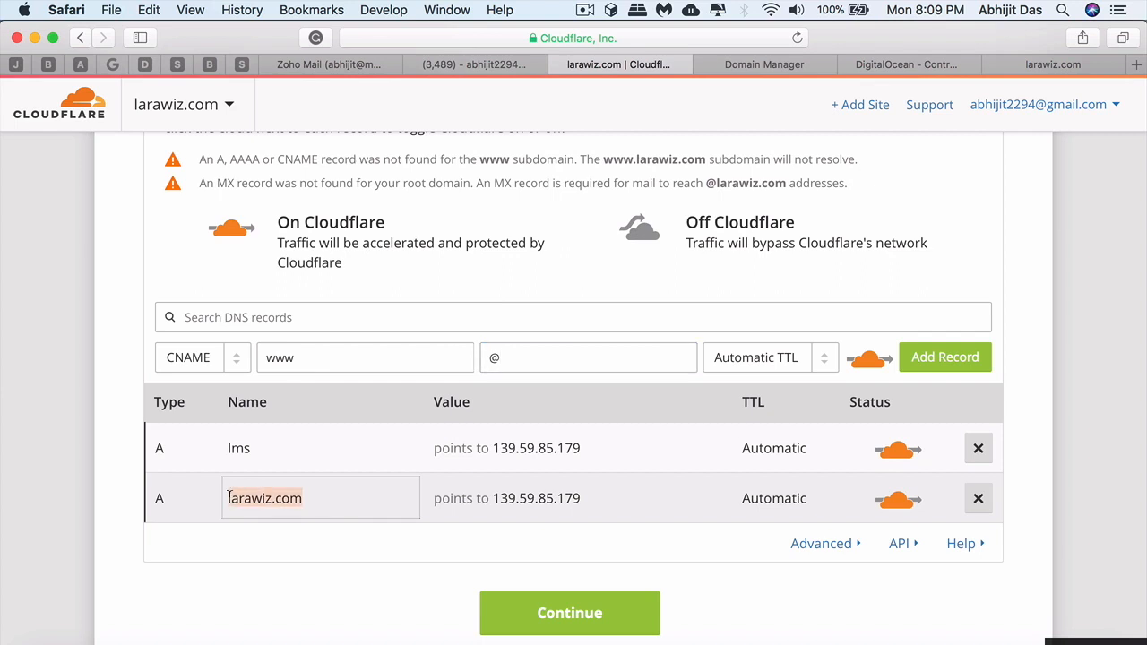
left_click(588, 358)
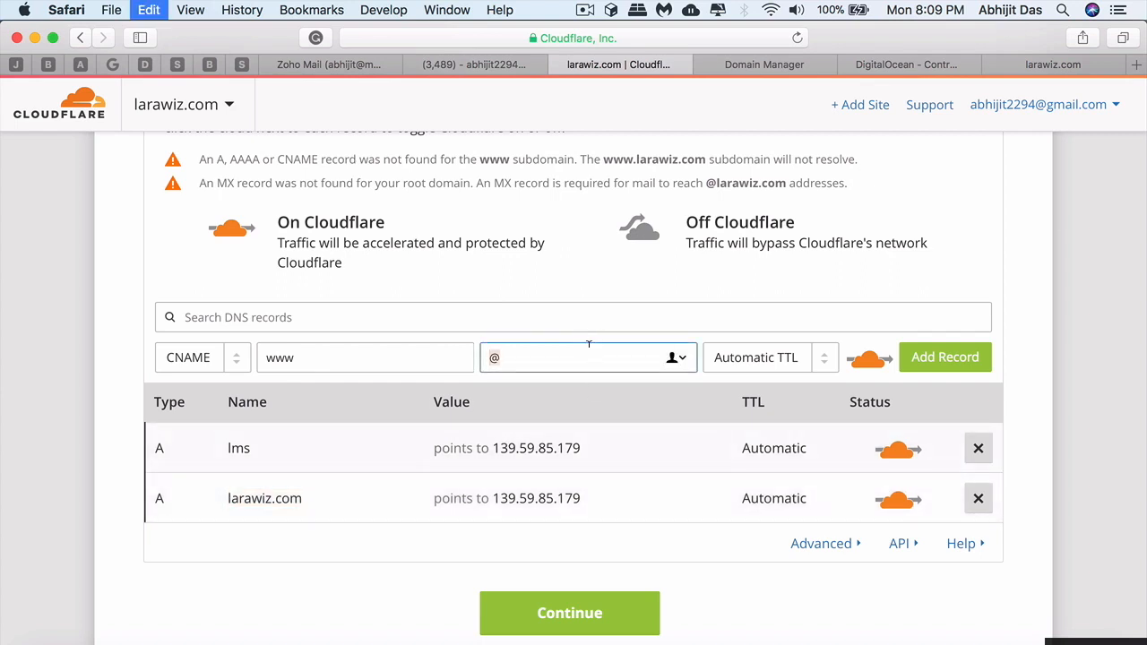
left_click(944, 357)
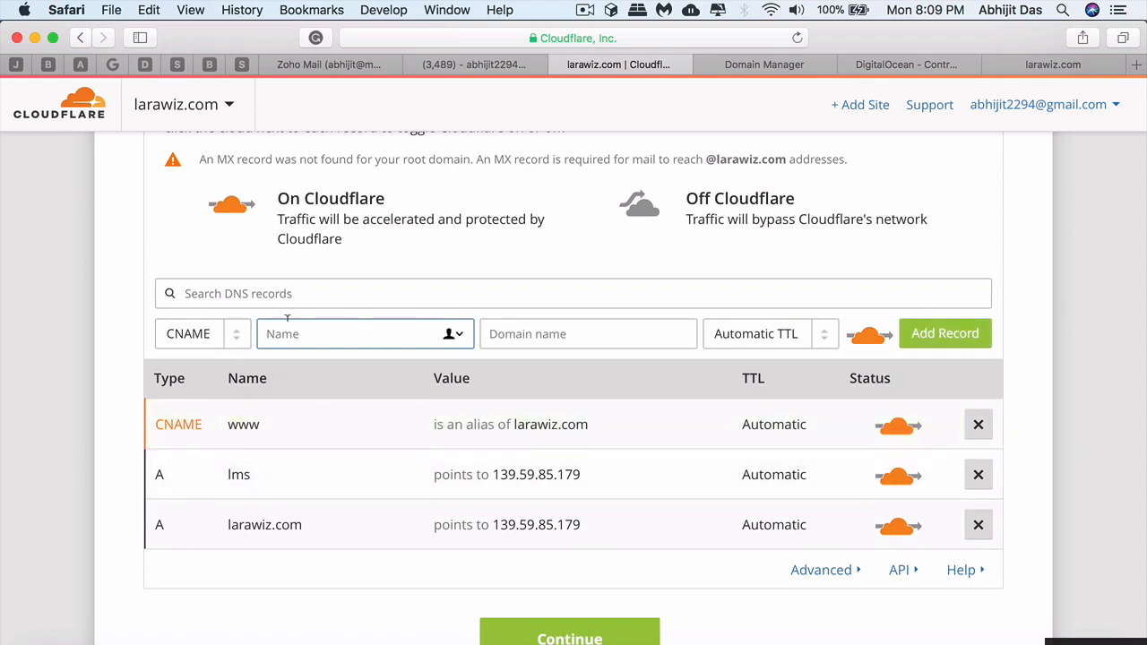
type("www.")
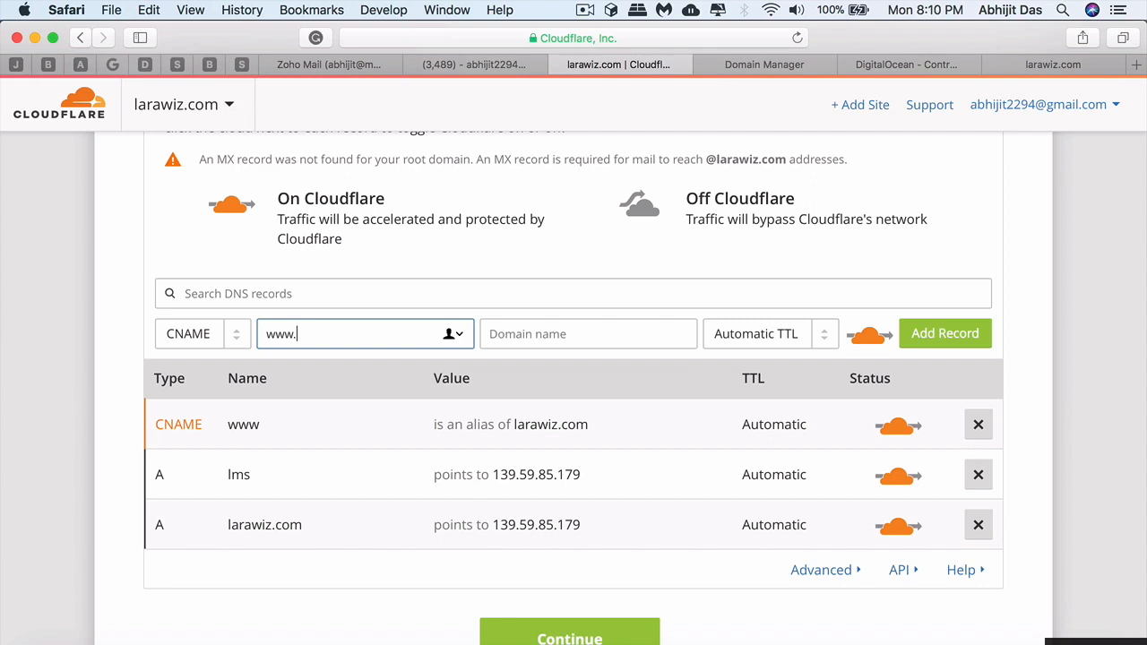
type("lms")
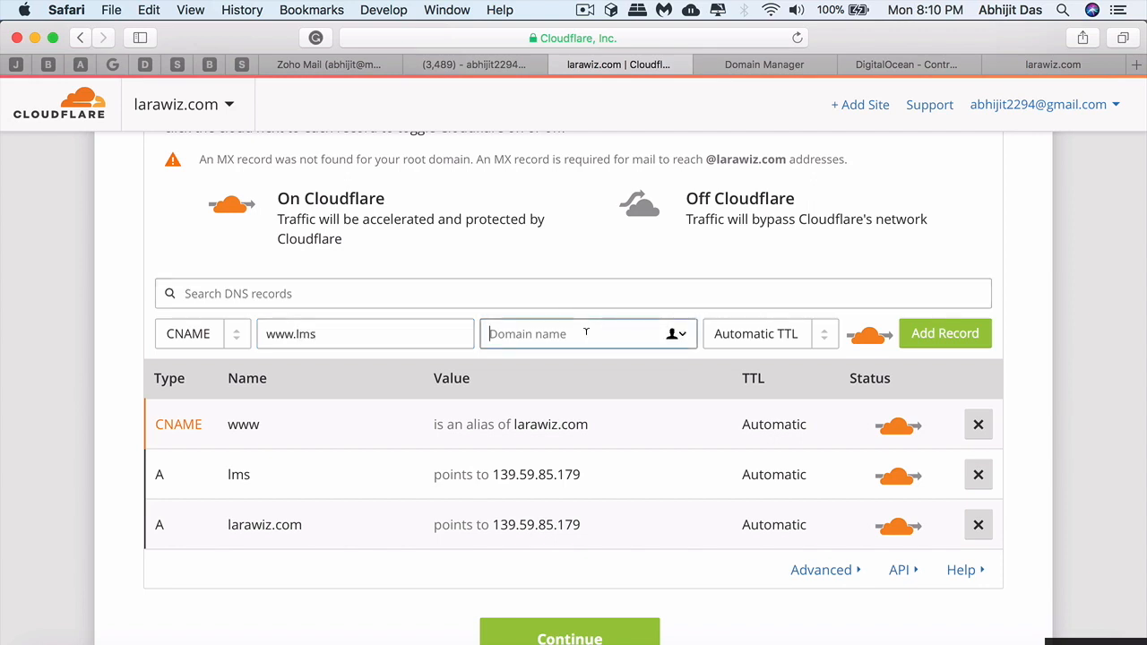
type("lms.larawiz.co")
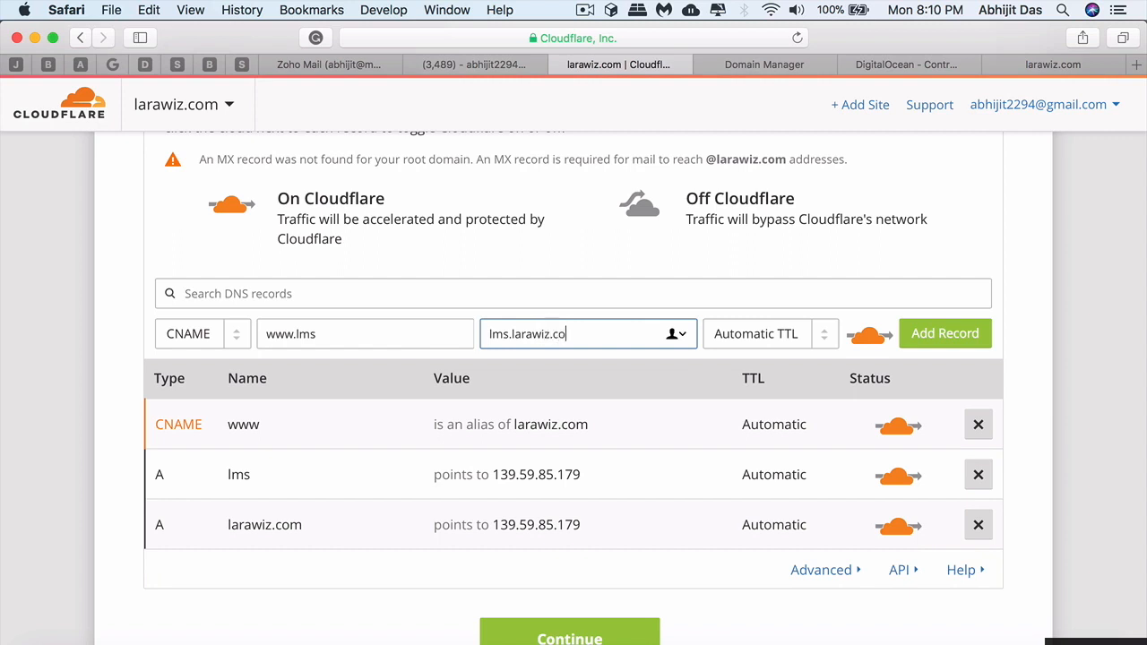
left_click(945, 333)
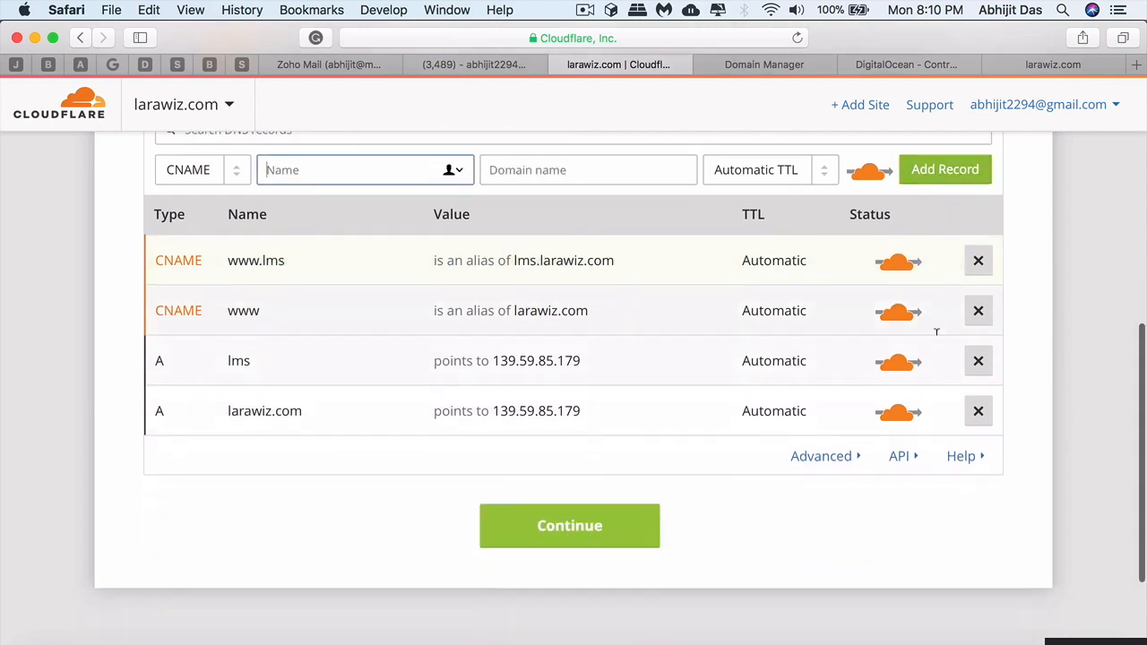
Continue to the Change your Nameservers page and select the old DigitalOcean nameserver names
left_click(569, 525)
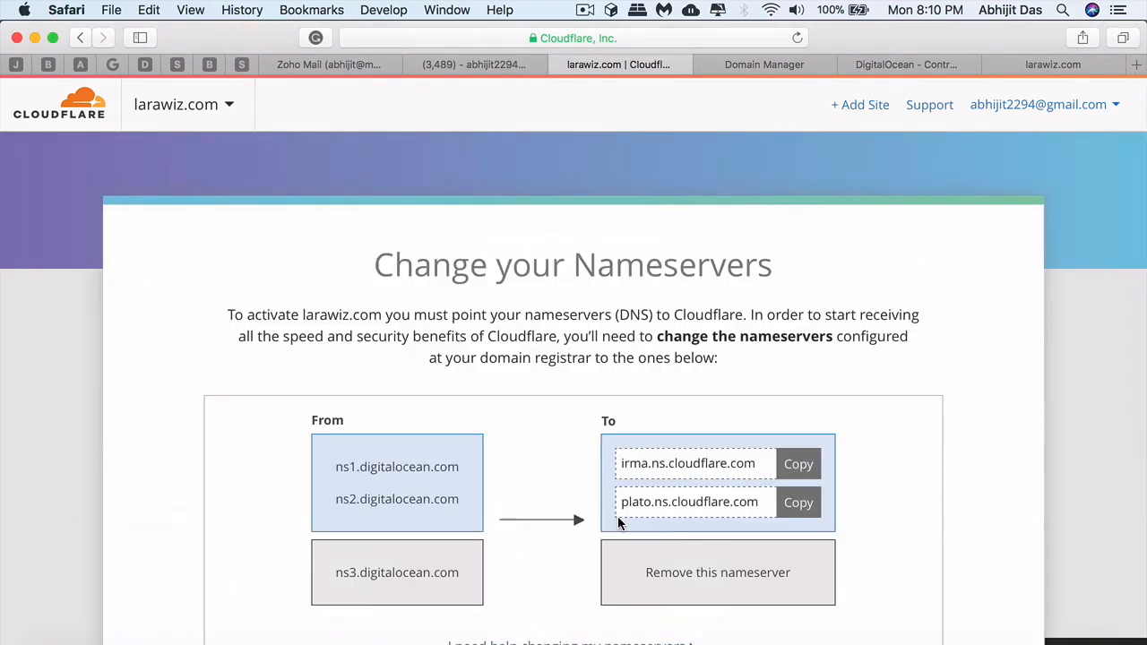
left_click_drag(336, 467, 459, 499)
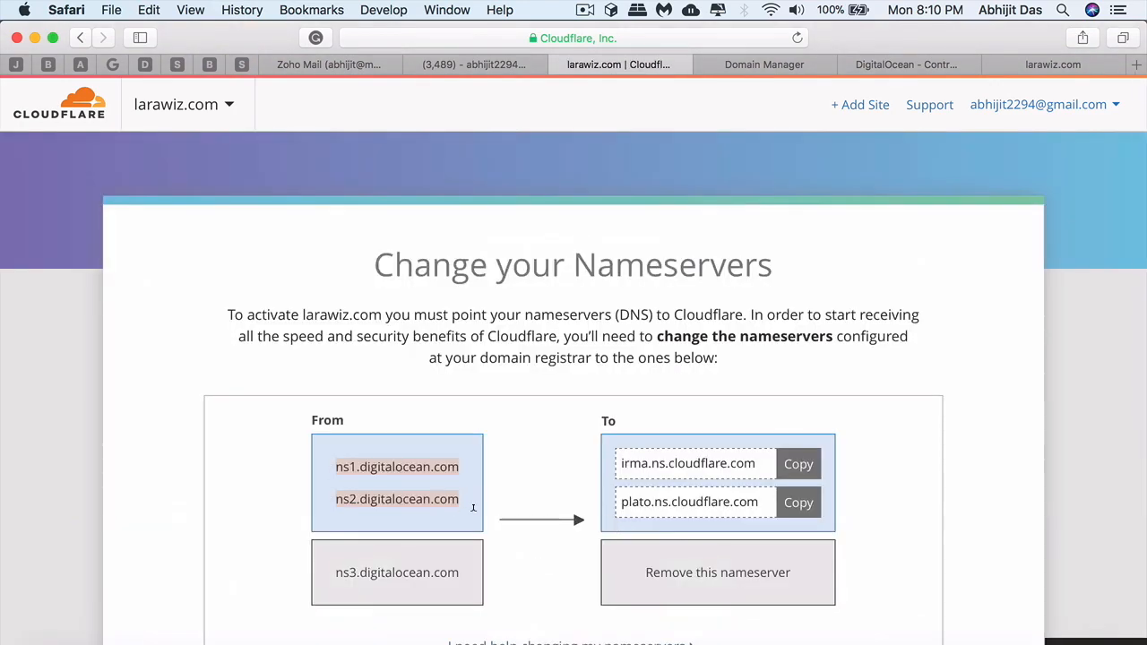
mouse_move(798, 465)
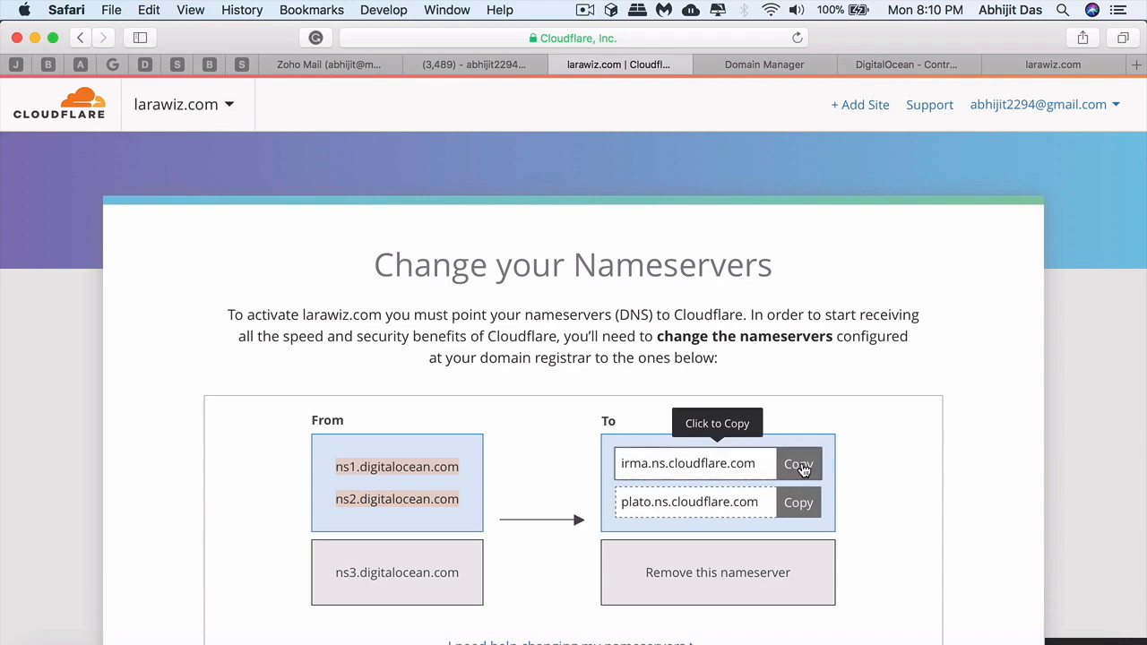
mouse_move(768, 57)
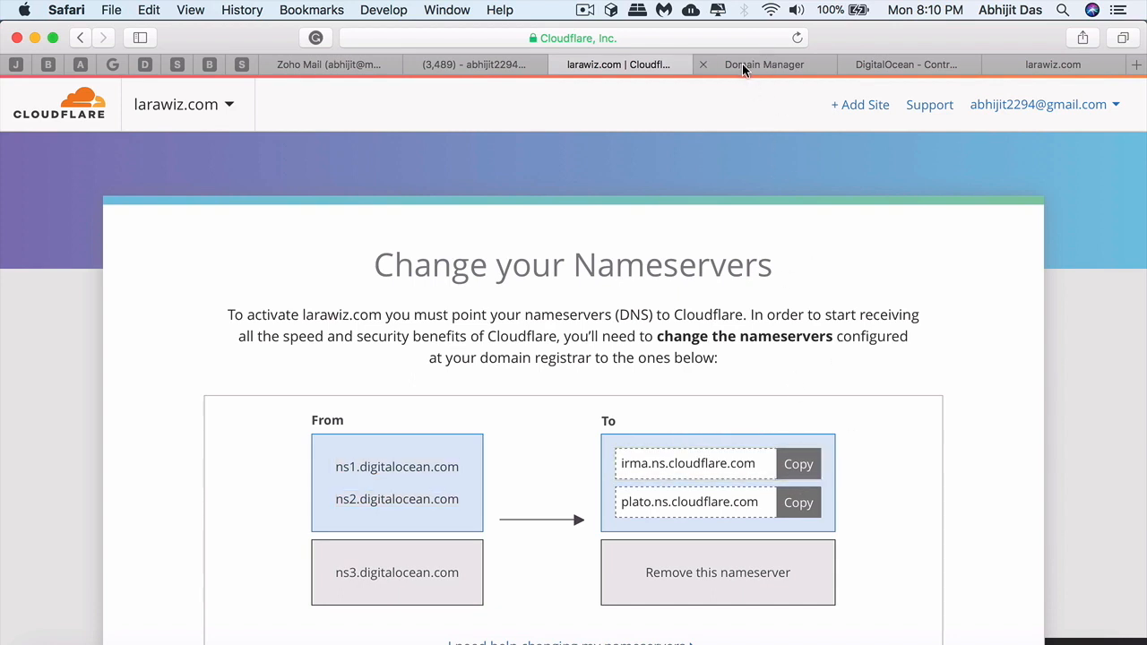
Edit larawiz.com's GoDaddy nameservers, remove ns3, and copy the first Cloudflare nameserver
left_click(763, 64)
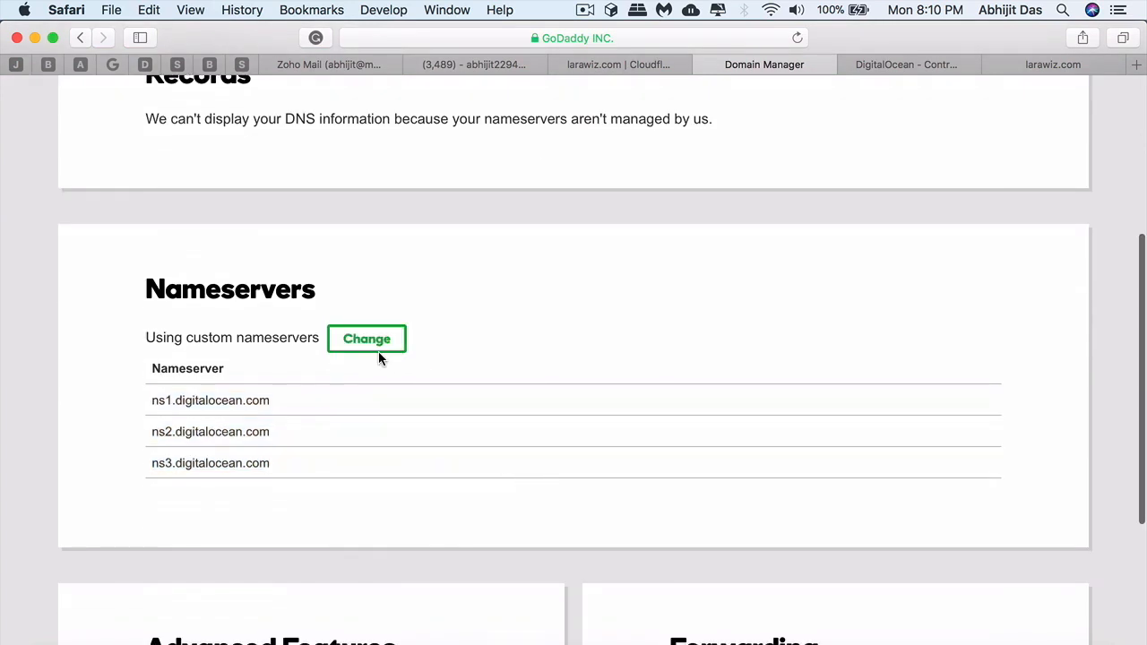
left_click(367, 338)
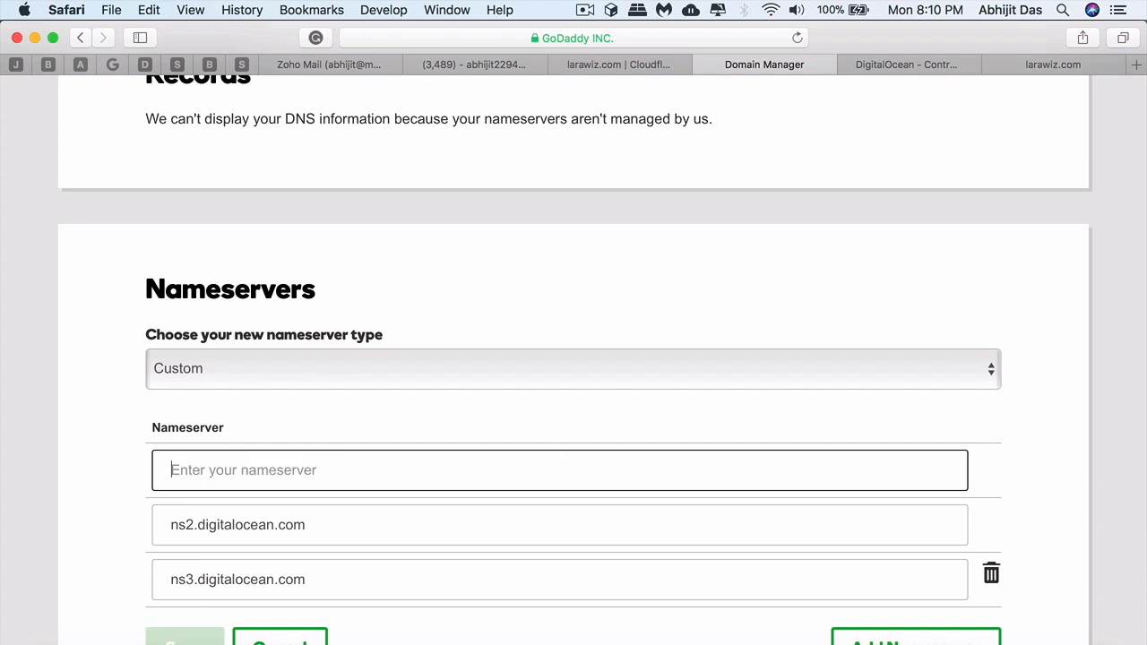
left_click(990, 573)
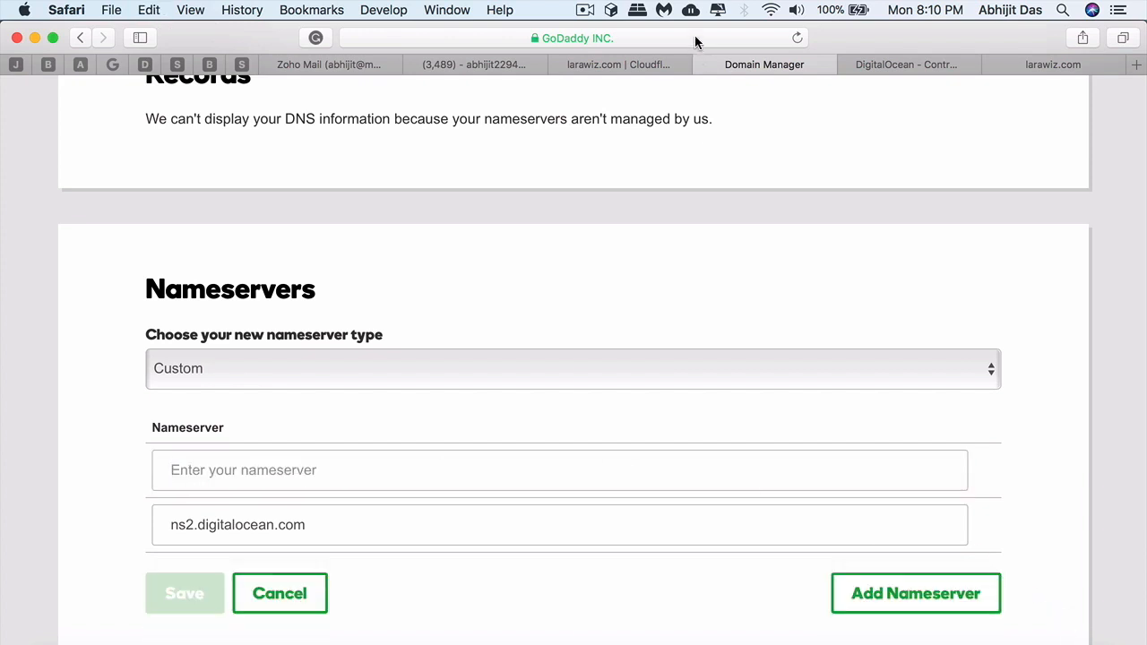
left_click(798, 464)
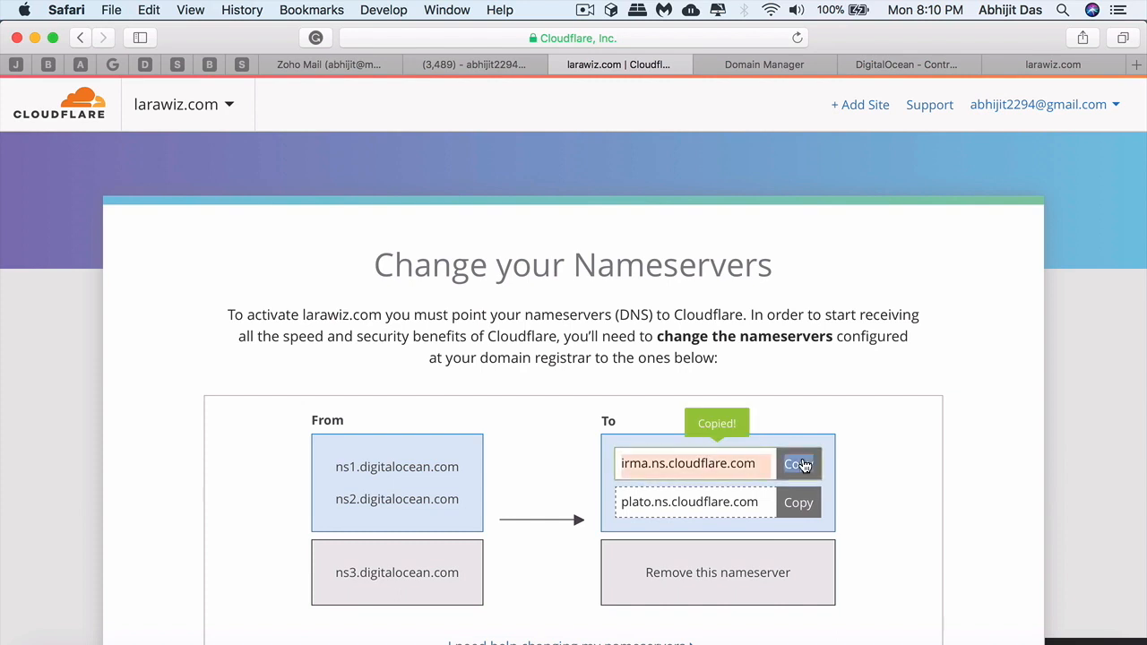
left_click(764, 64)
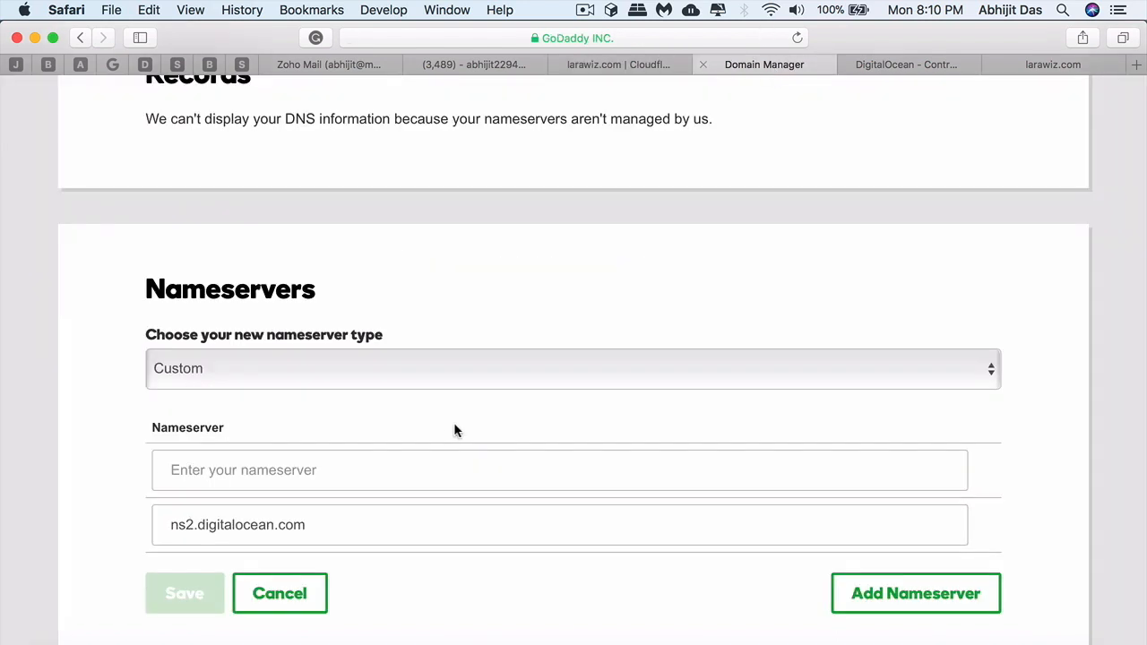
type("Copy")
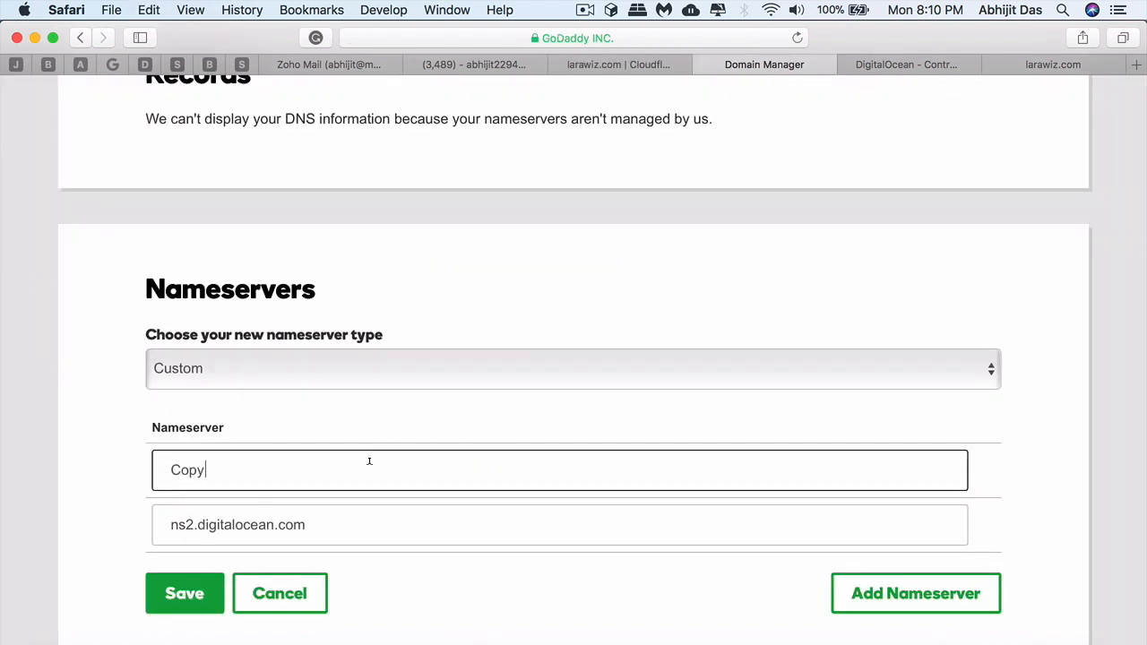
type("C")
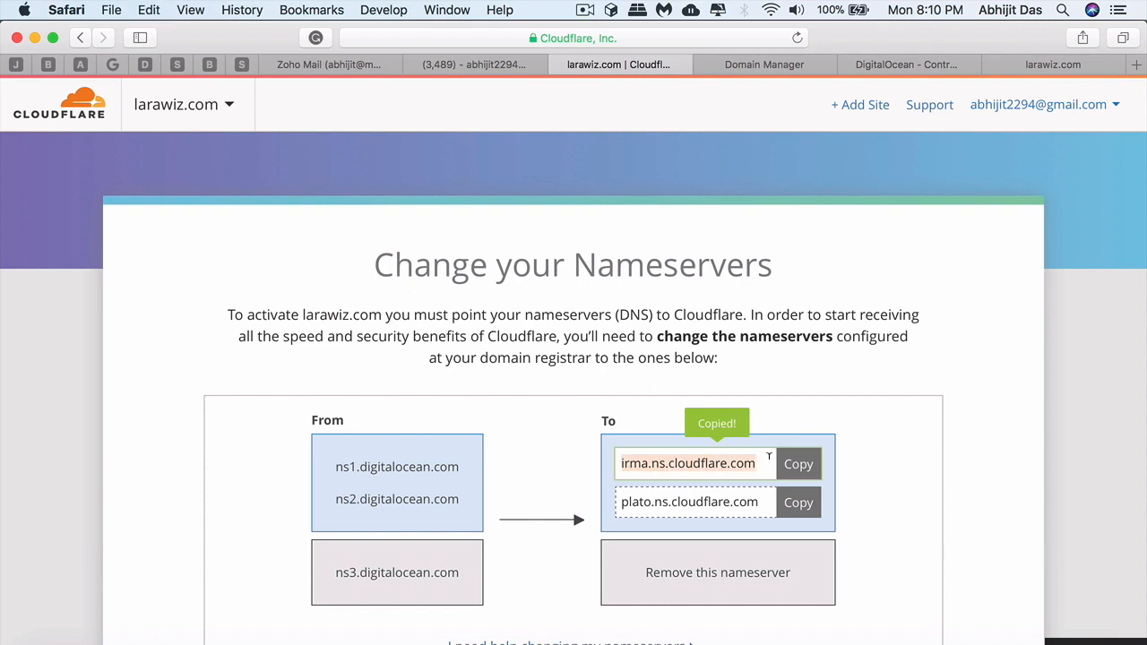
Paste irma.ns.cloudflare.com and plato.ns.cloudflare.com into GoDaddy and save
left_click(763, 64)
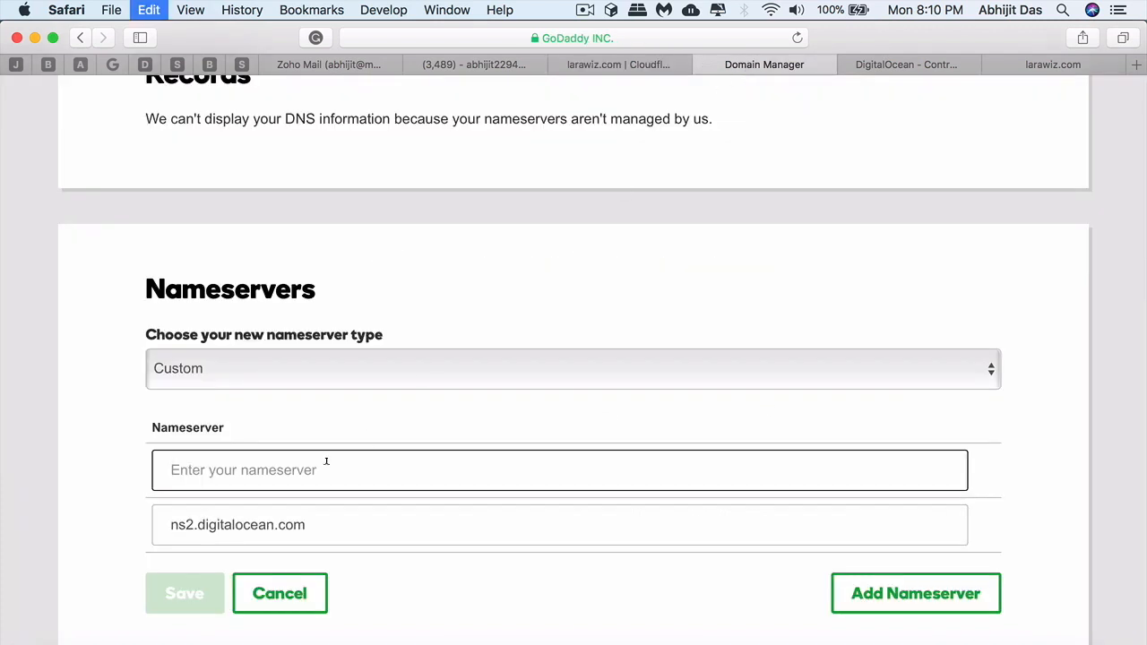
left_click(619, 65)
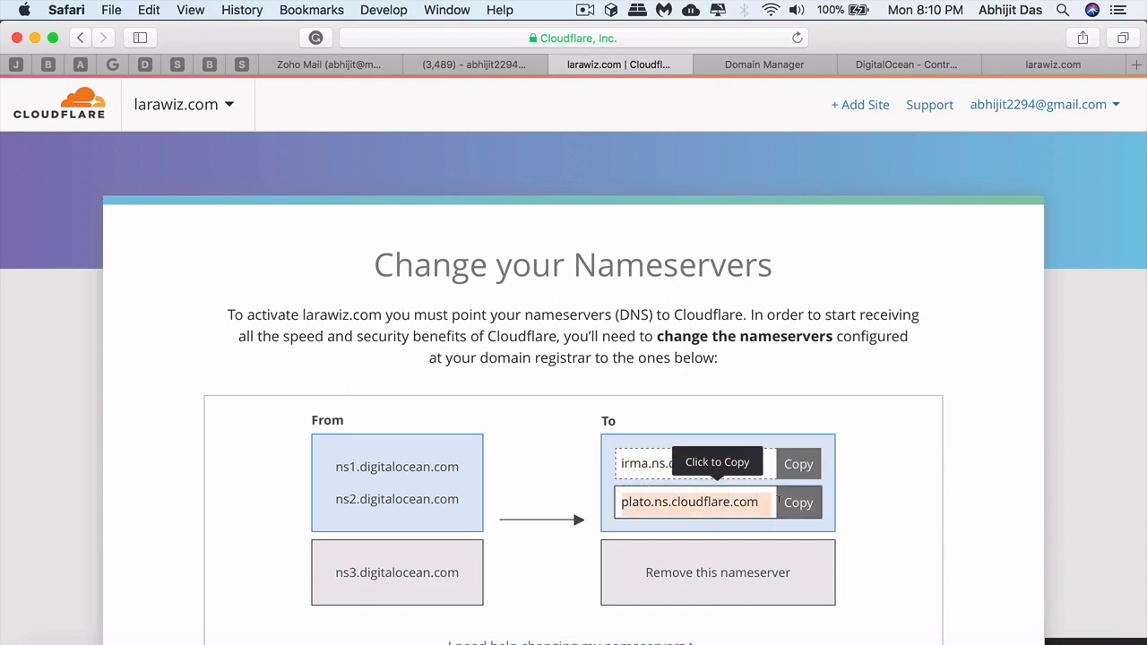
left_click(763, 64)
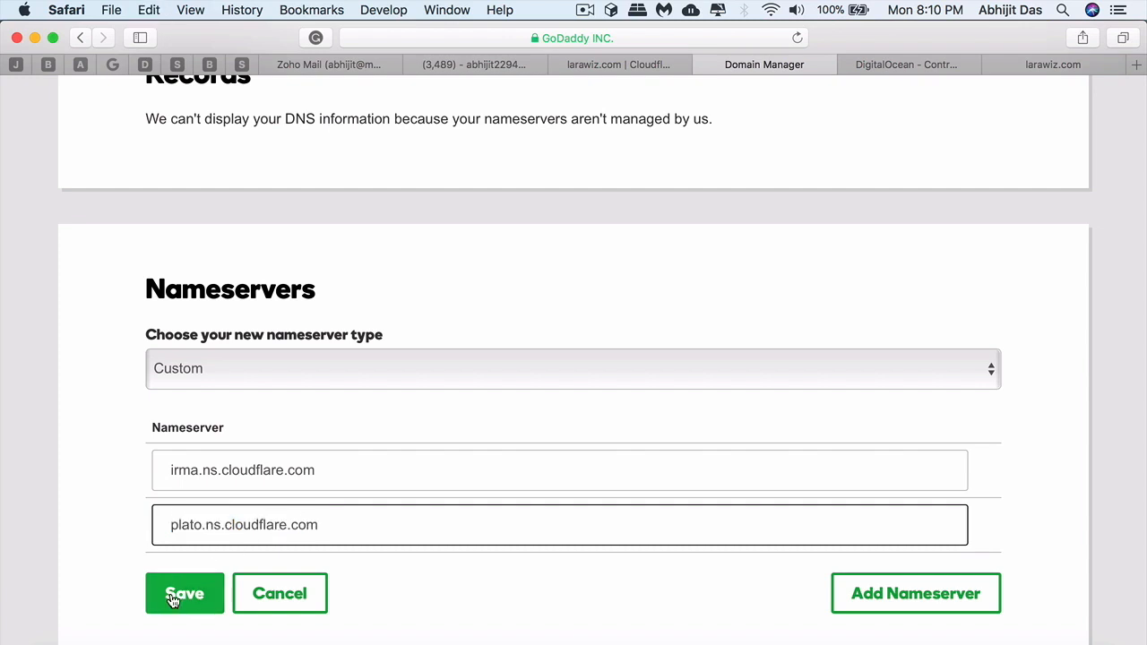
left_click(185, 593)
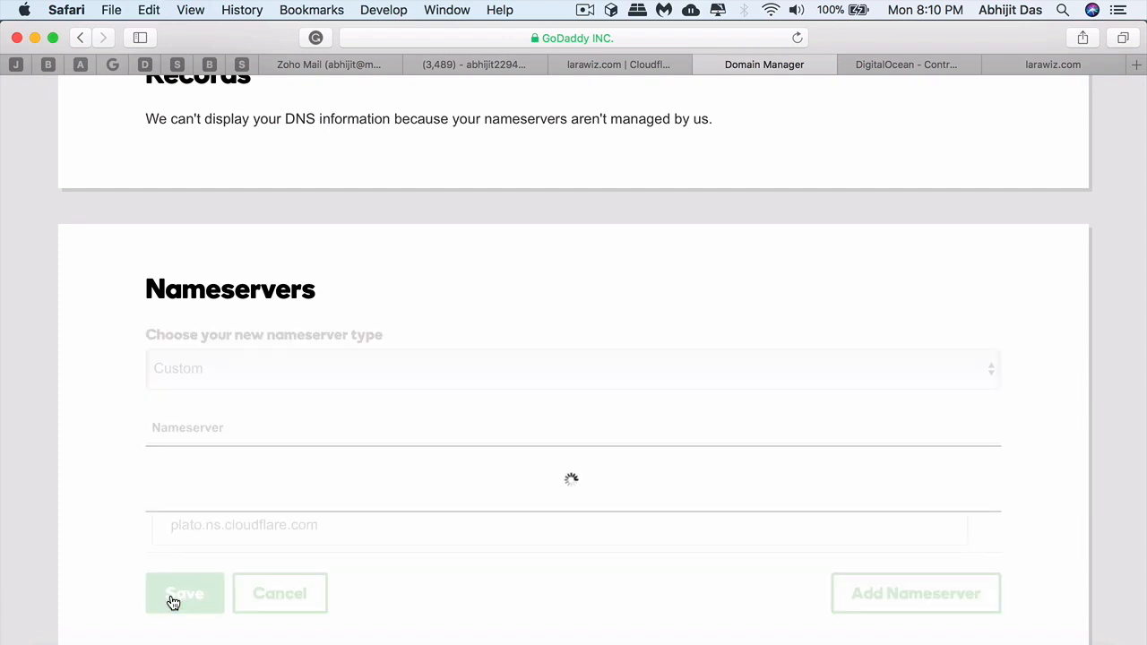
left_click(185, 593)
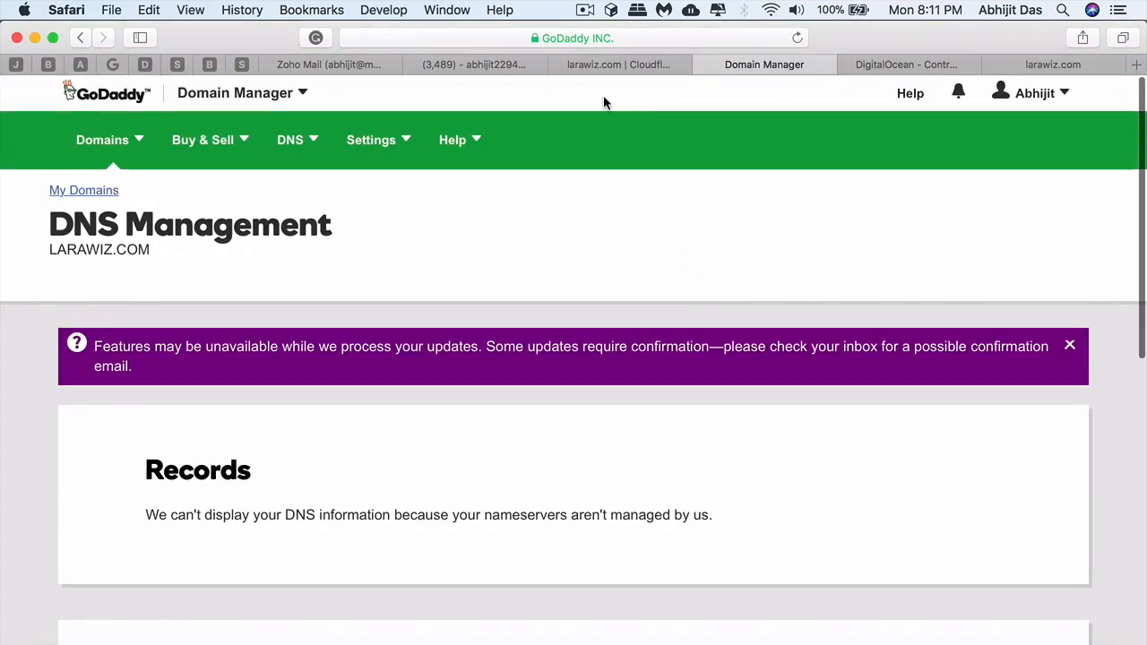
Finish Cloudflare's nameserver step and review the overview showing larawiz.com not yet active
left_click(617, 64)
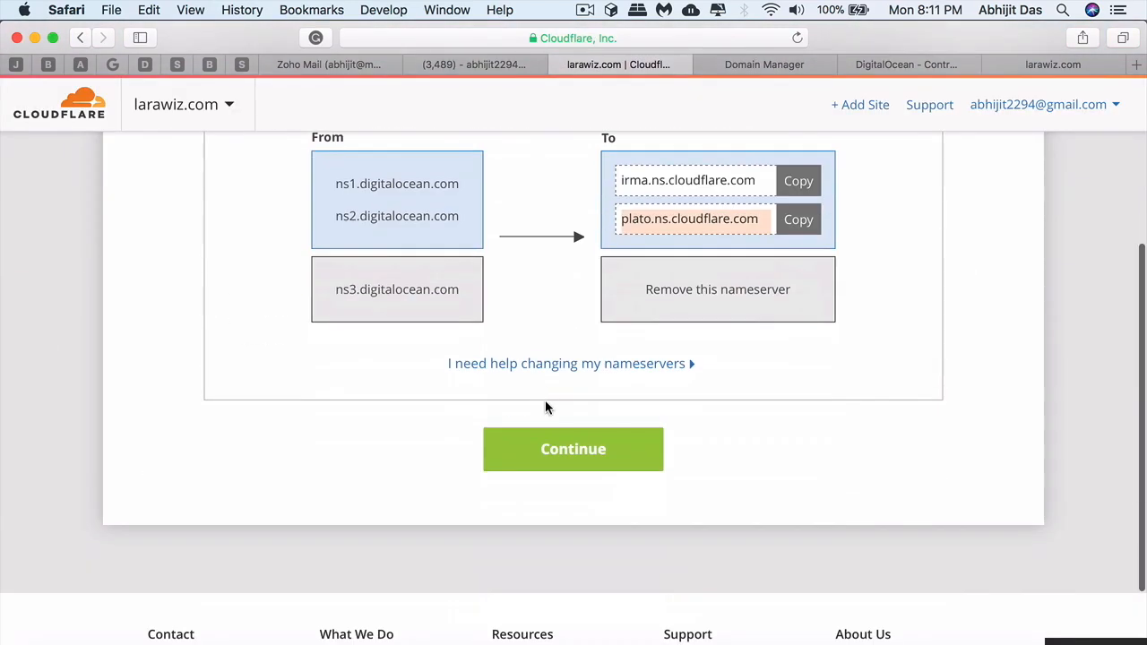
left_click(572, 449)
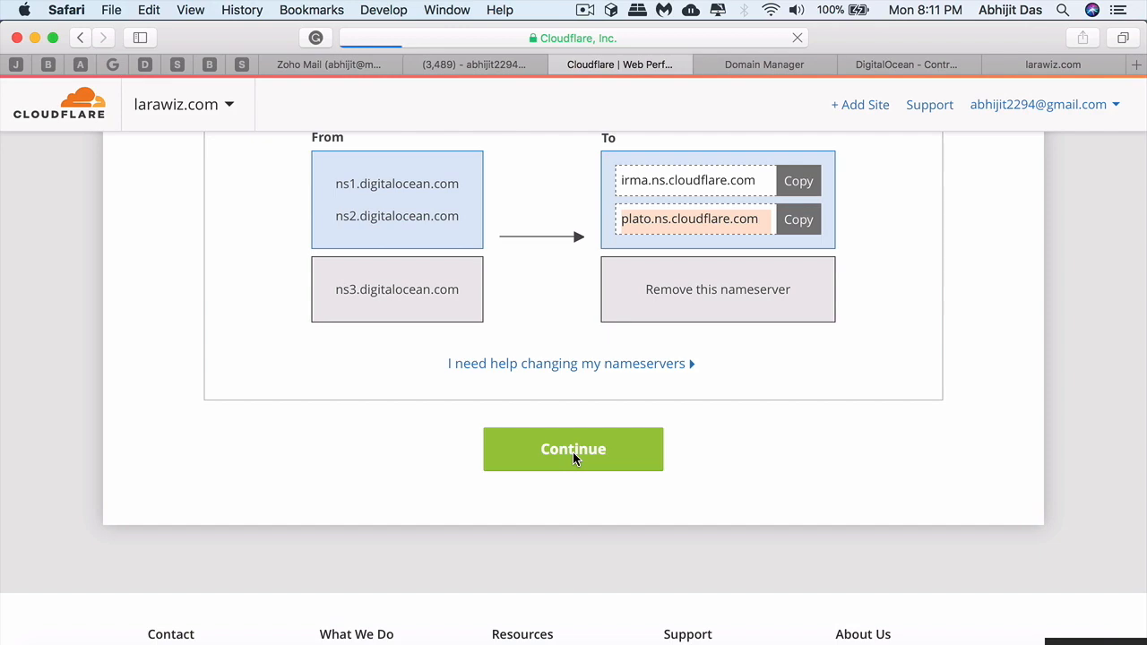
left_click(573, 448)
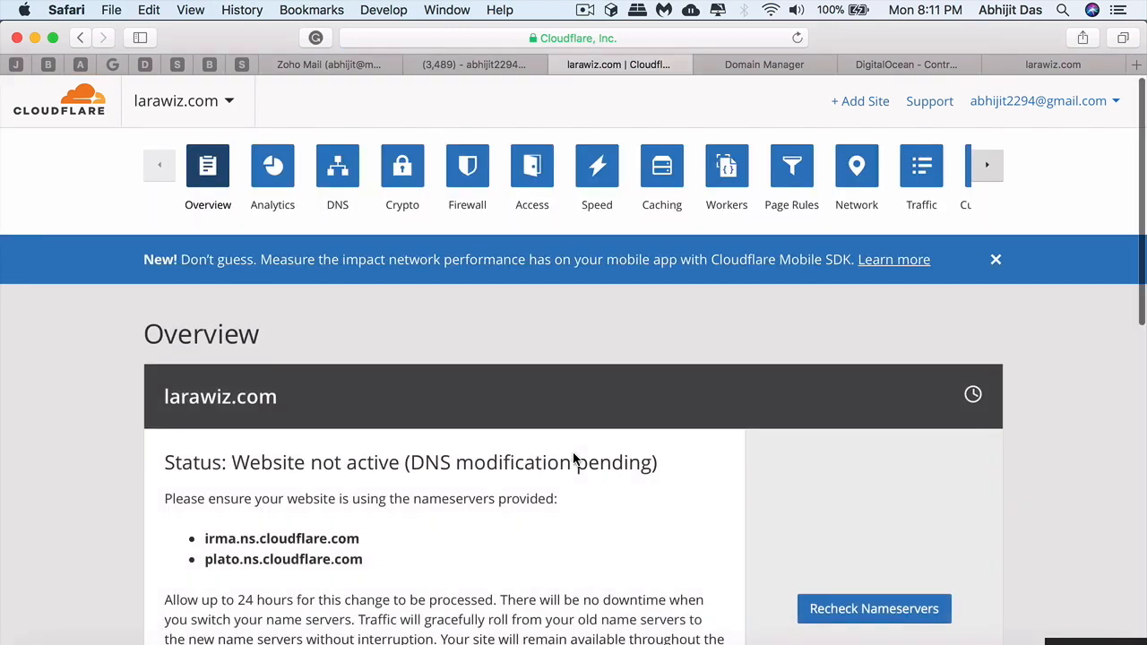
scroll("down", 3)
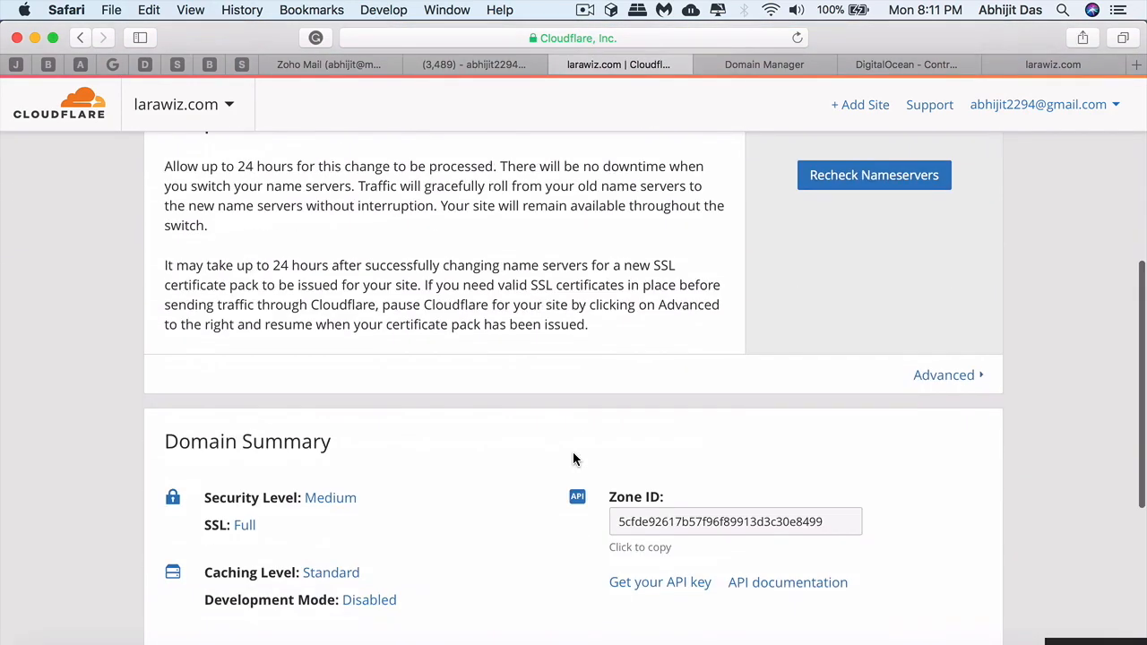
scroll("up", 3)
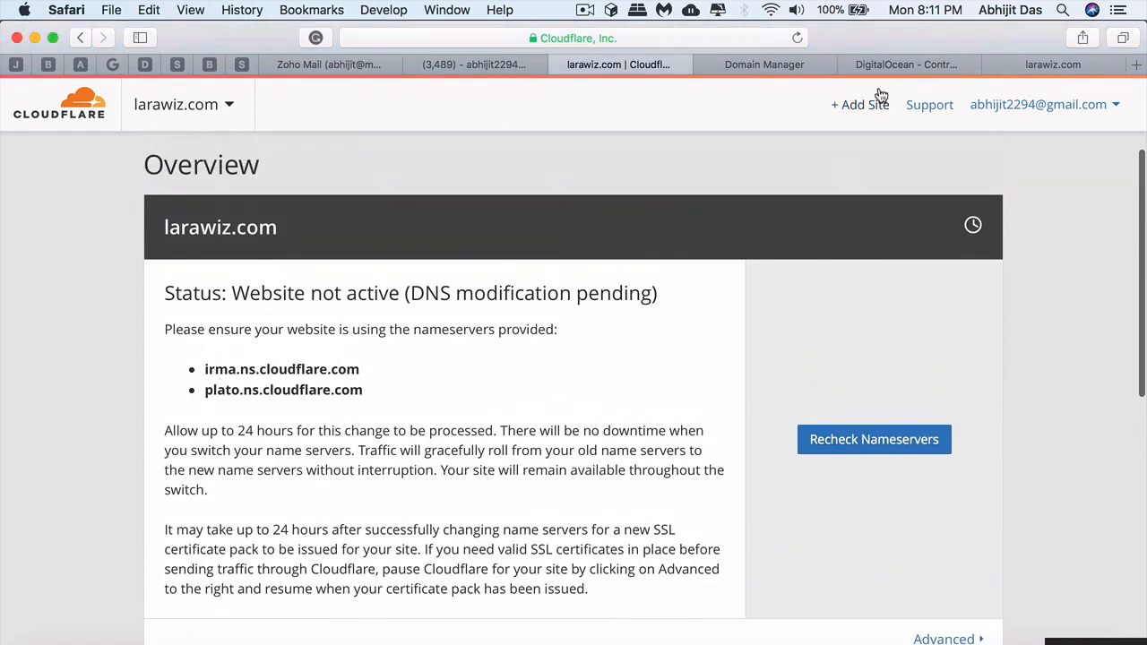
mouse_move(836, 439)
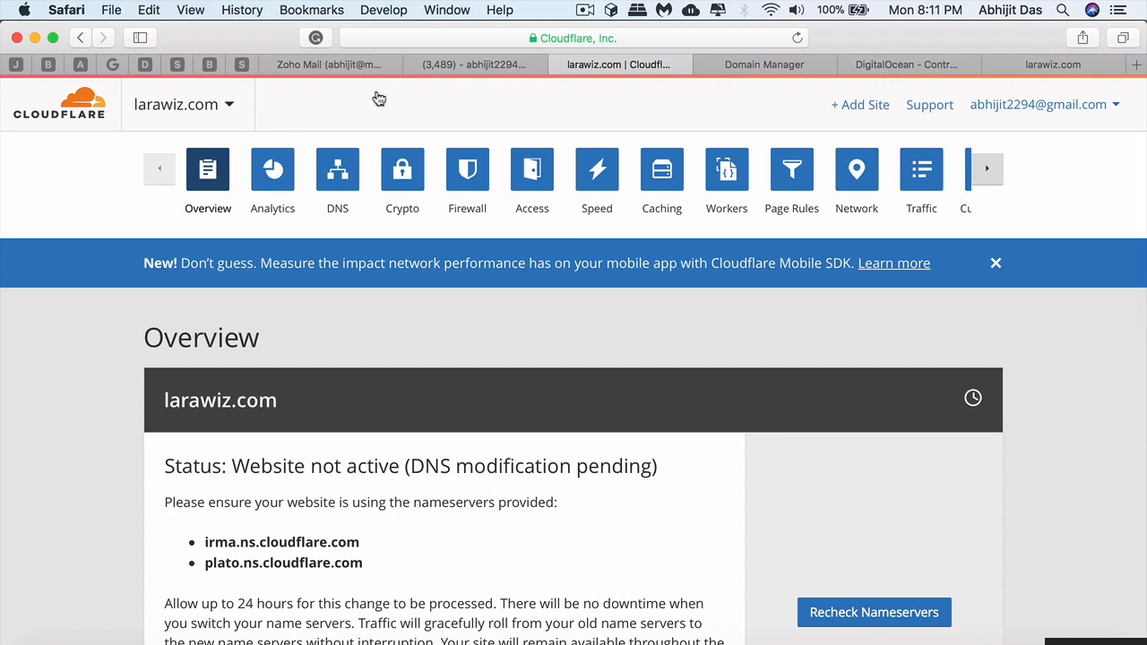
Open the DNS records page for larawiz.com from the top navigation
left_click(797, 38)
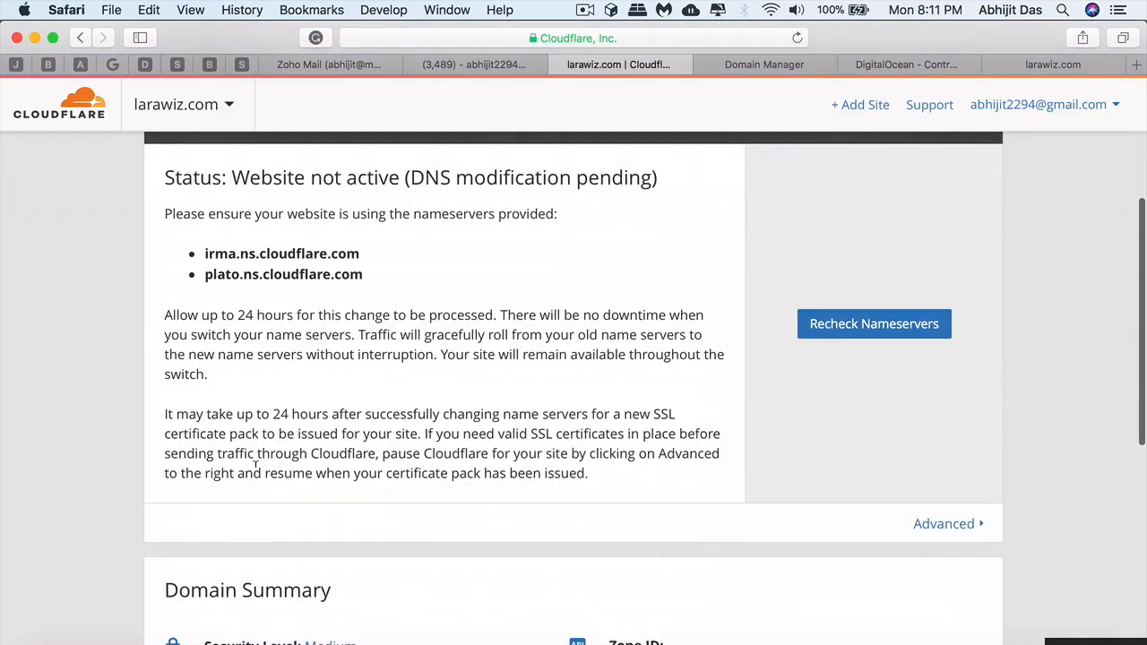
left_click_drag(164, 413, 343, 413)
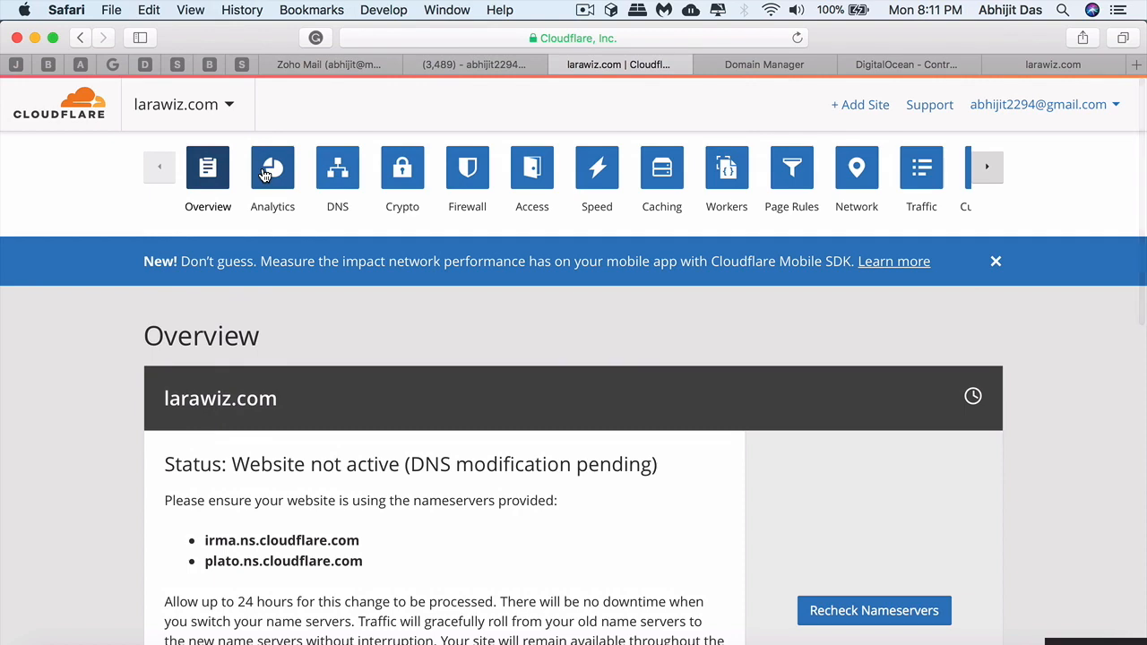
left_click(337, 168)
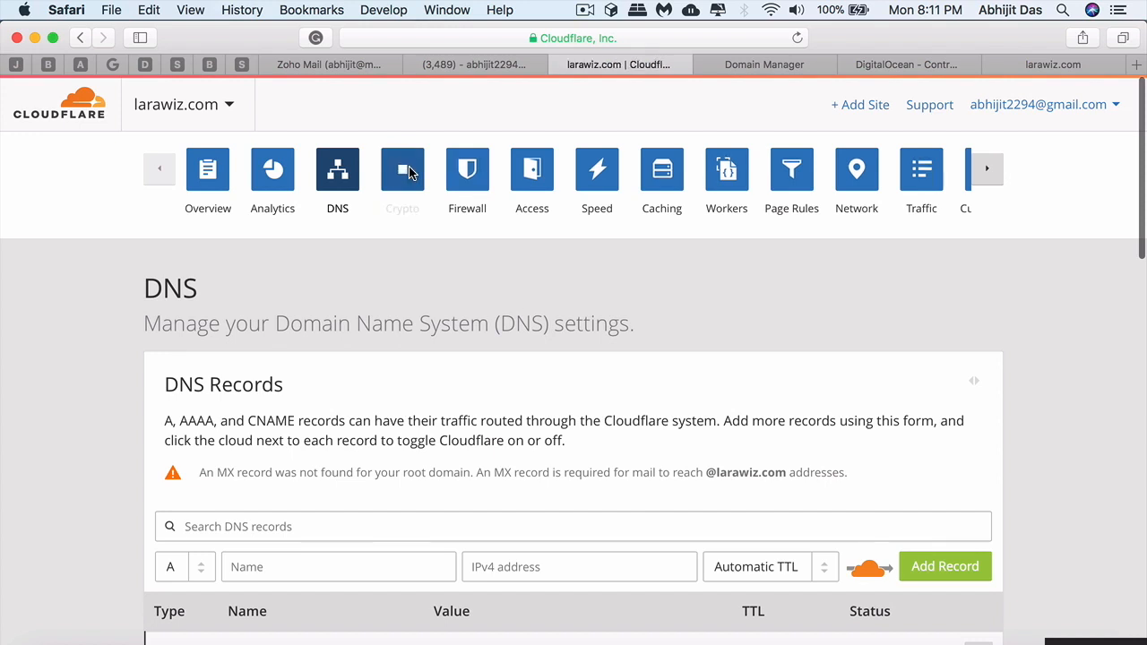
Review the larawiz.com Crypto page, confirming SSL mode is set to Full
left_click(403, 169)
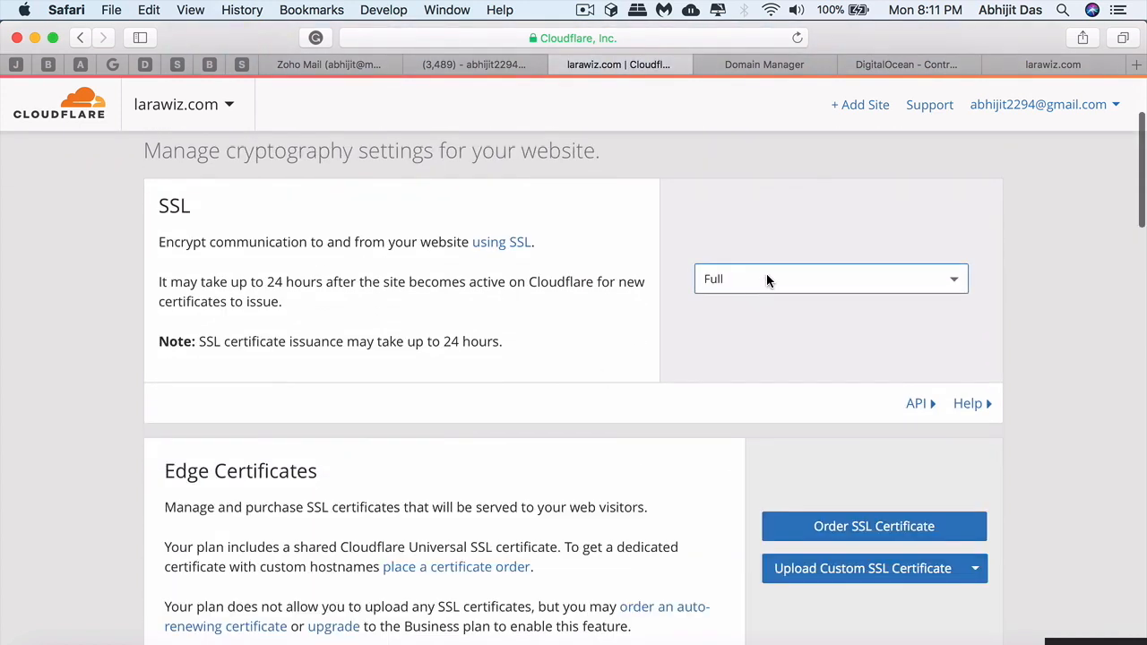
left_click(831, 277)
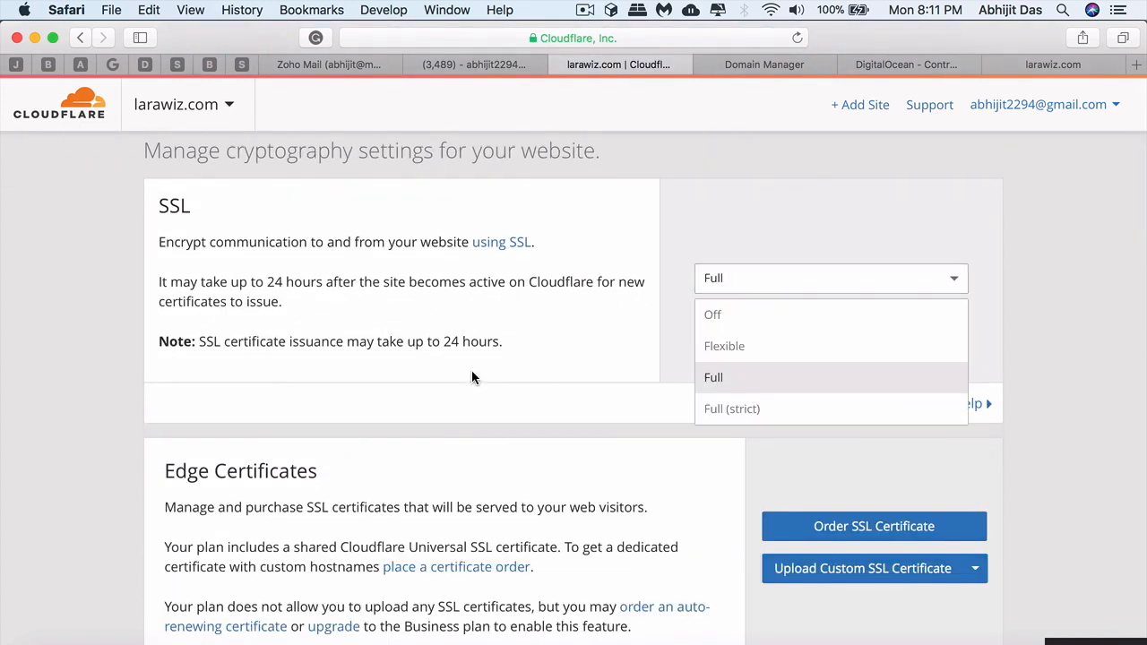
mouse_move(594, 342)
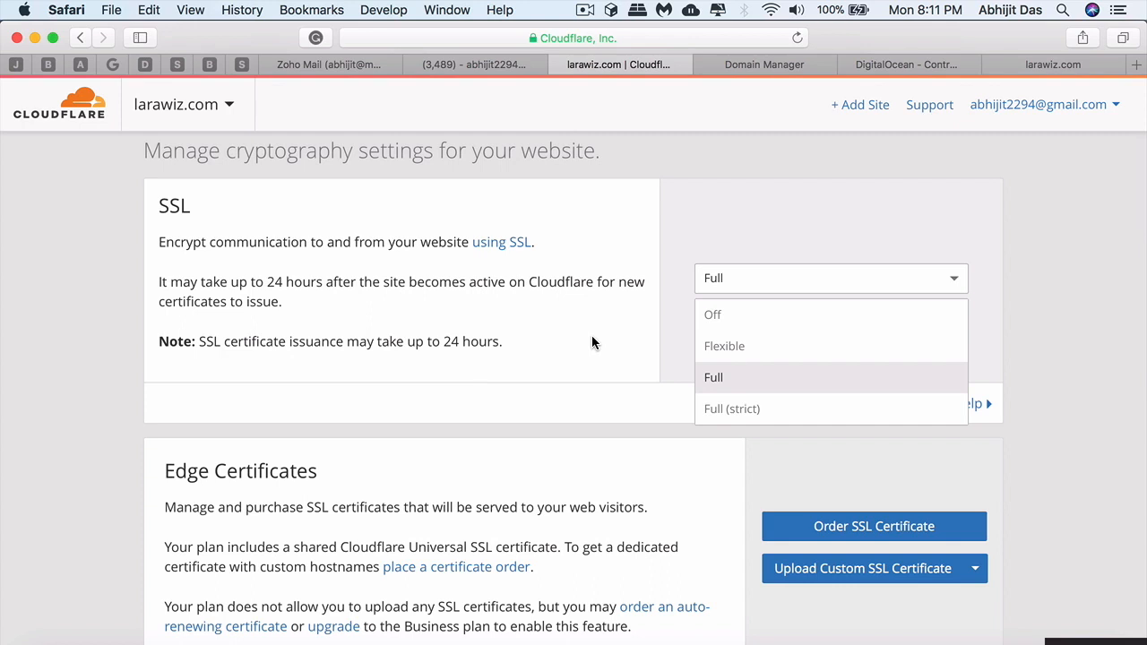
scroll("down", 3)
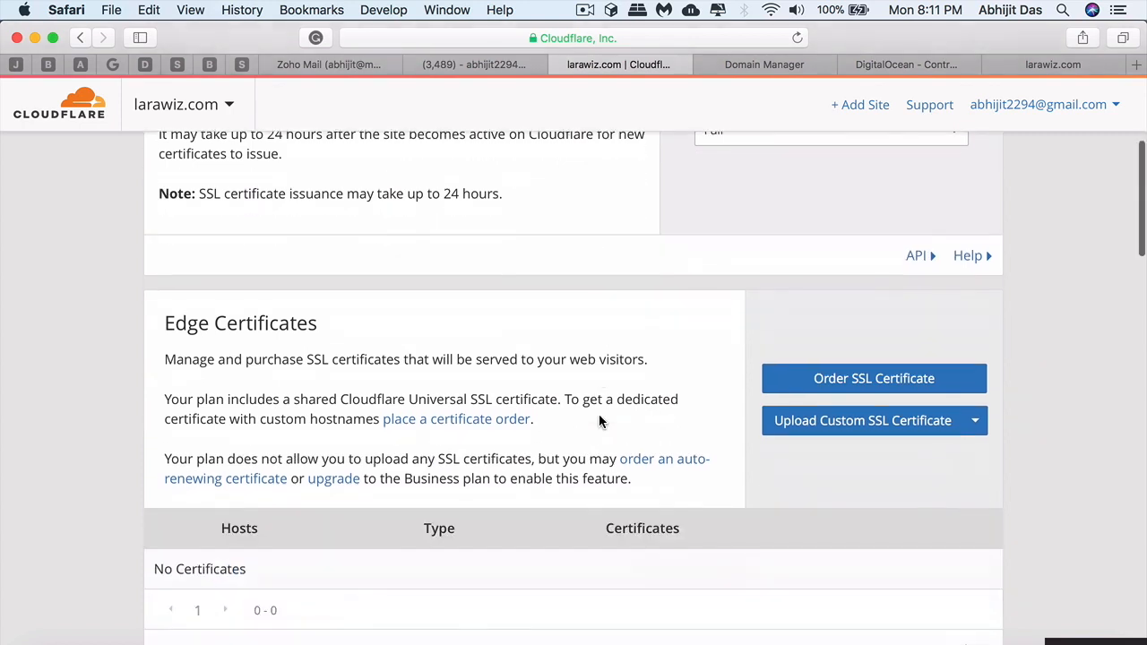
scroll("down", 3)
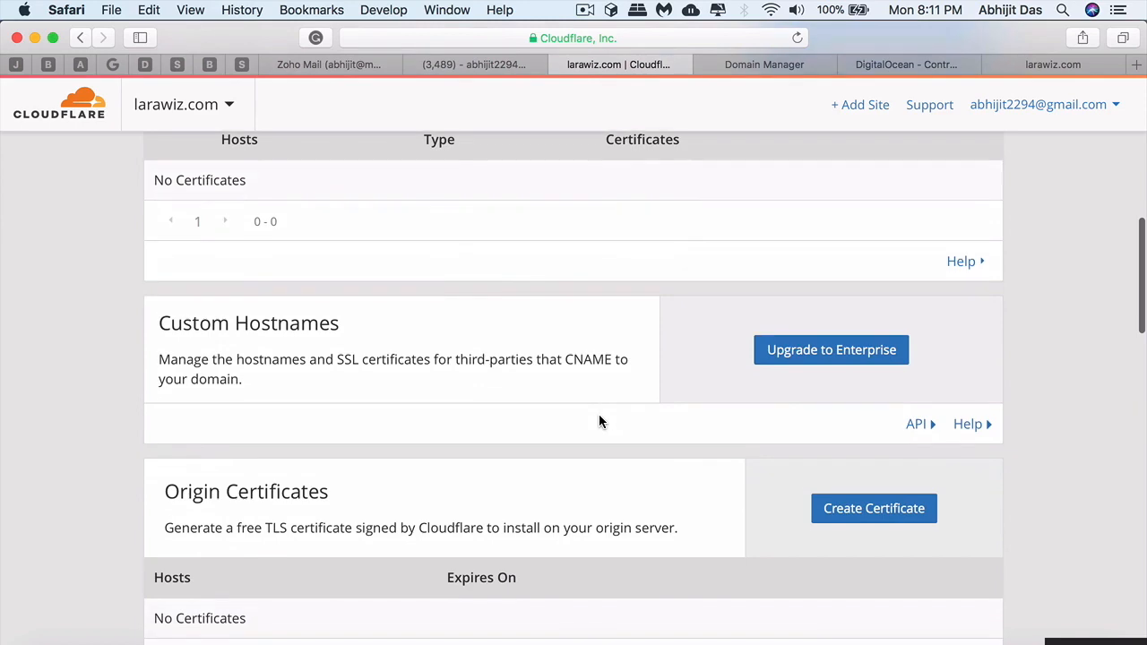
scroll("down", 3)
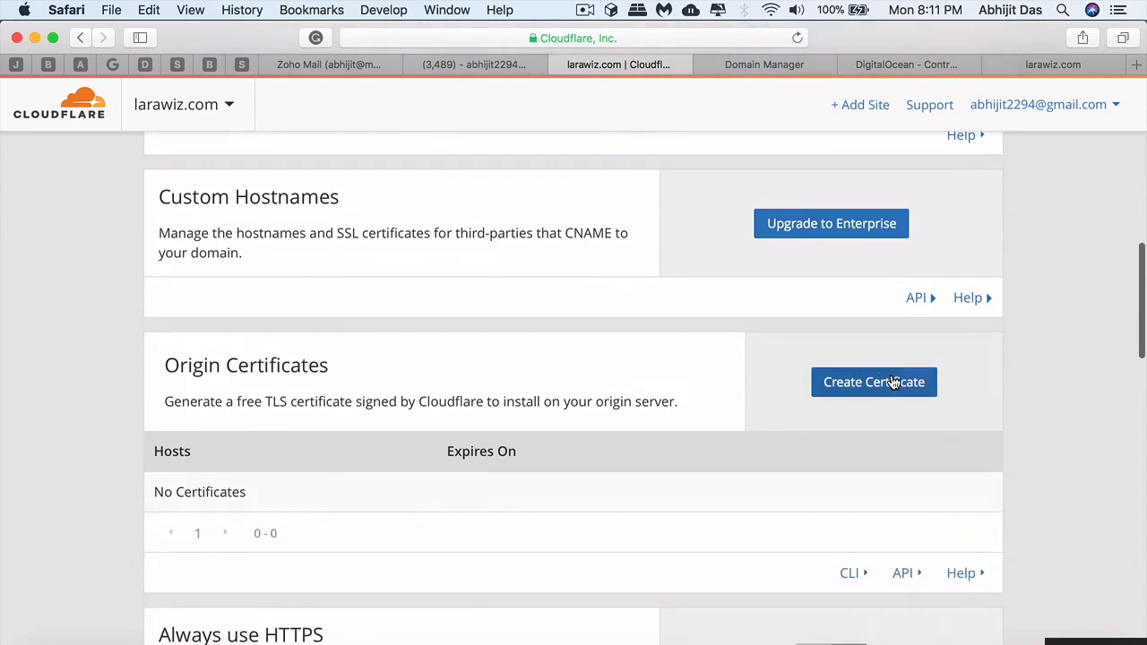
Attempt an origin certificate, which fails validation, then review the remaining Crypto settings
left_click(874, 381)
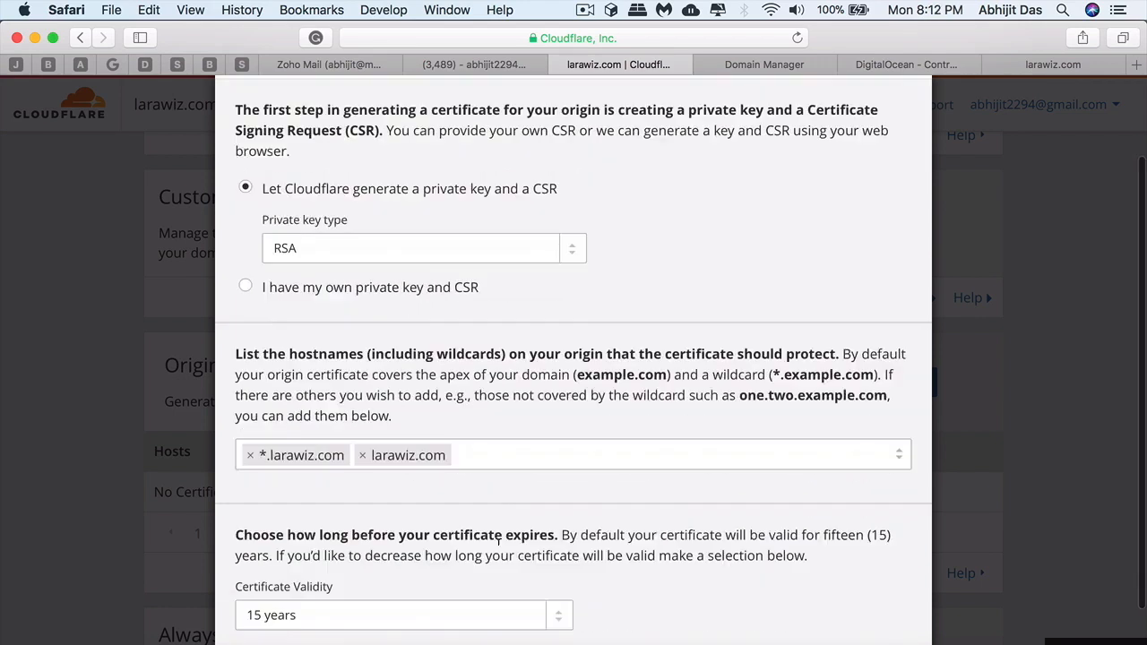
left_click(403, 614)
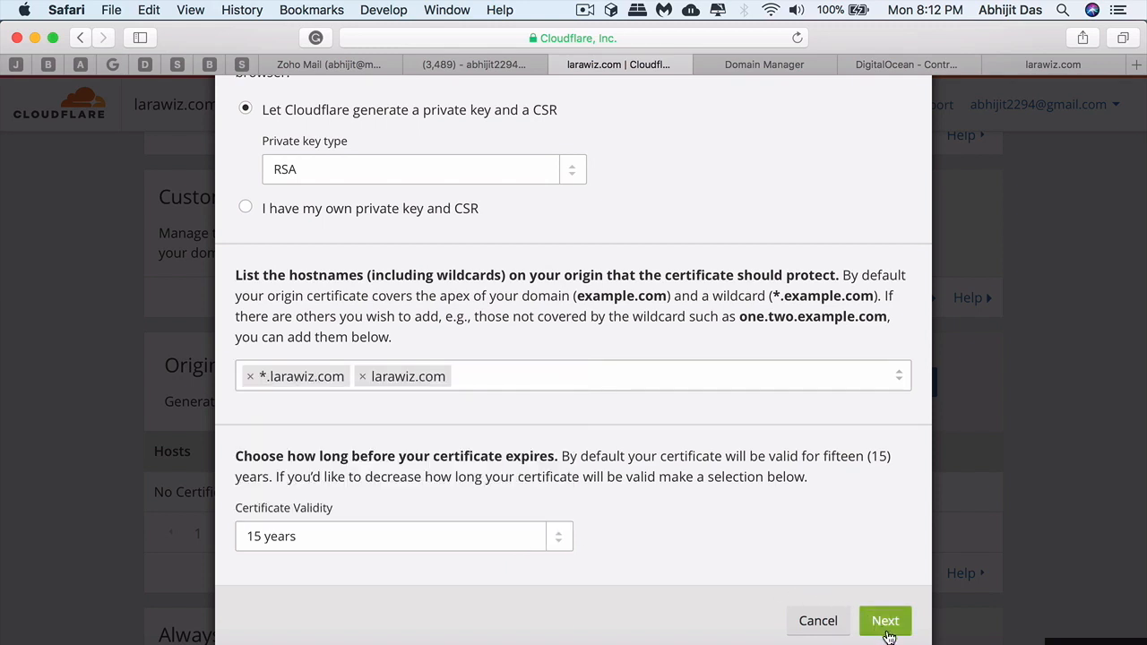
left_click(888, 621)
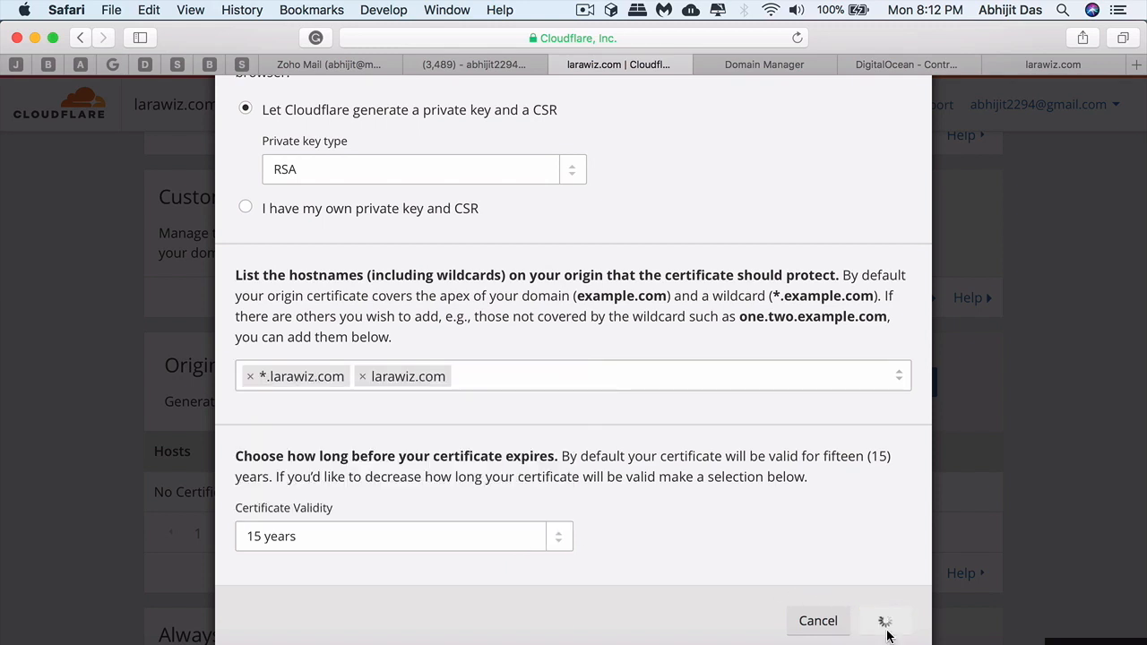
left_click(880, 620)
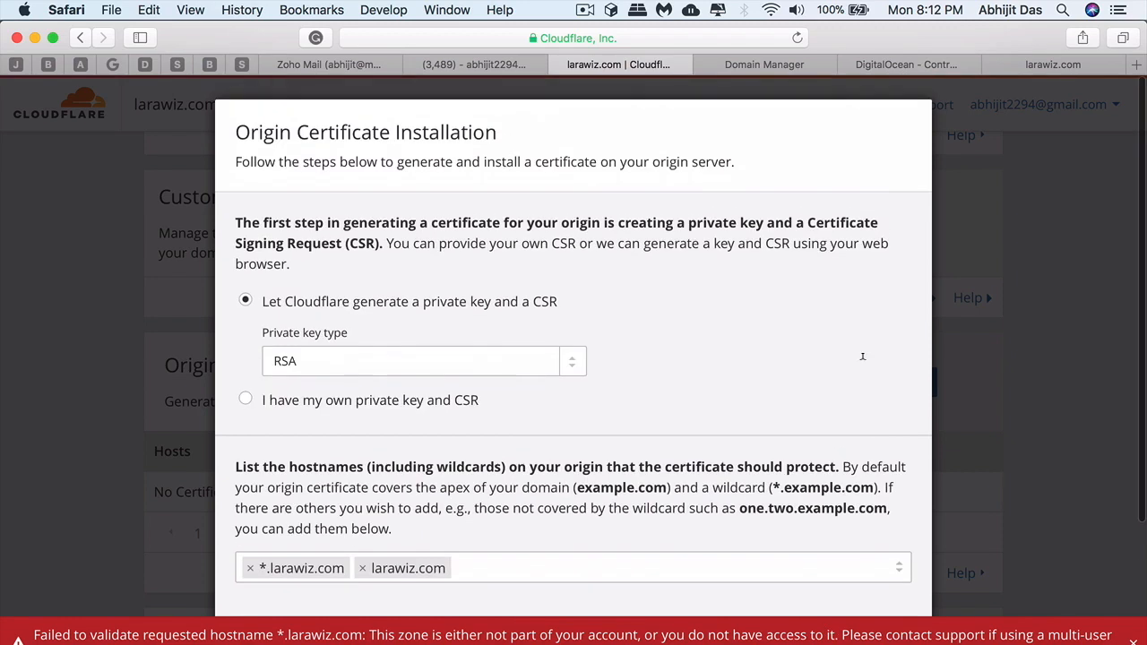
scroll("down", 3)
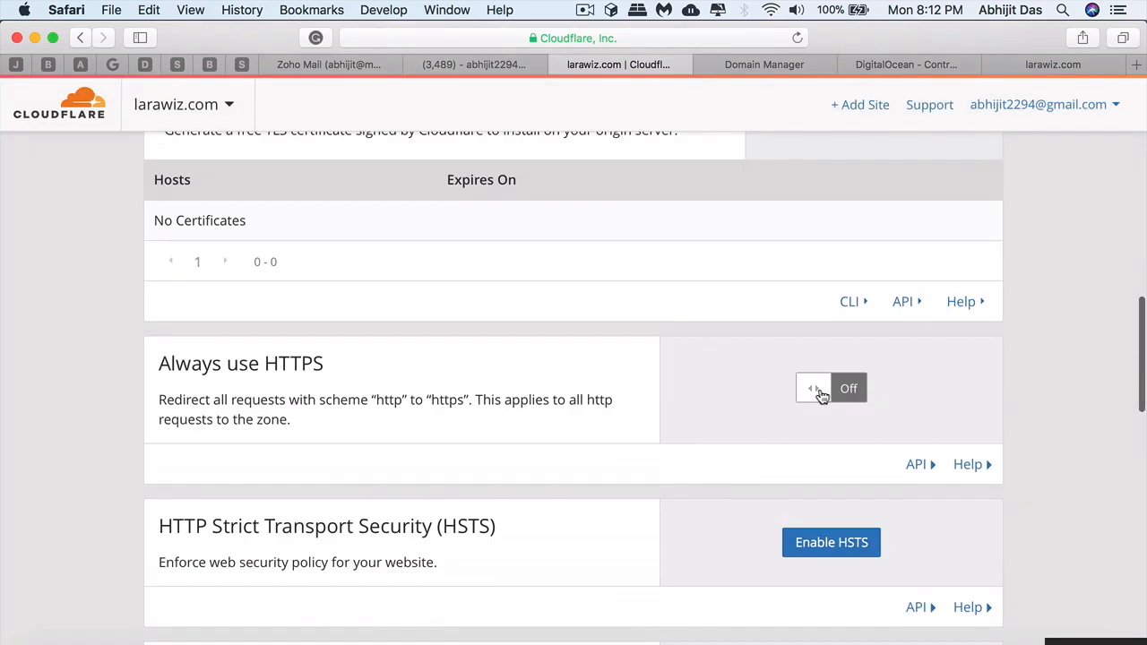
scroll("down", 3)
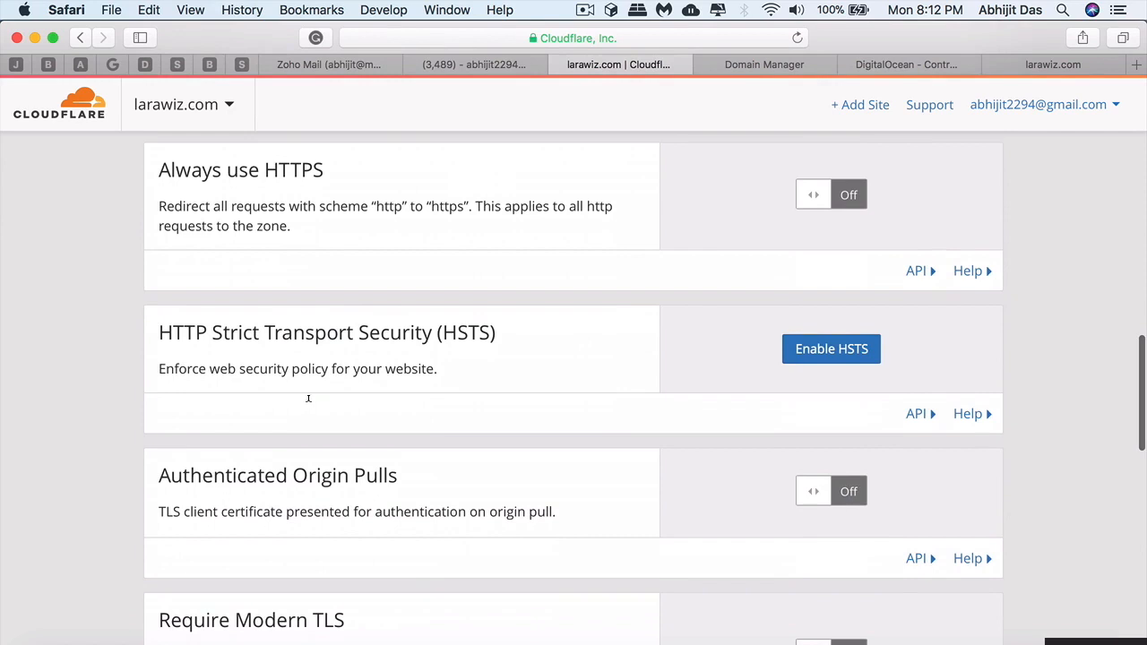
scroll("down", 3)
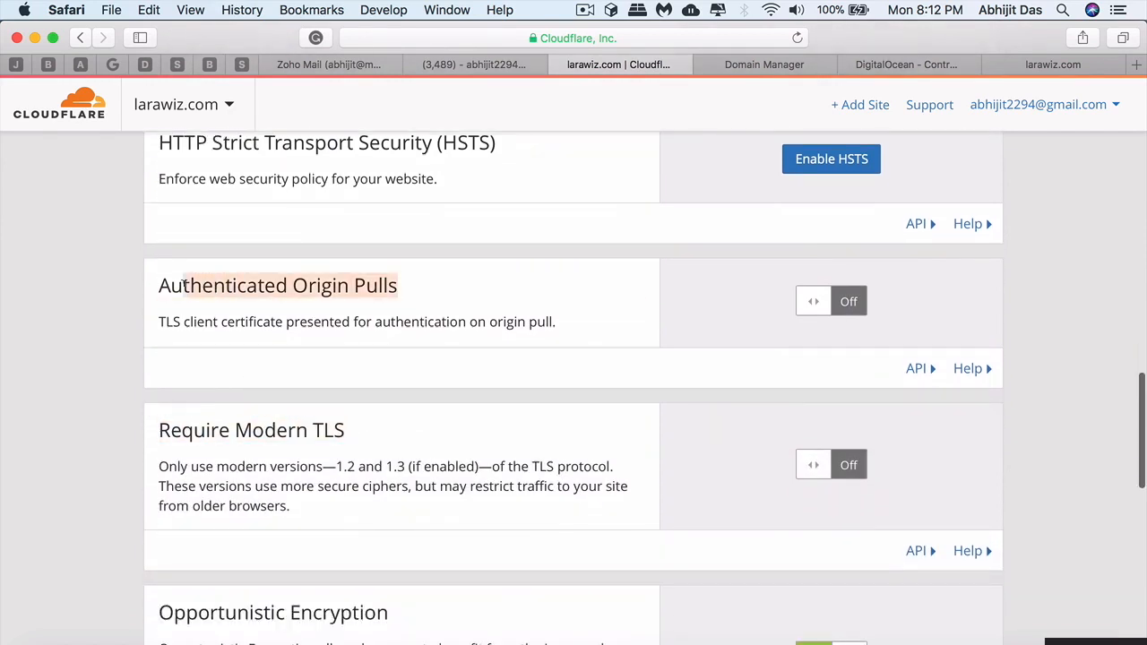
scroll("down", 3)
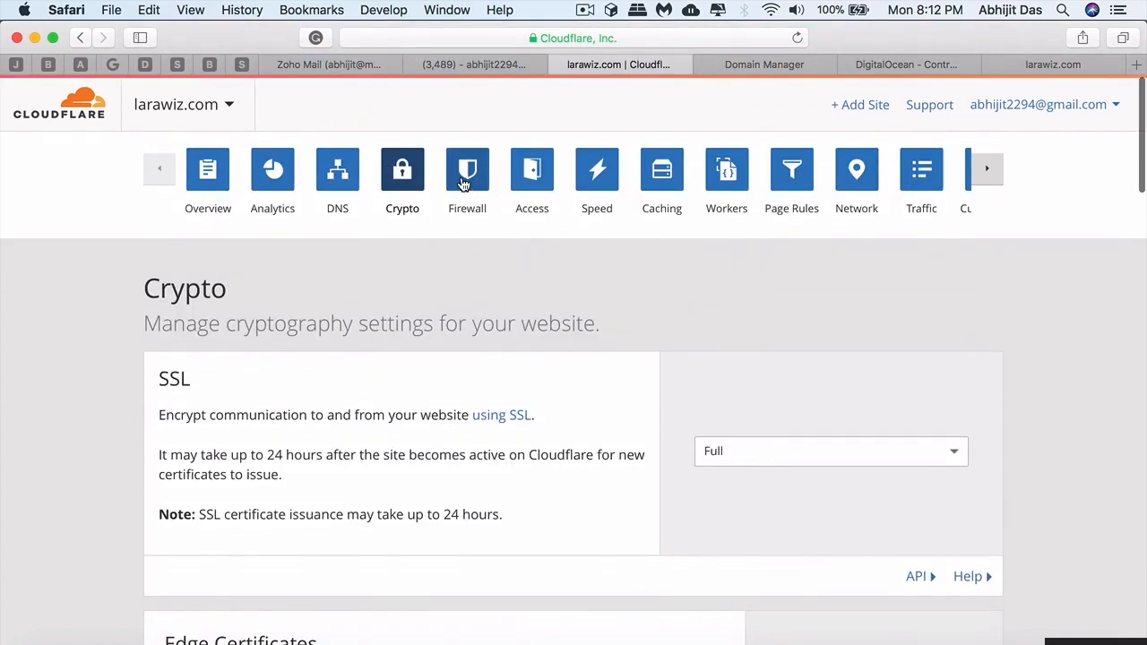
Raise the larawiz.com firewall Security Level from Medium to High
left_click(466, 169)
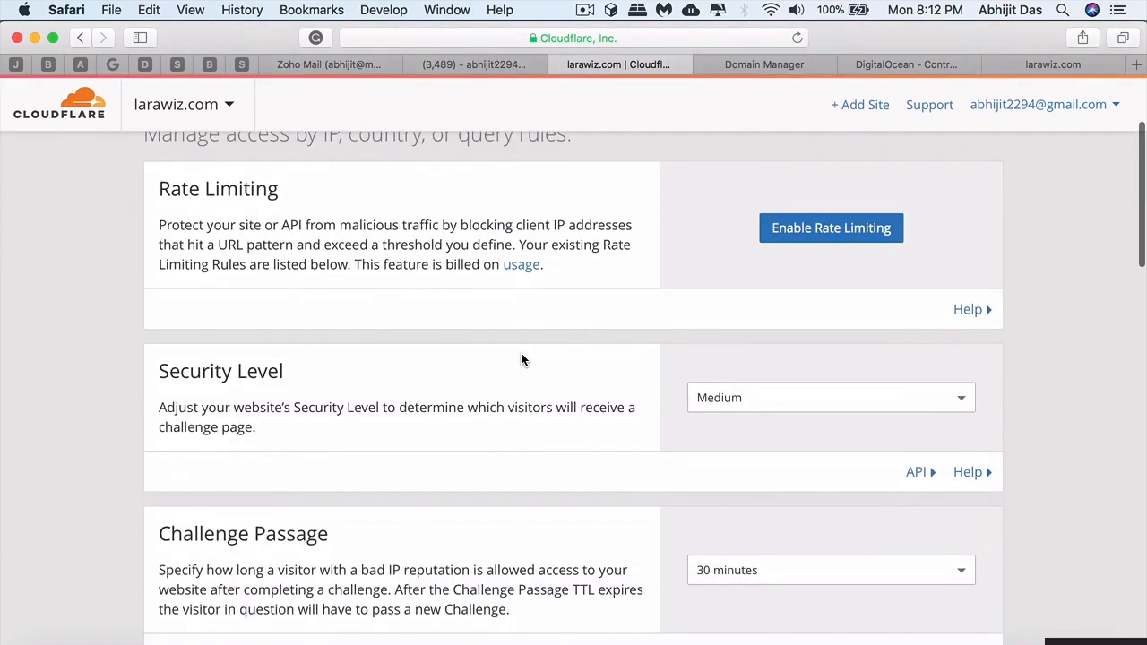
scroll("down", 3)
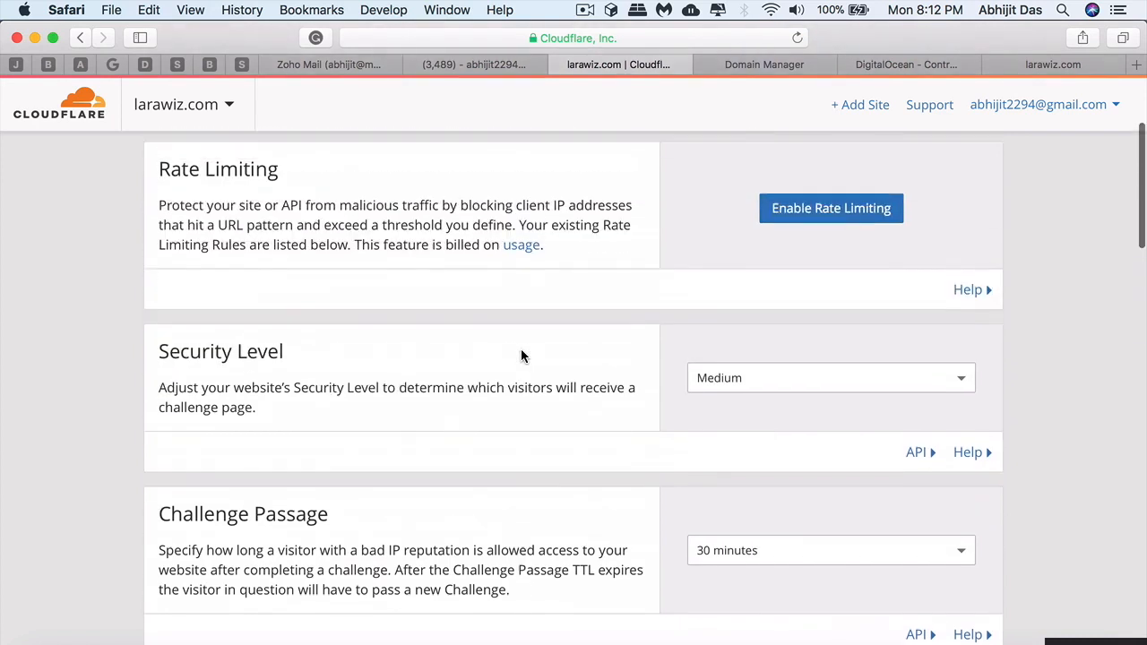
left_click(831, 377)
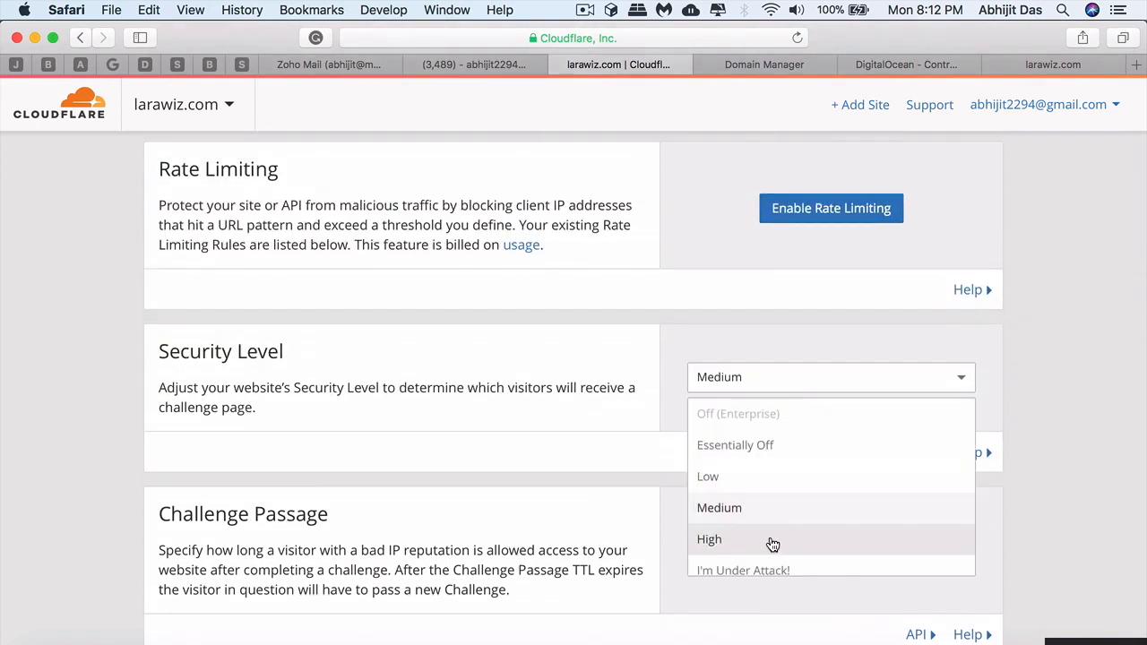
left_click(709, 539)
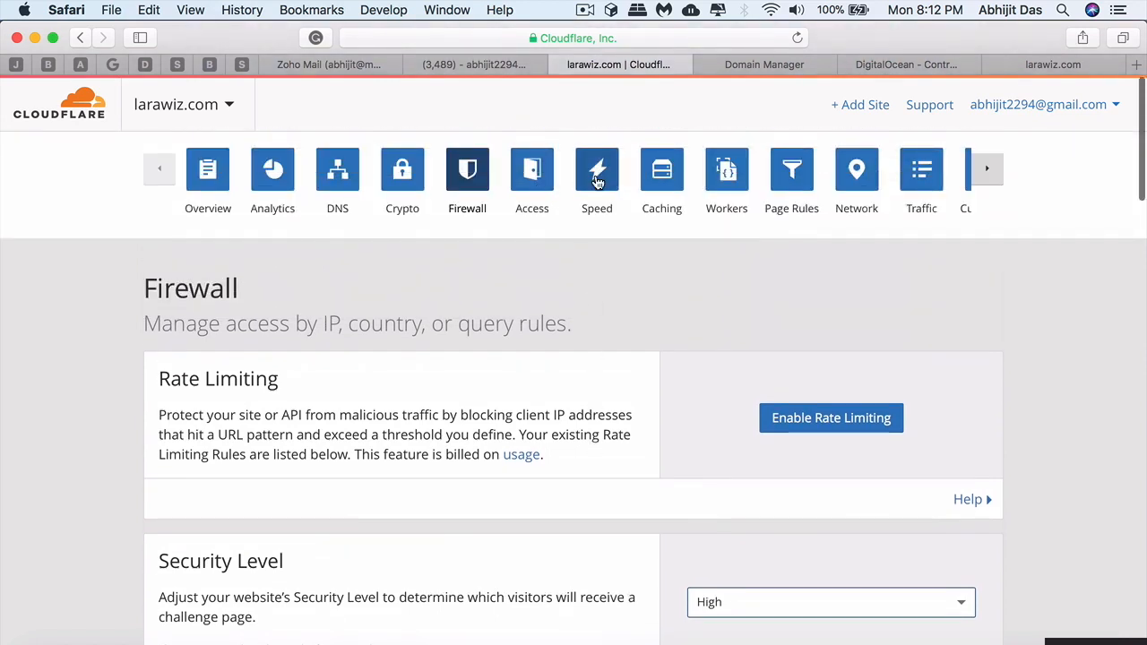
Turn on JavaScript and CSS minification and Accelerated Mobile Links
left_click(597, 169)
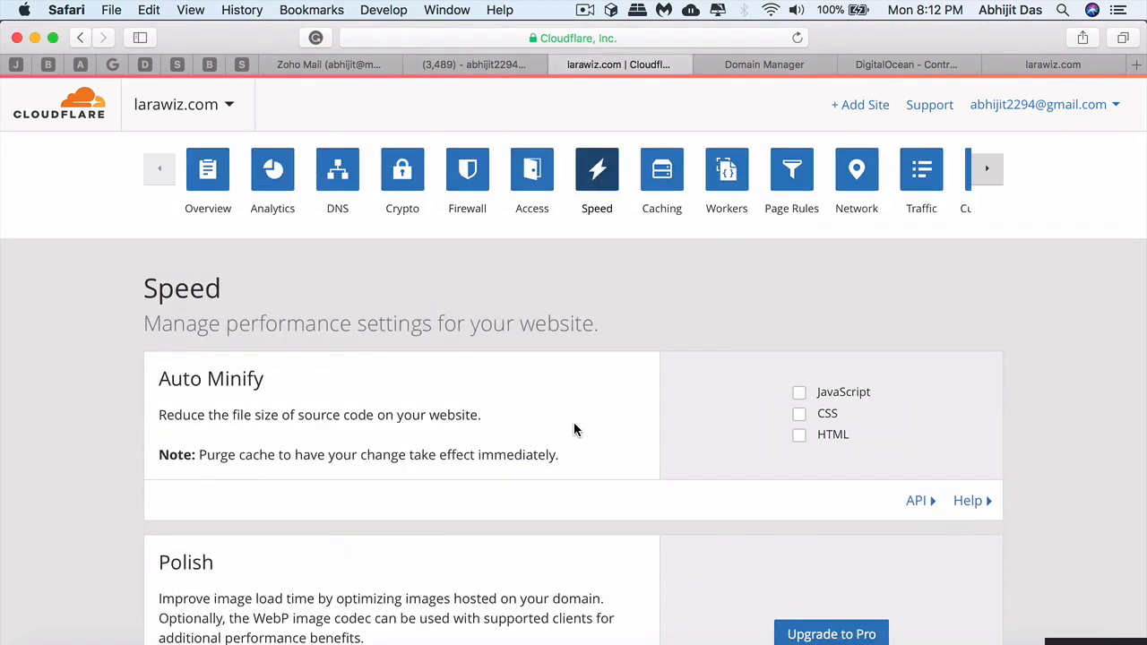
left_click(799, 393)
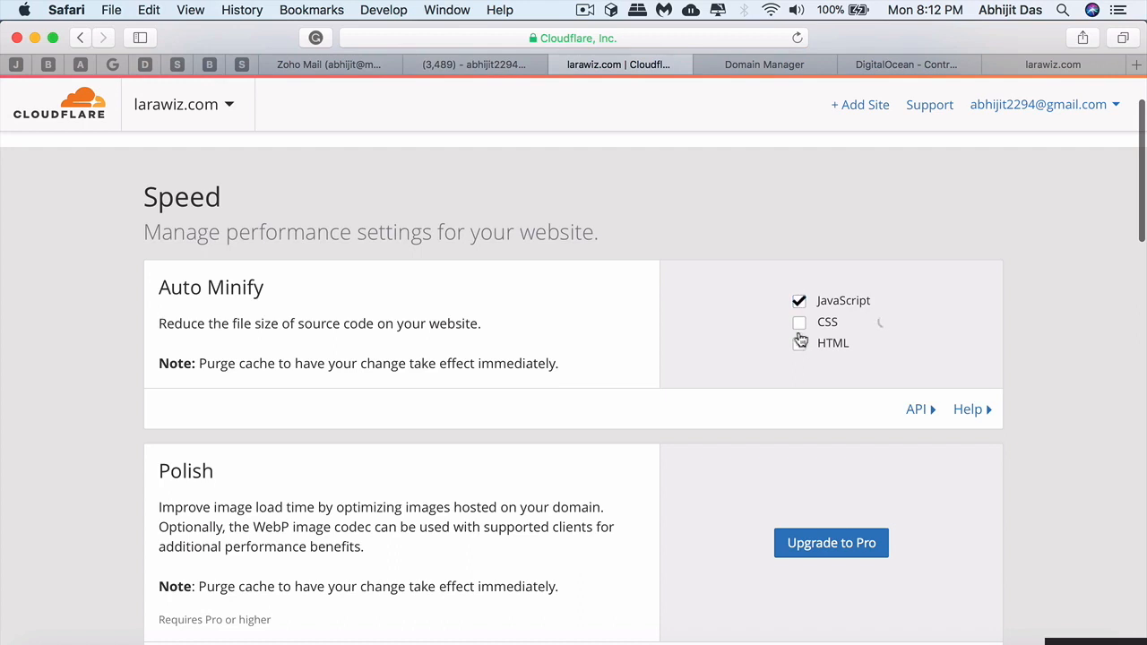
left_click(799, 322)
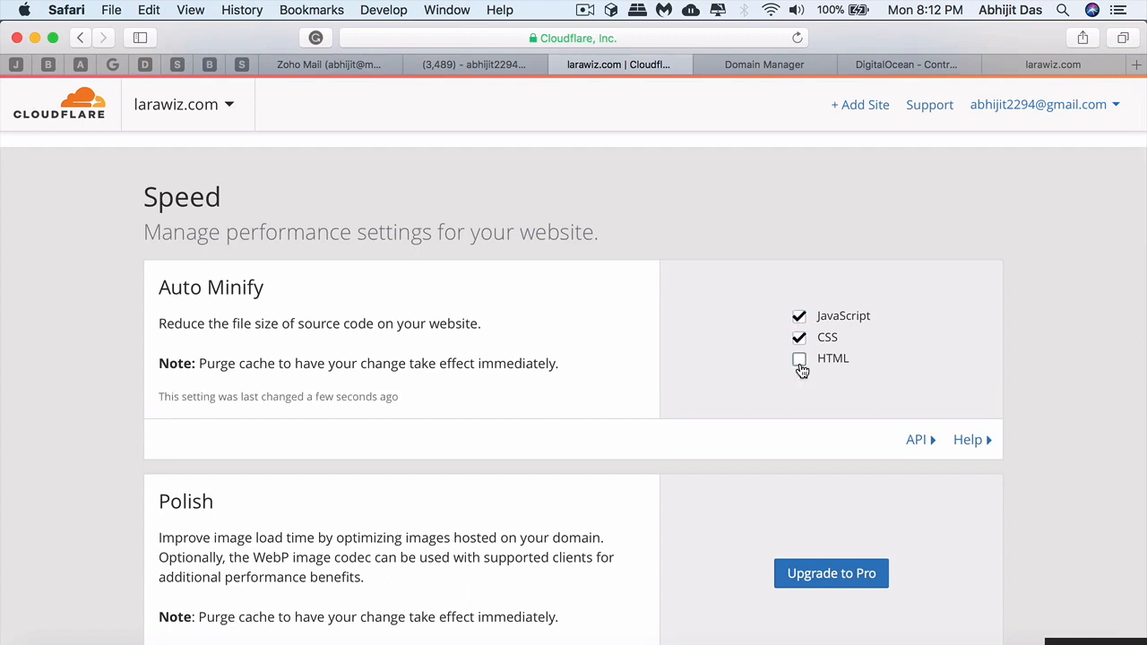
scroll("down", 3)
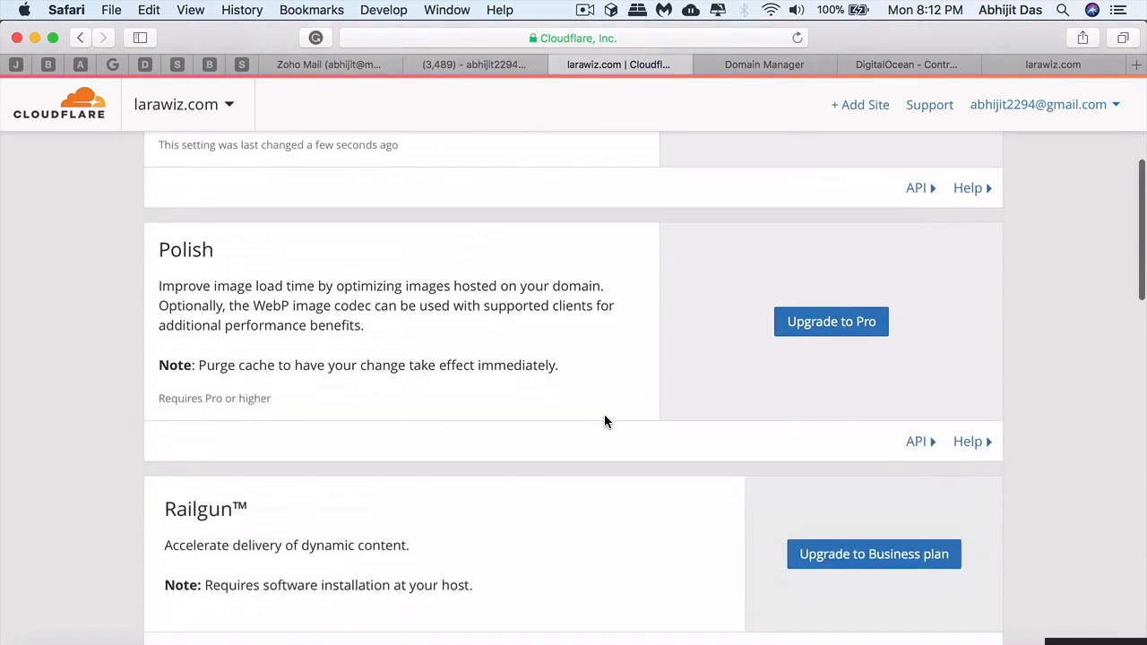
scroll("down", 3)
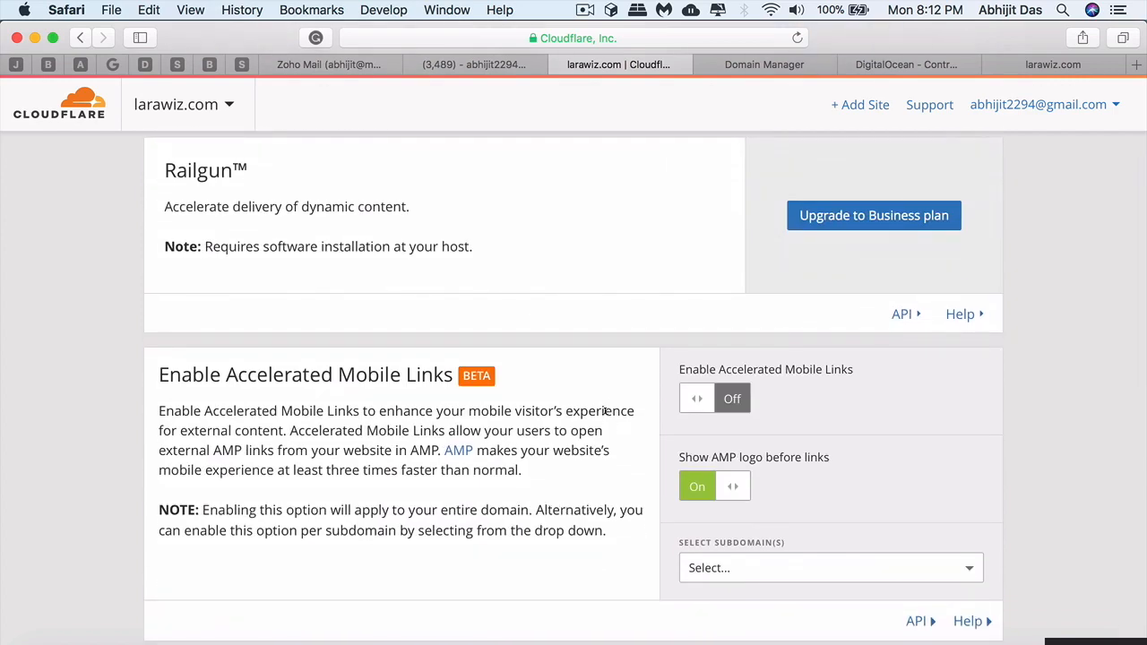
left_click(697, 398)
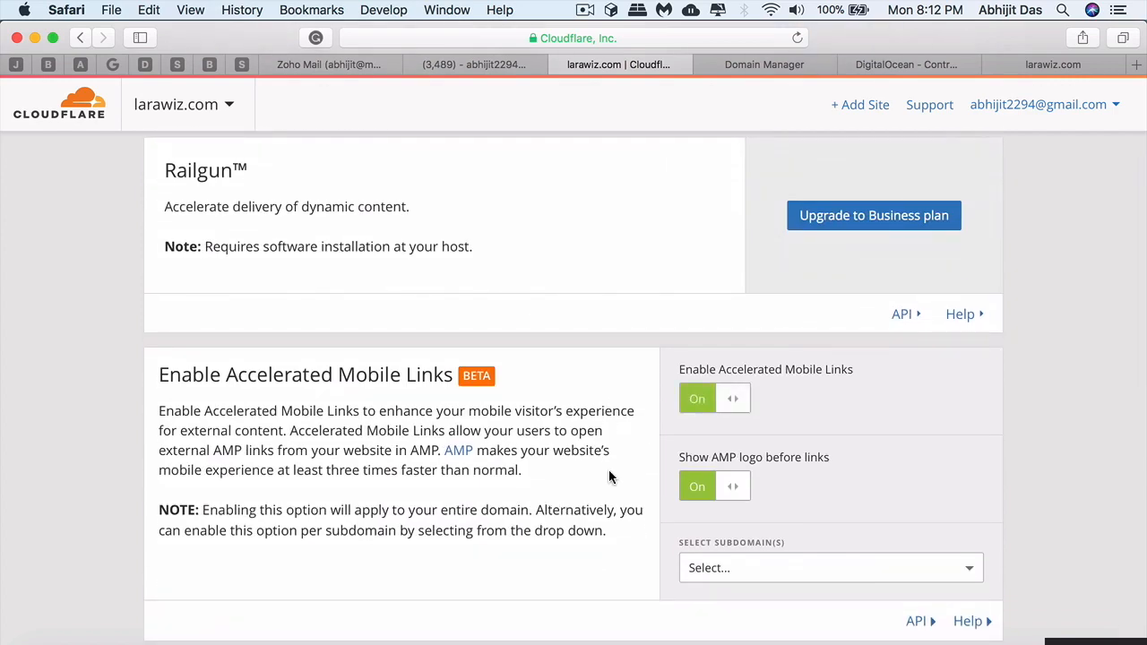
mouse_move(789, 402)
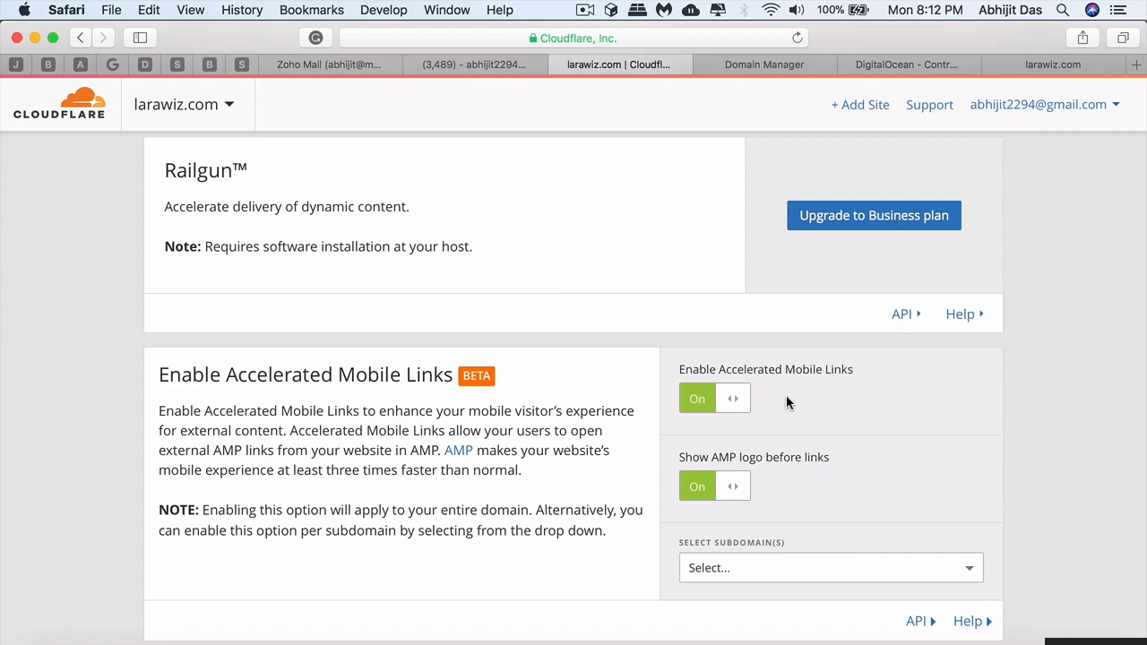
Set Rocket Loader to Automatic, leaving the subdomain choice unchanged
scroll("down", 3)
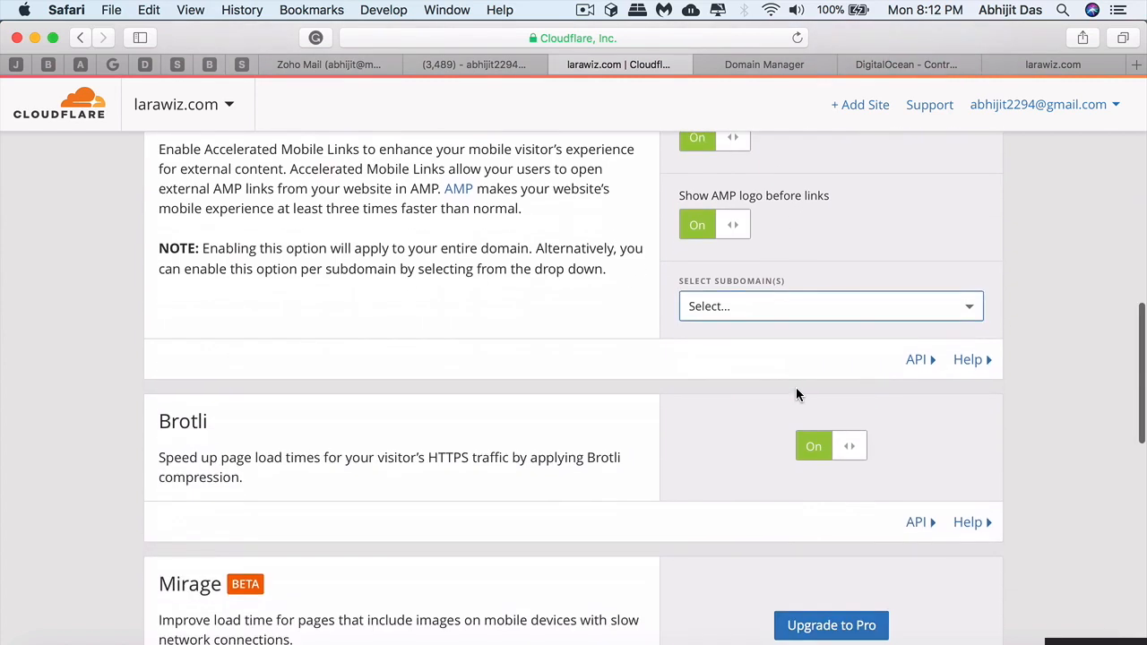
scroll("up", 3)
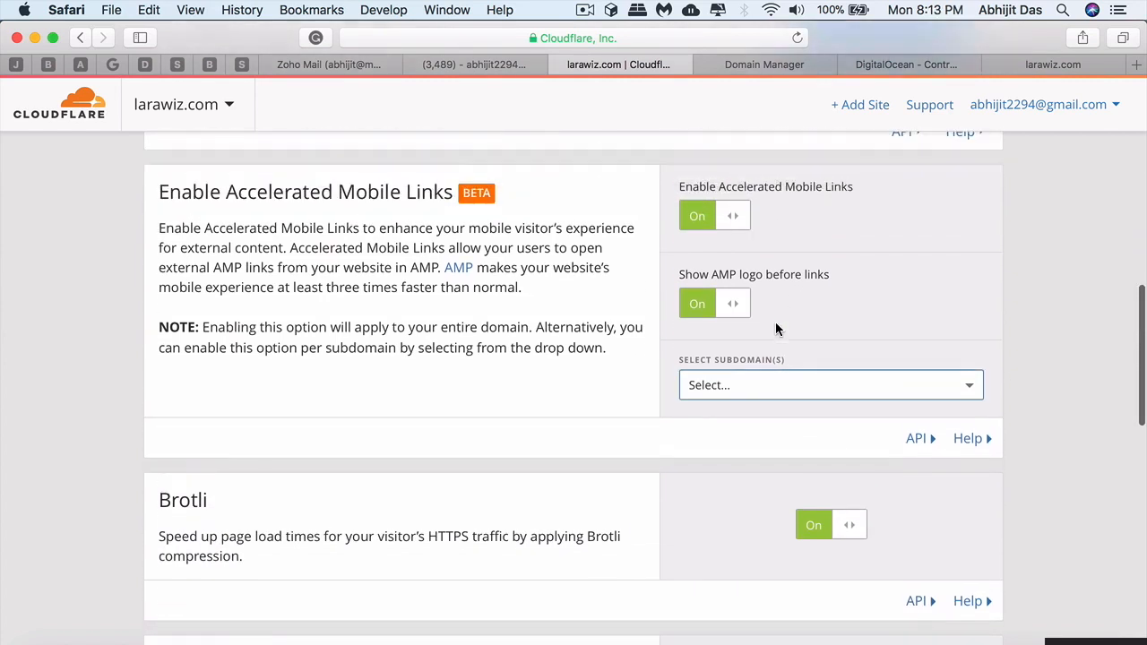
left_click(830, 384)
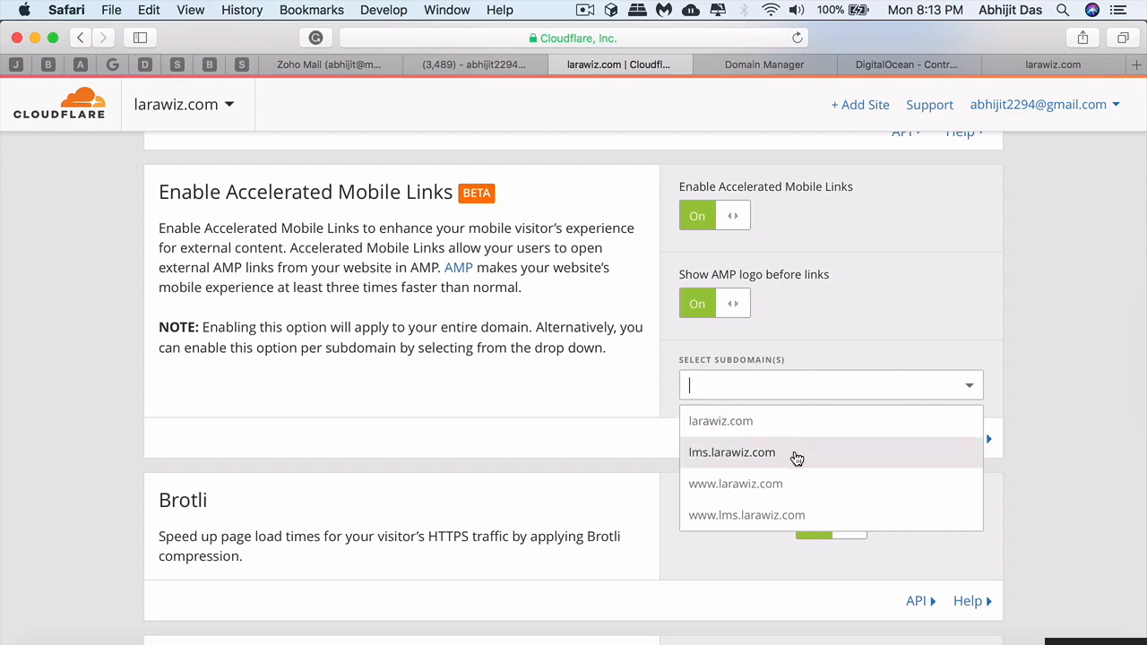
left_click(732, 451)
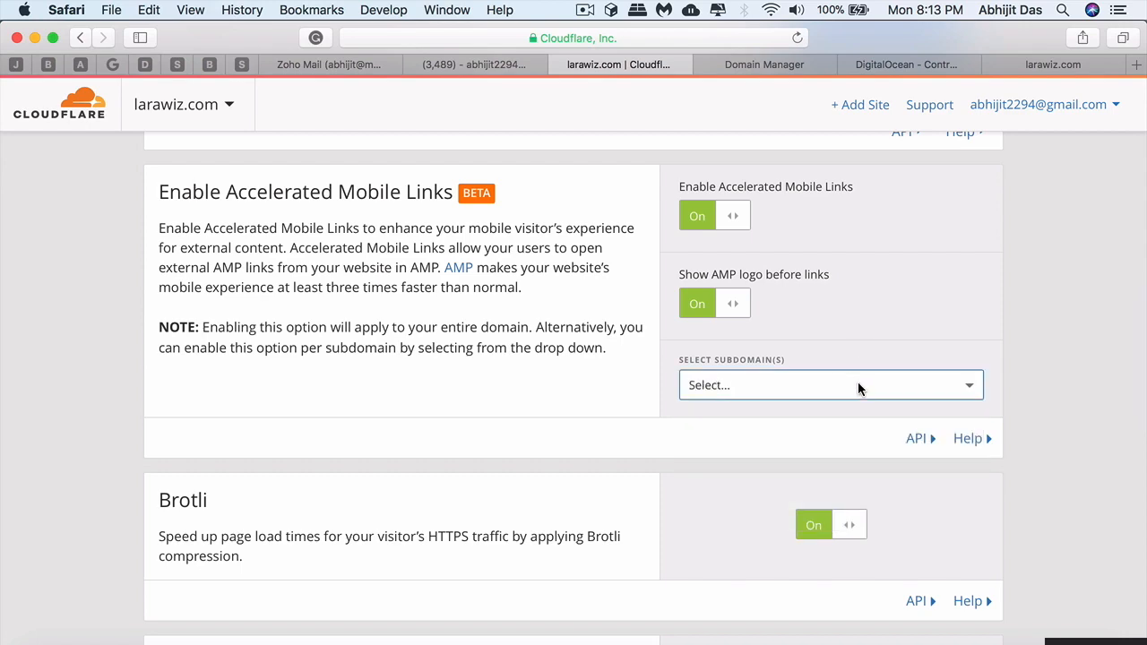
scroll("down", 3)
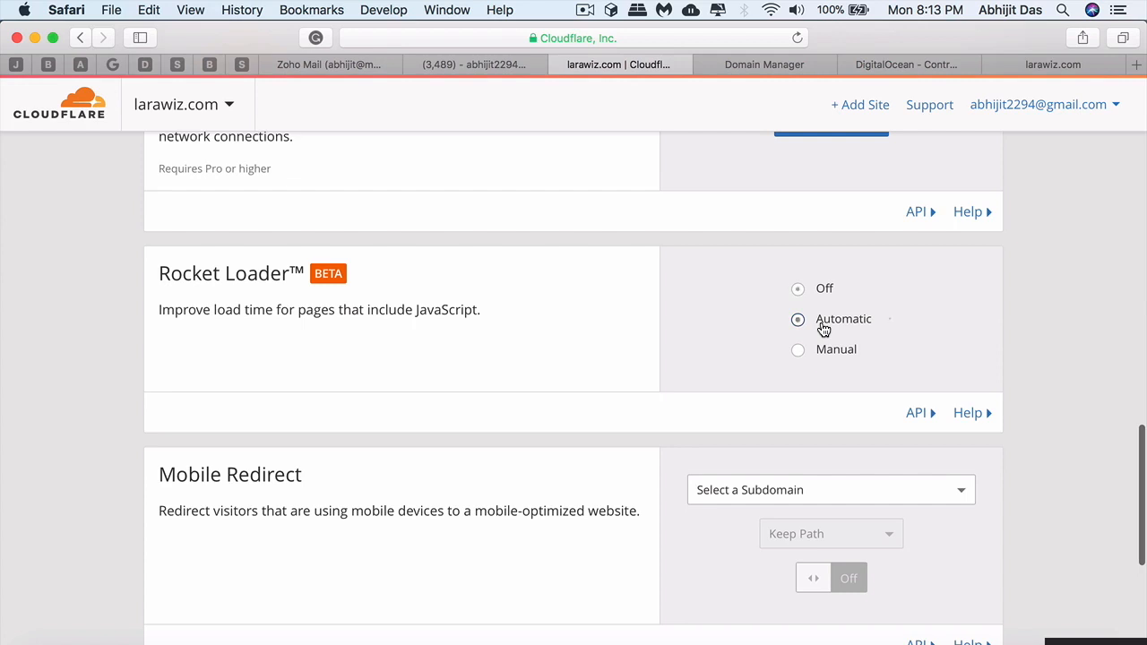
left_click(798, 319)
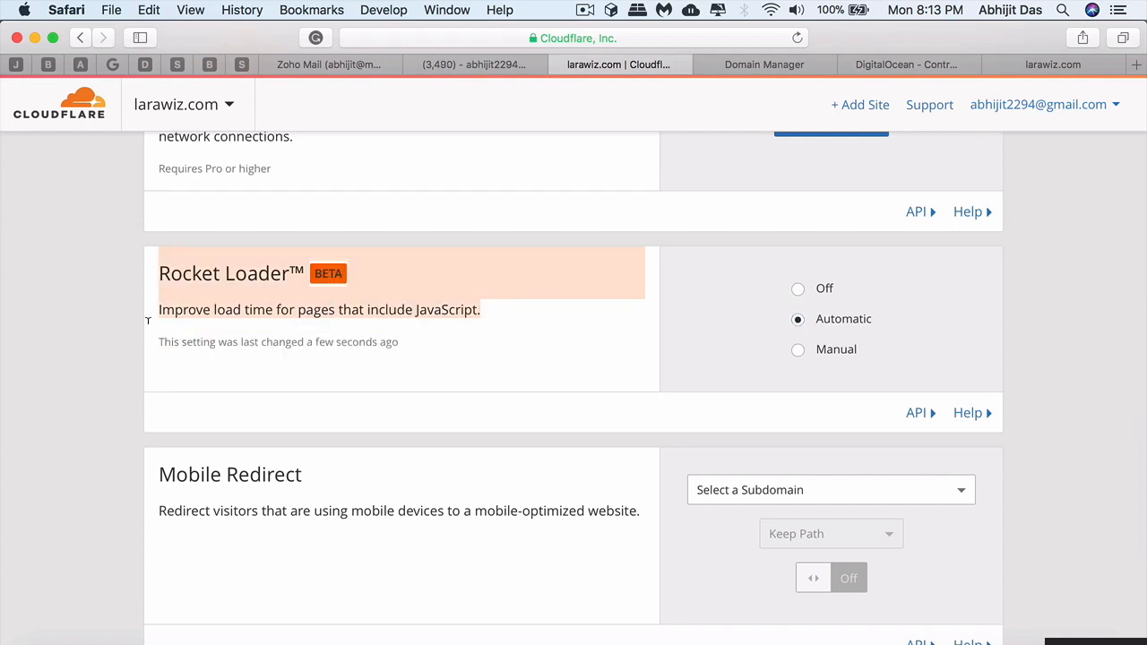
scroll("down", 3)
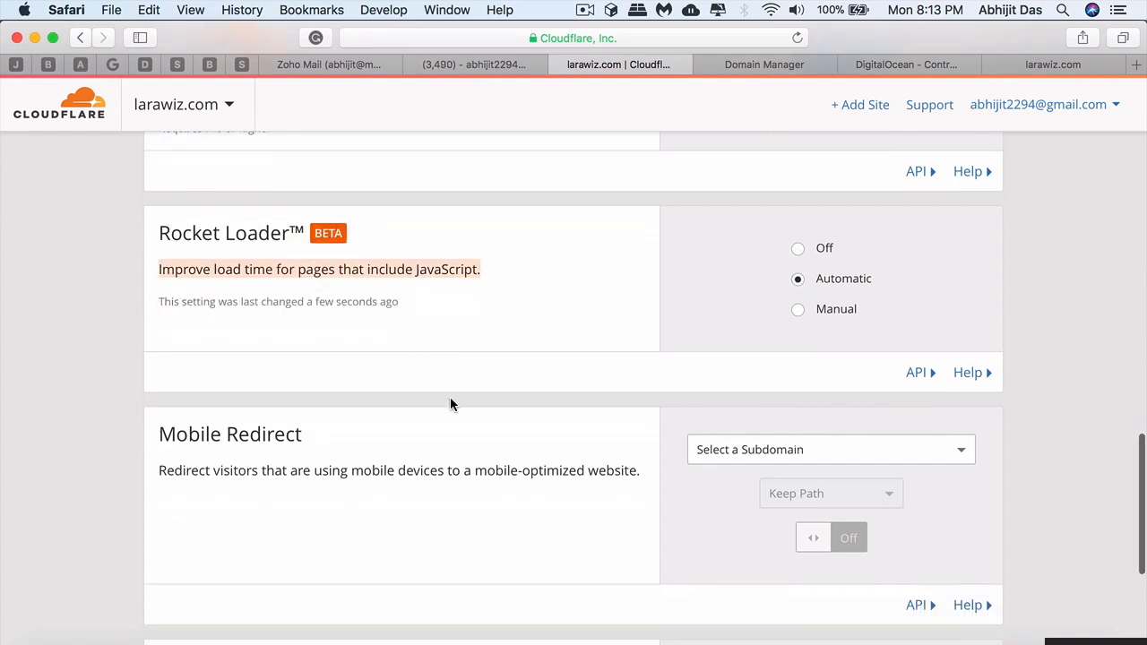
left_click(830, 450)
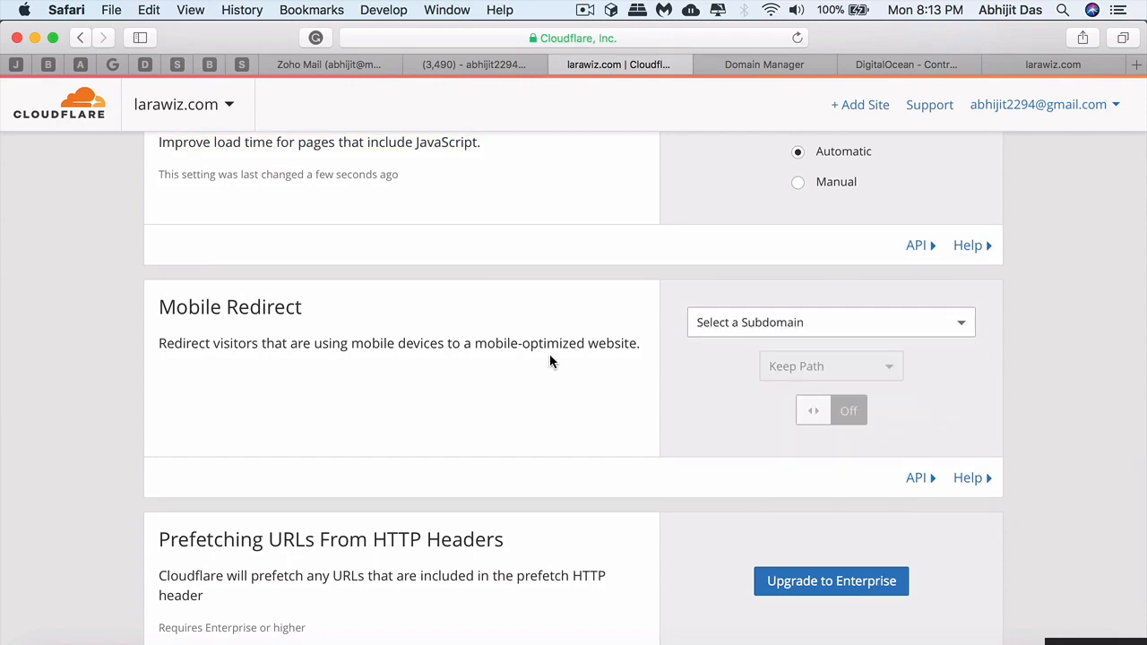
scroll("down", 3)
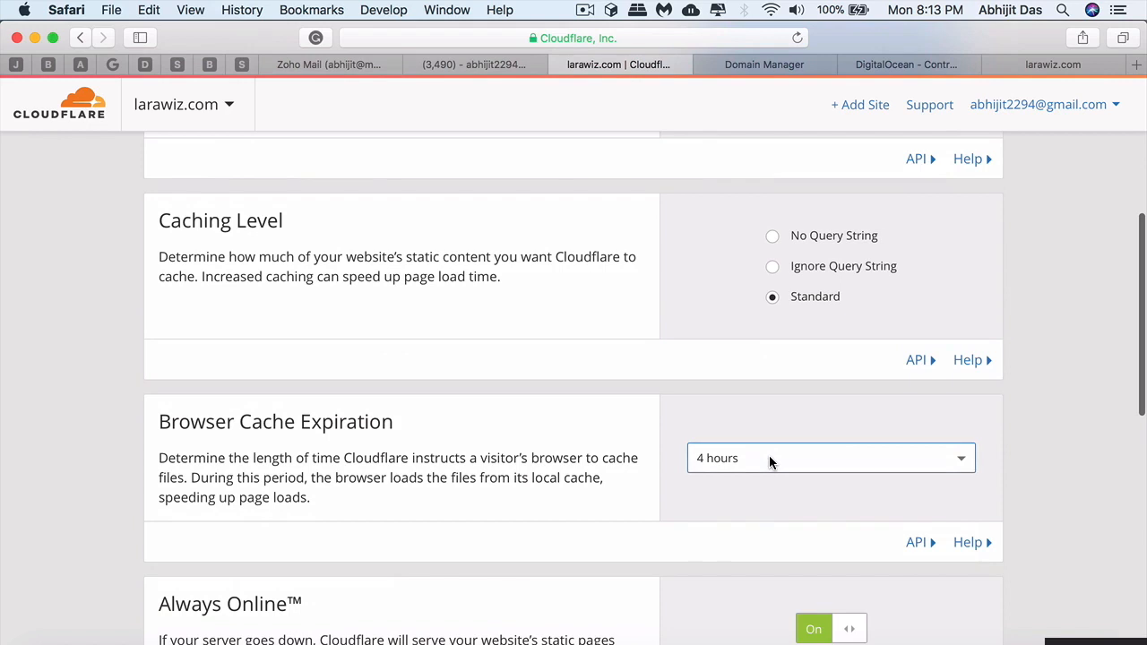
Set Browser Cache Expiration to 8 days and move to the empty Page Rules page
left_click(830, 457)
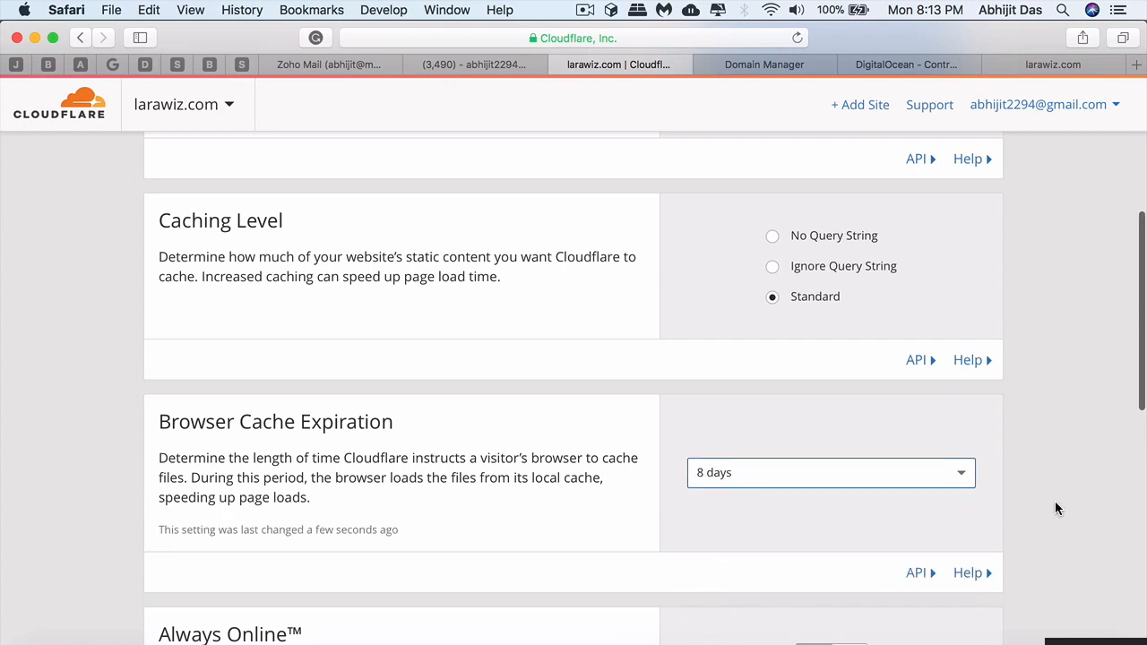
scroll("down", 3)
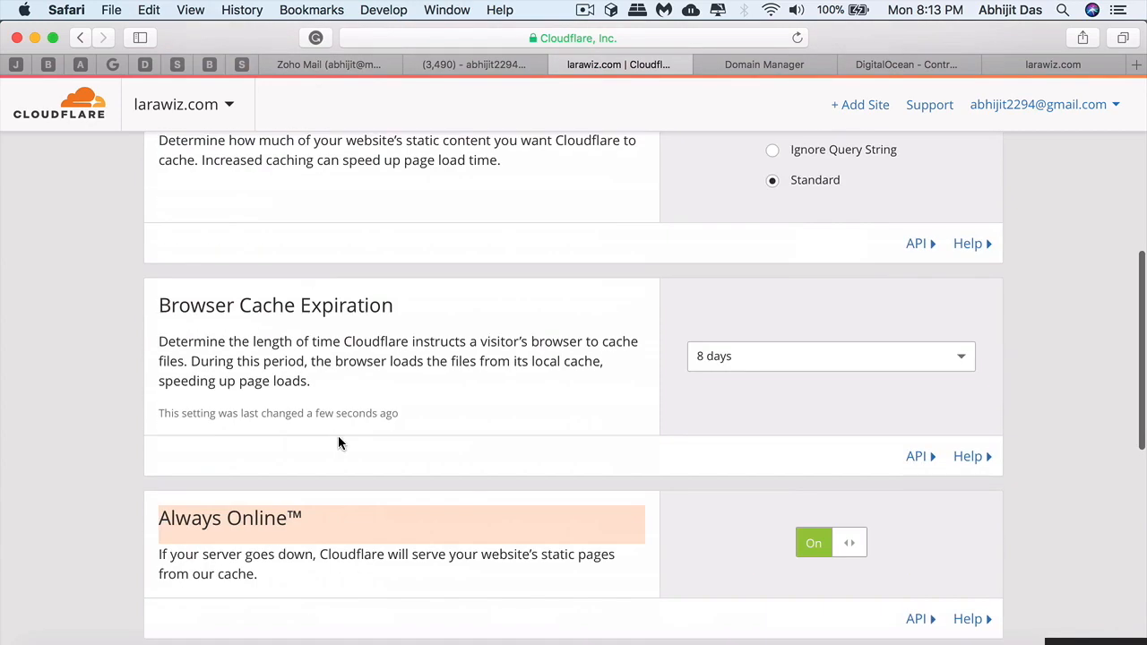
scroll("up", 3)
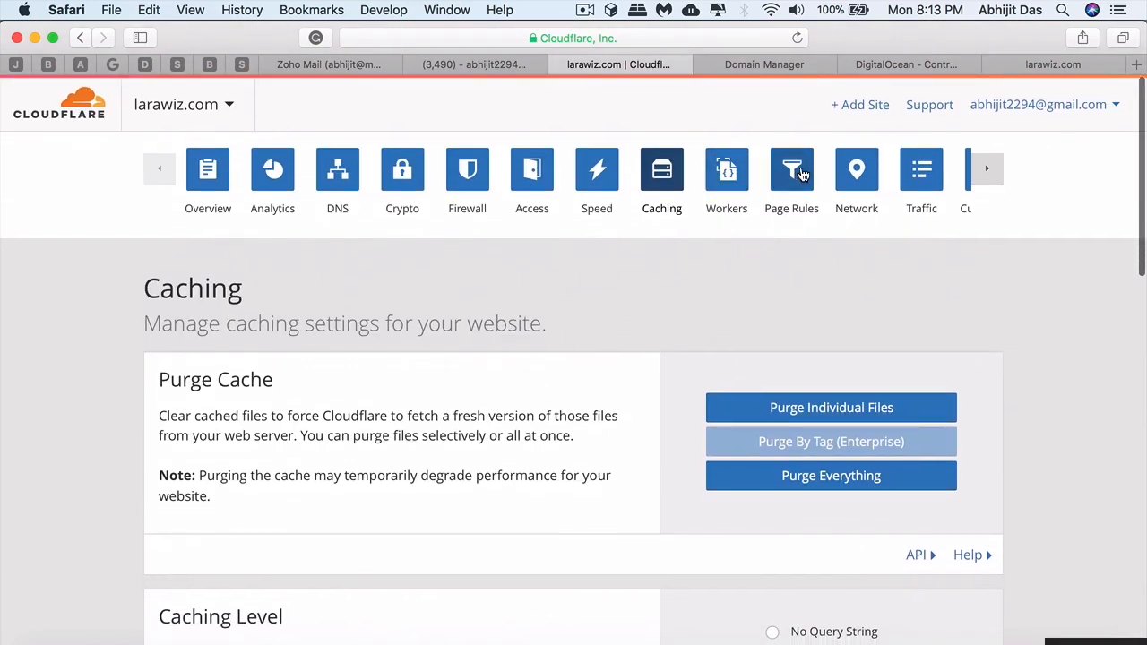
left_click(791, 169)
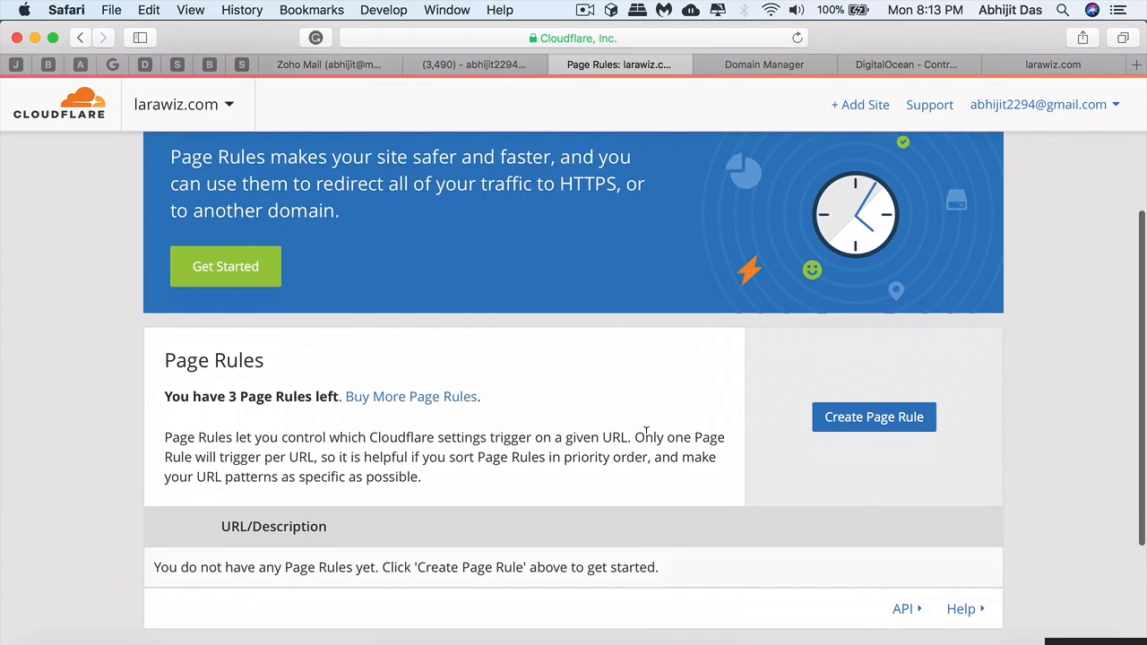
scroll("down", 3)
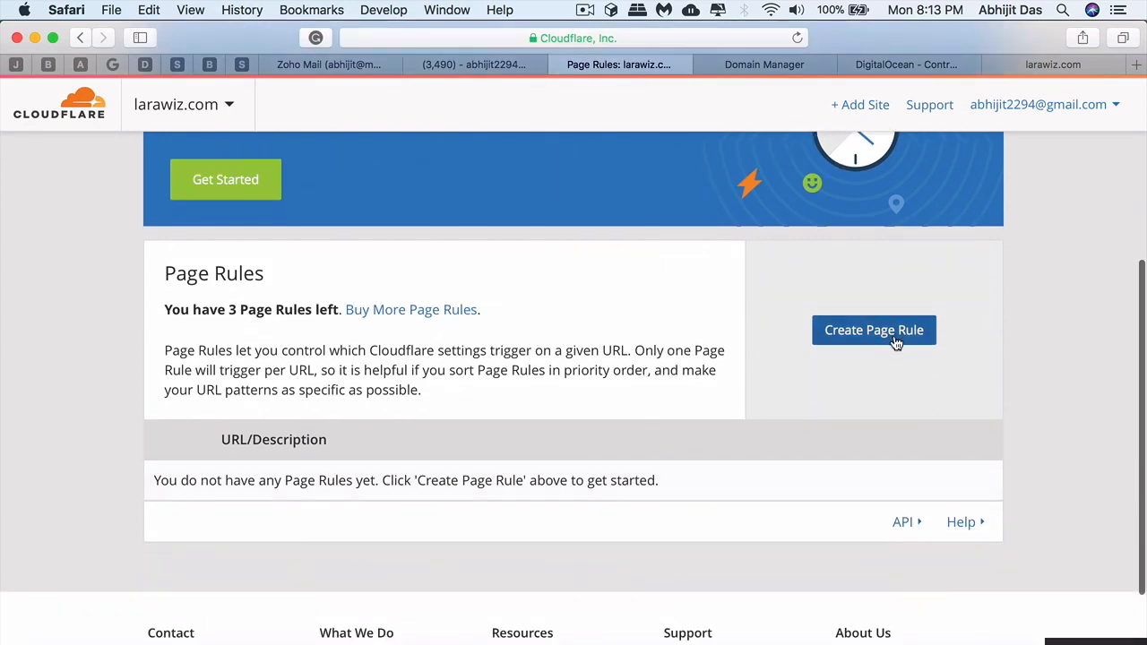
Start a new page rule with the URL pattern *.larawiz.com/*
left_click(873, 330)
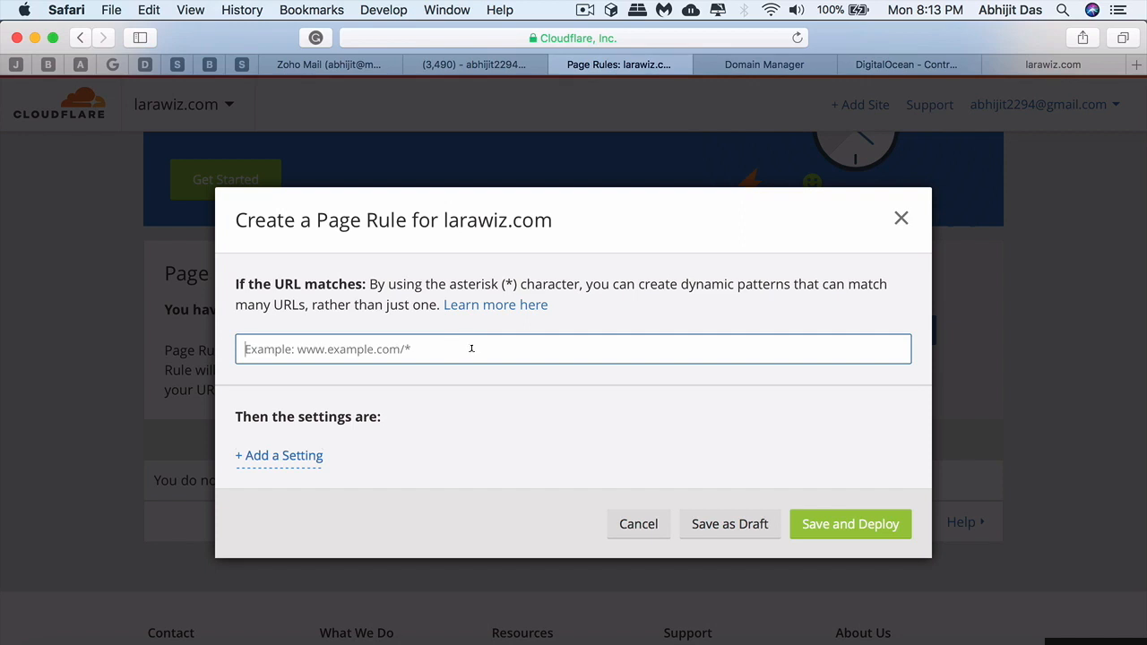
type("*.lara")
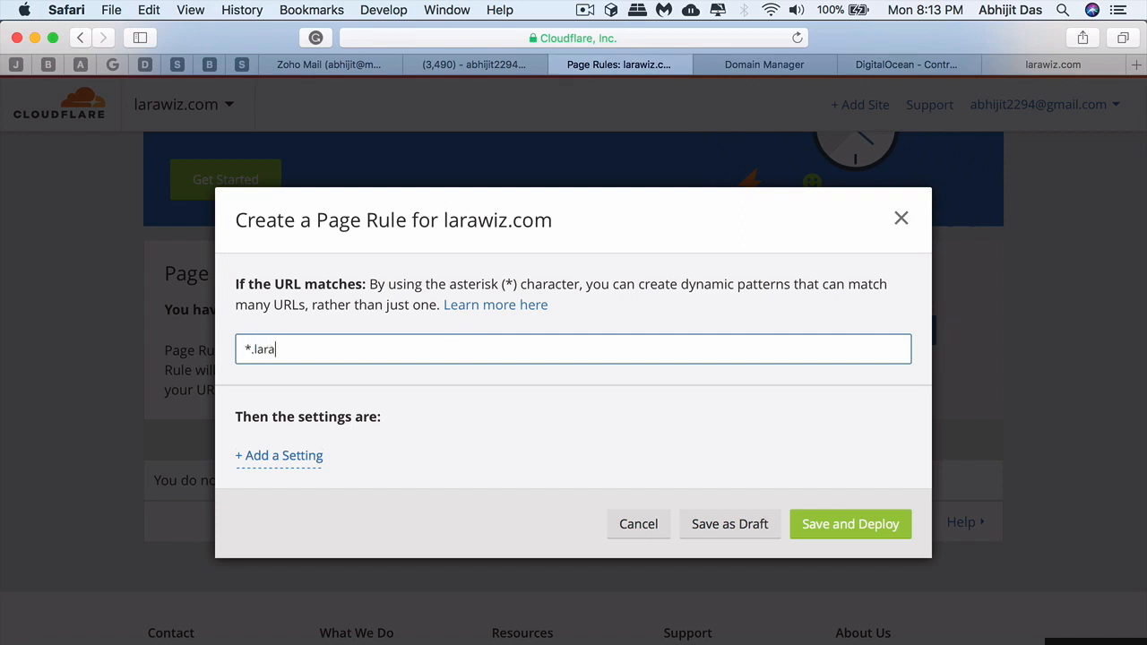
type("wiz.com")
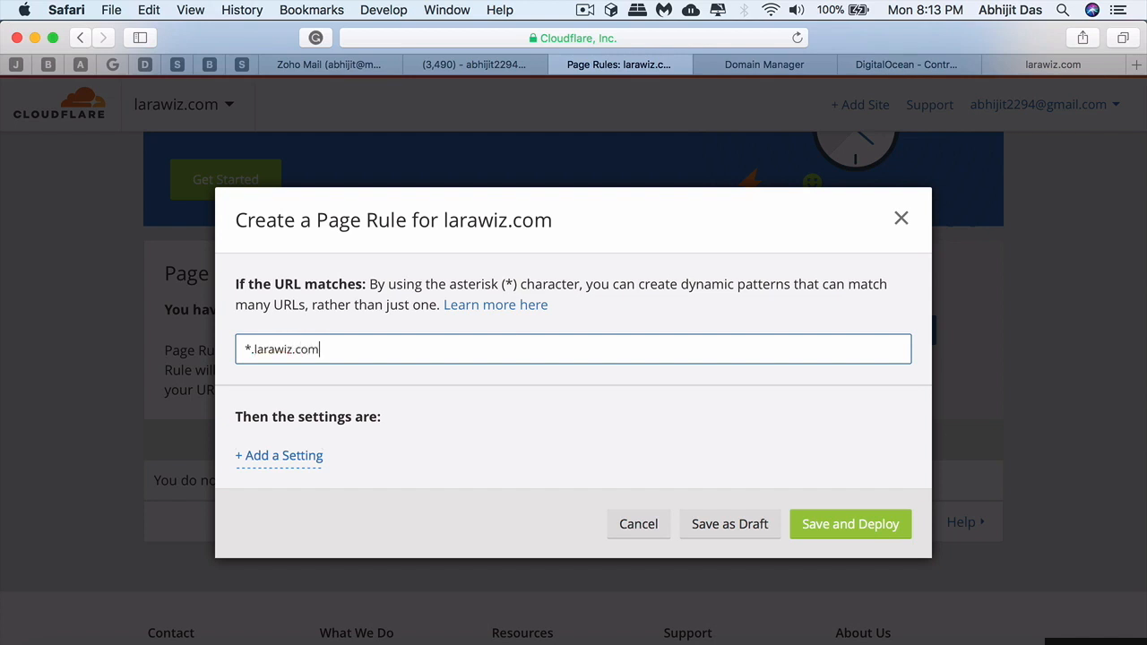
type("/*")
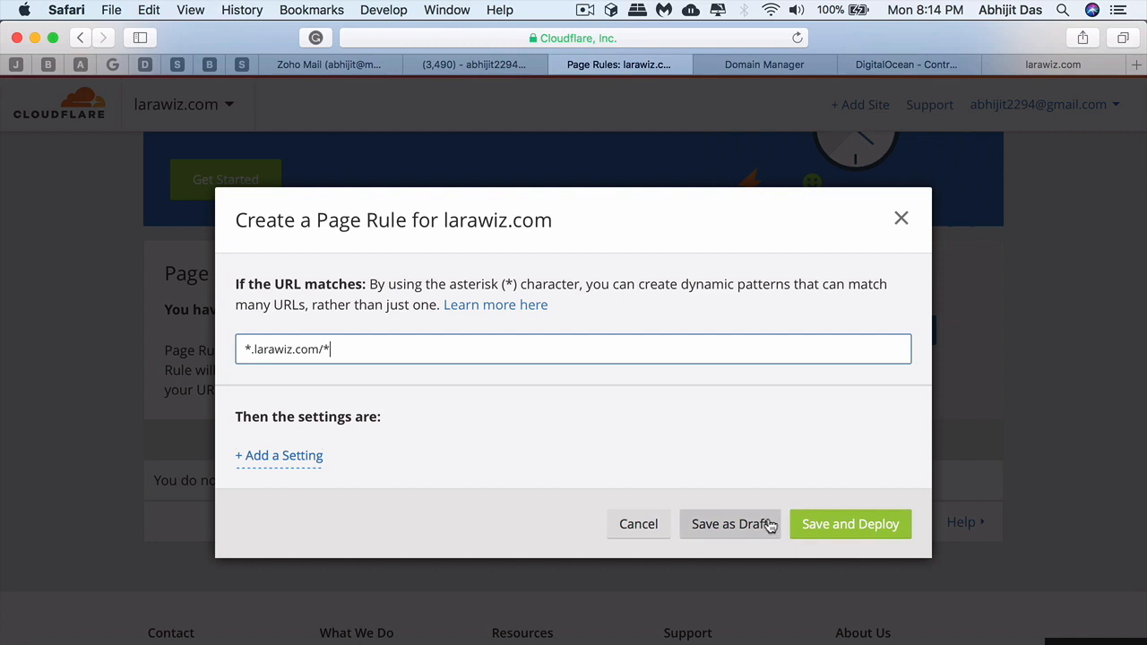
Add rule settings Cache Level Standard and Browser Cache TTL 8 days
left_click(279, 455)
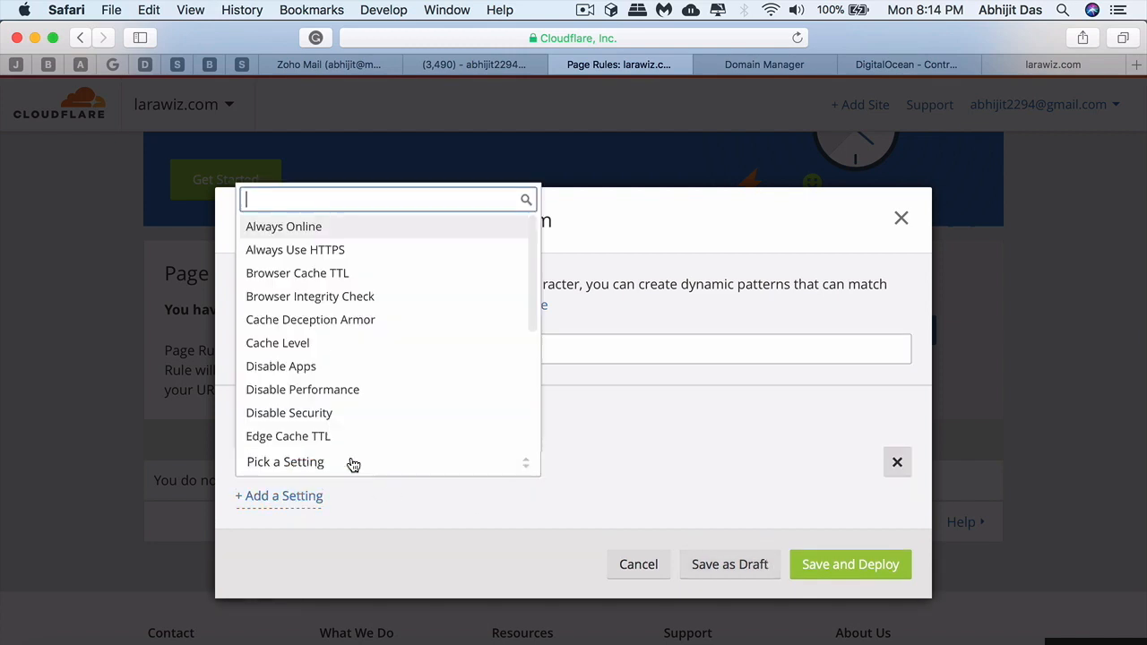
left_click(277, 343)
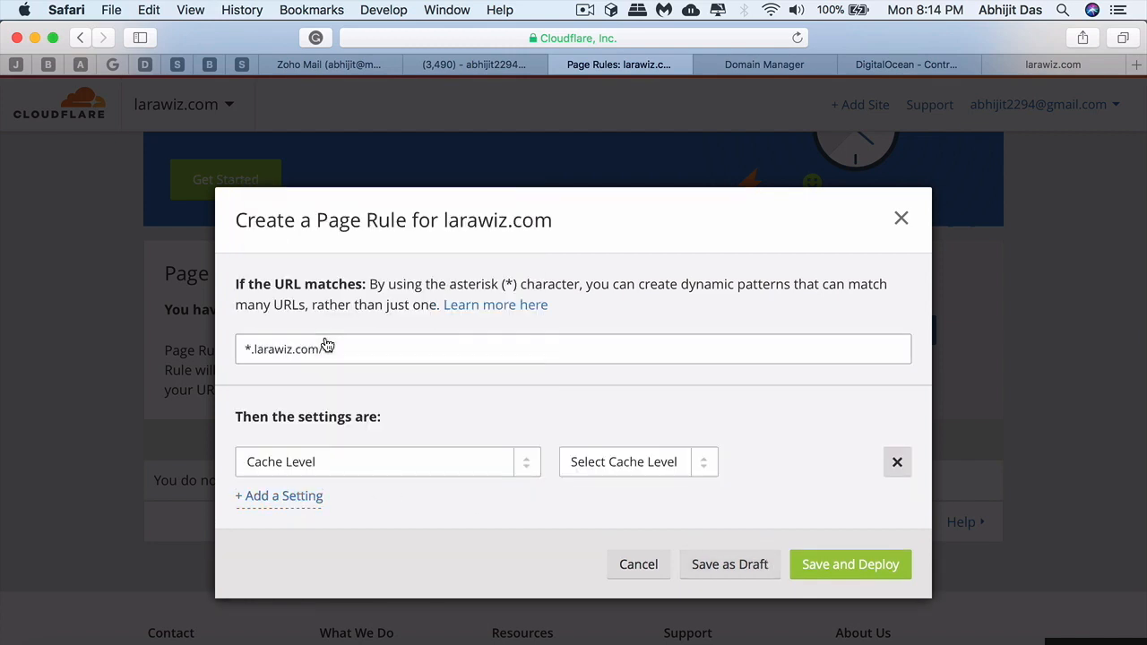
left_click(638, 462)
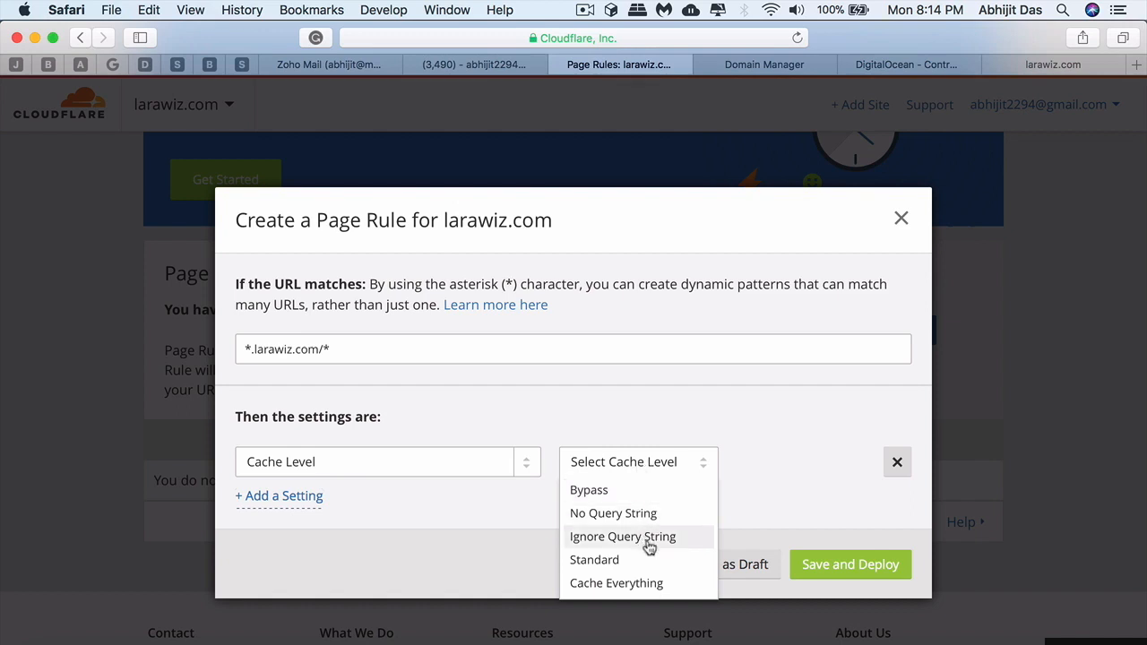
left_click(591, 559)
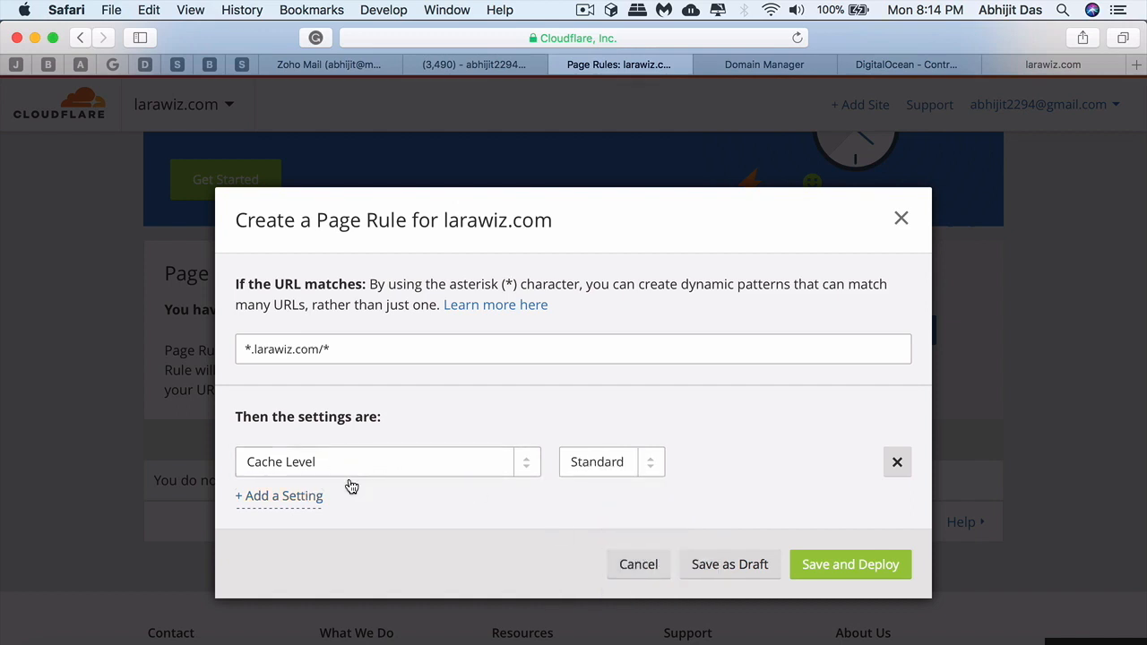
left_click(611, 461)
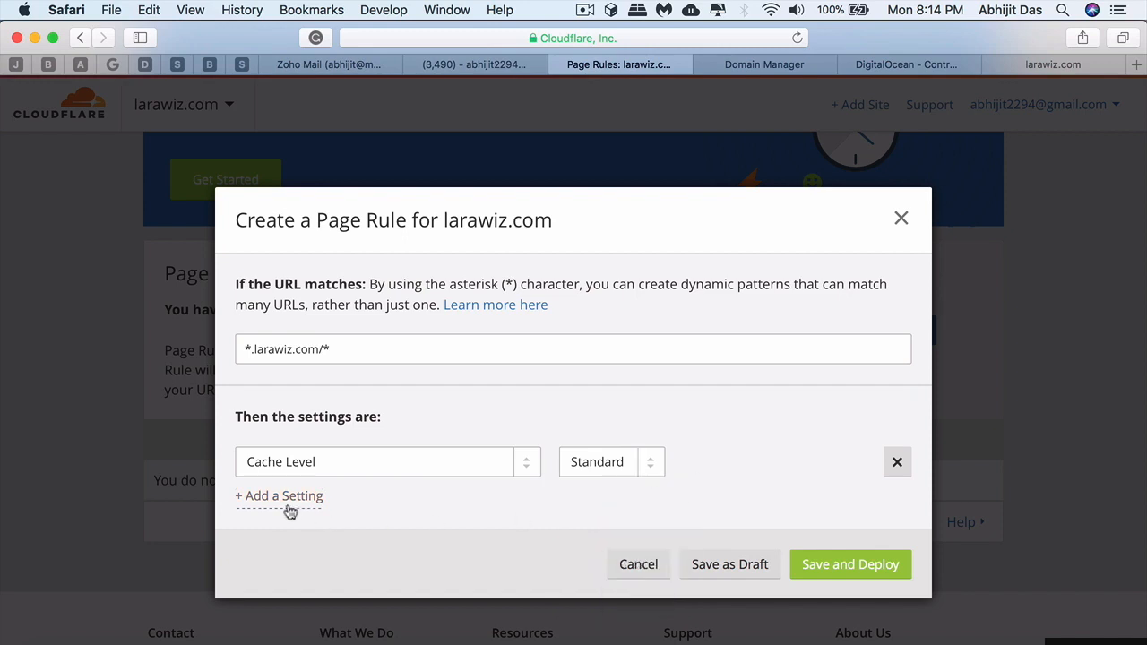
left_click(279, 495)
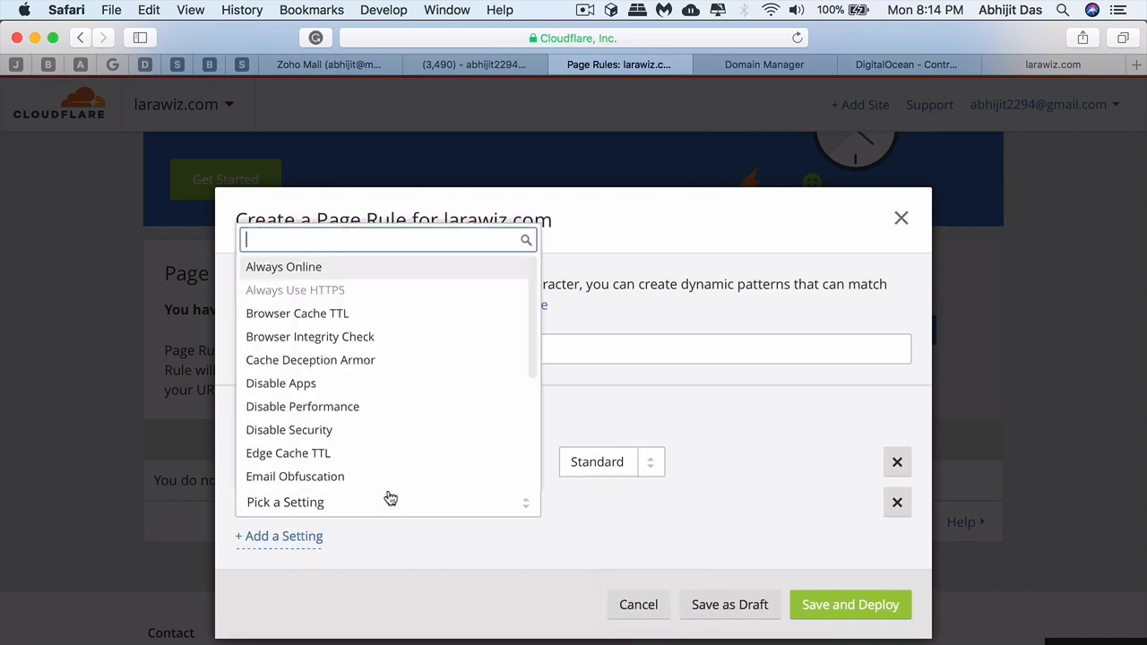
mouse_move(421, 324)
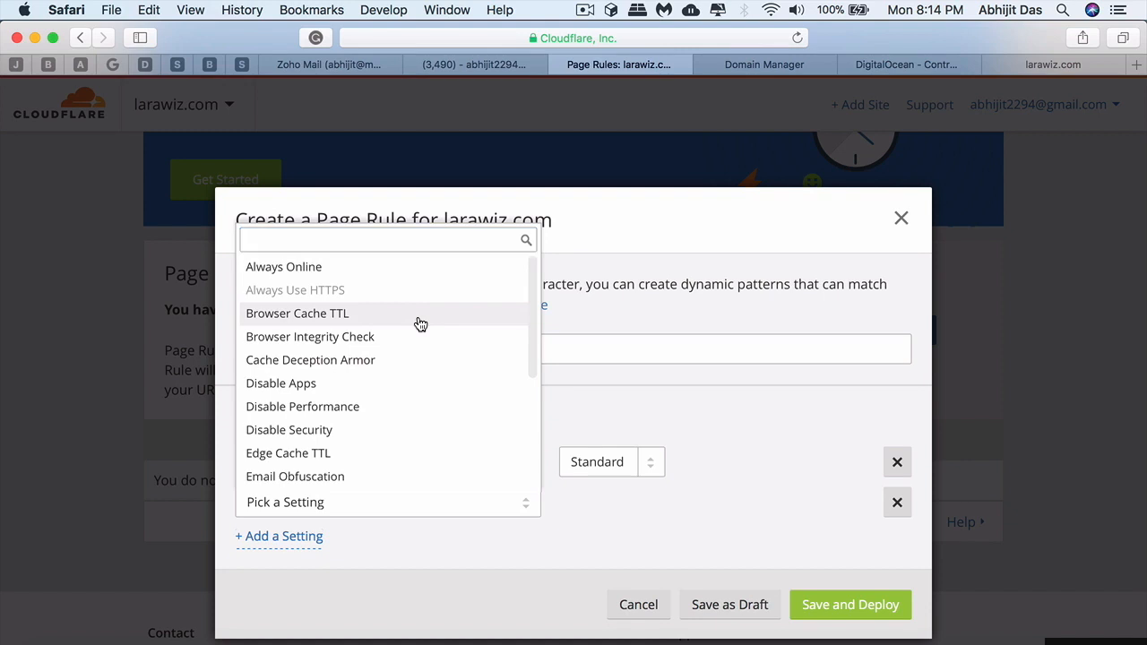
left_click(297, 313)
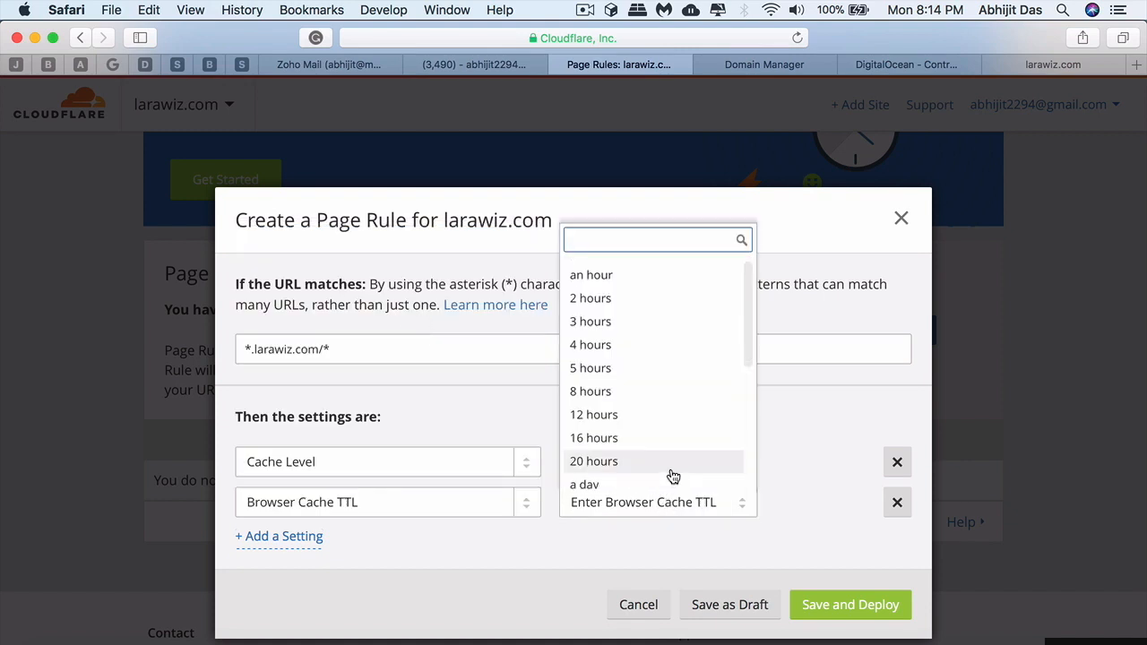
scroll("down", 3)
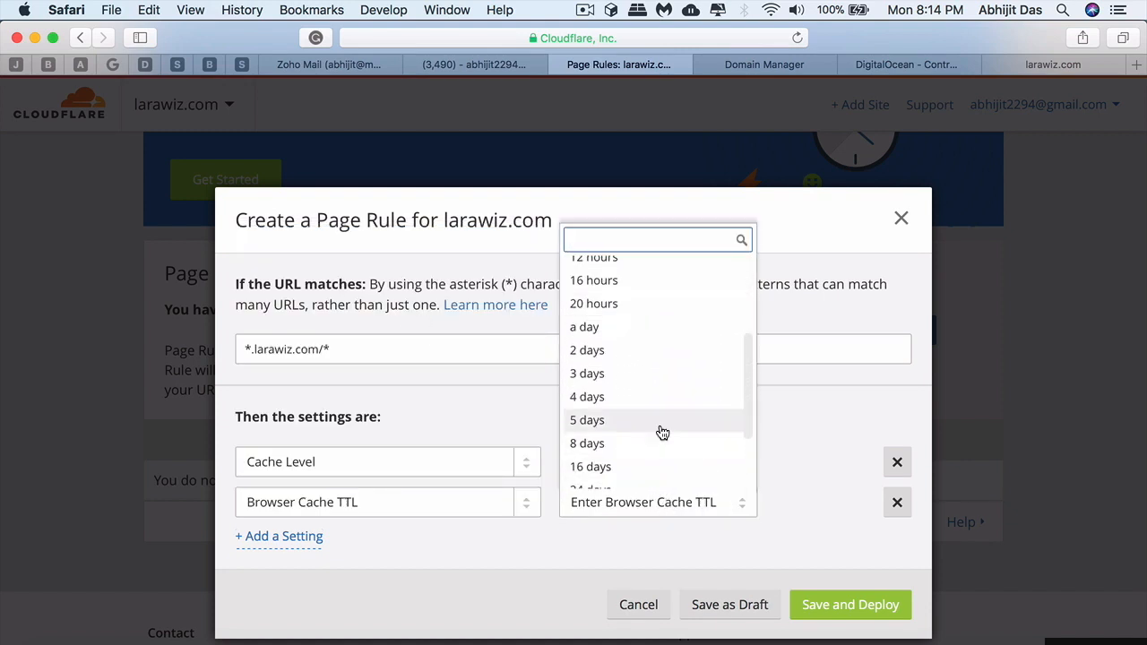
left_click(589, 444)
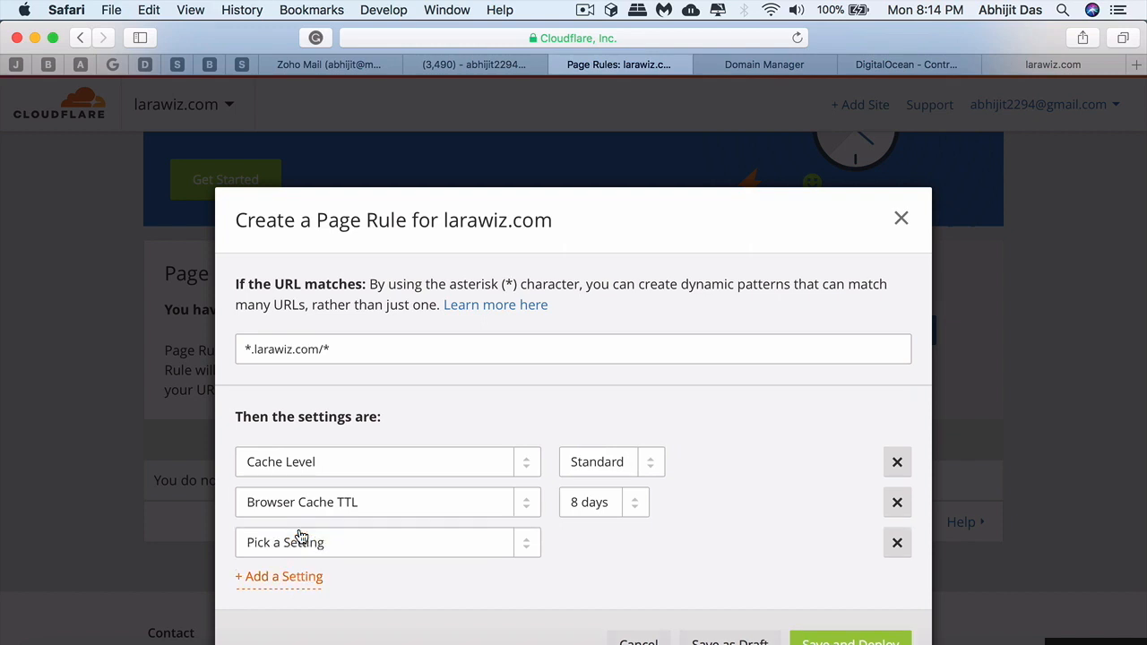
Add rule settings Security Level High and Rocket Loader Automatic
left_click(385, 542)
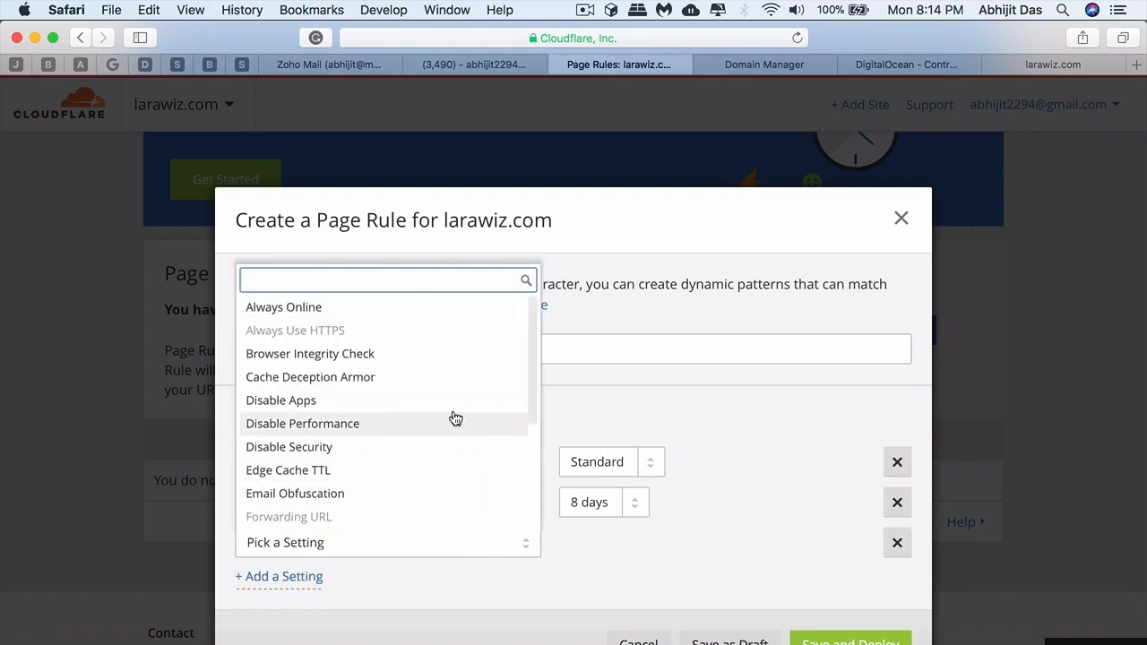
mouse_move(457, 437)
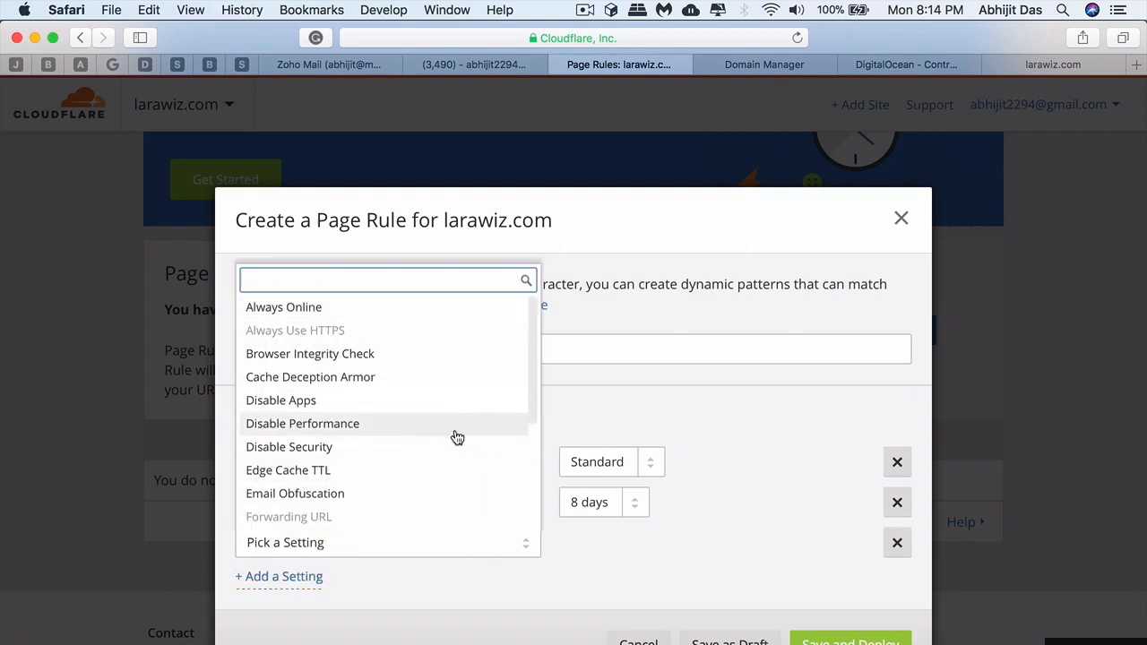
scroll("down", 3)
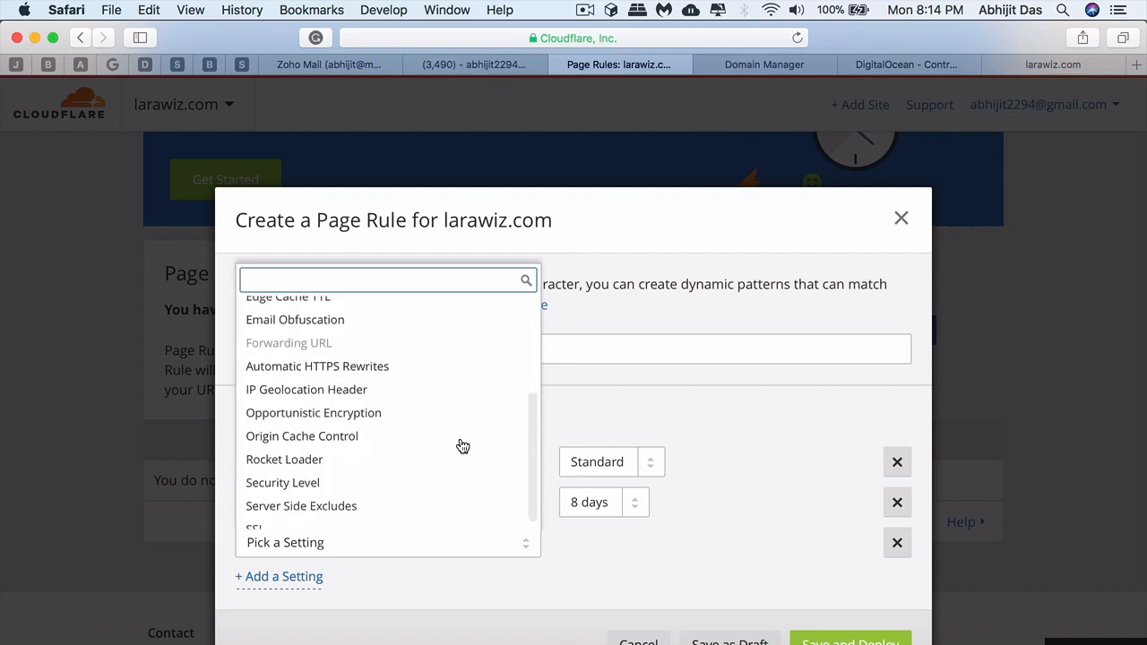
left_click(282, 482)
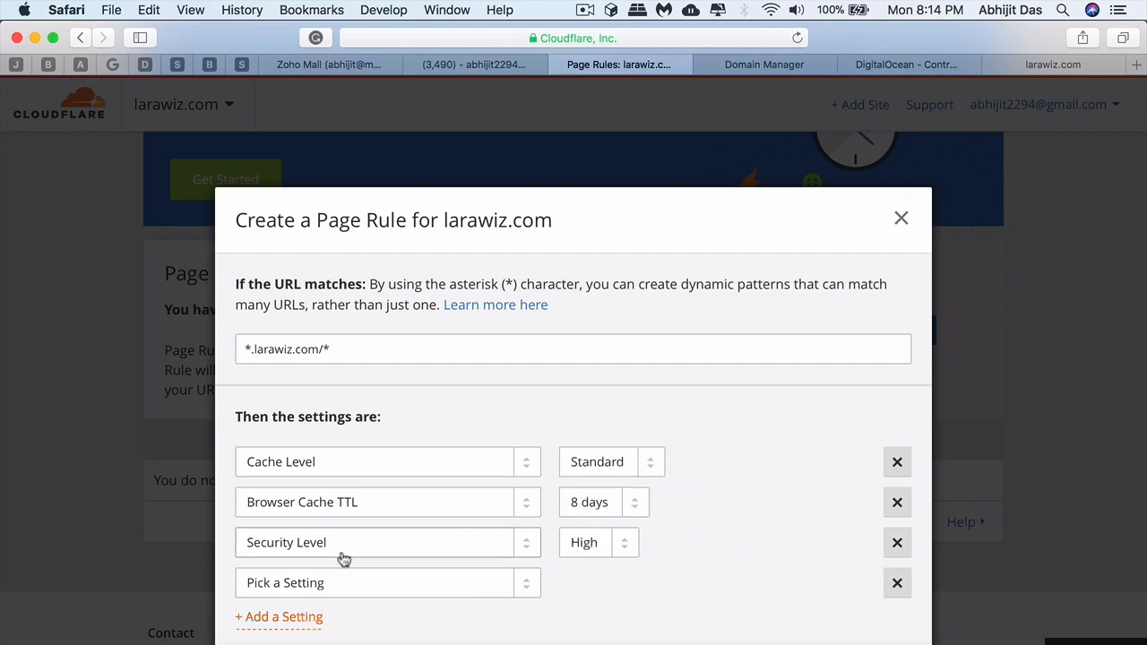
left_click(388, 582)
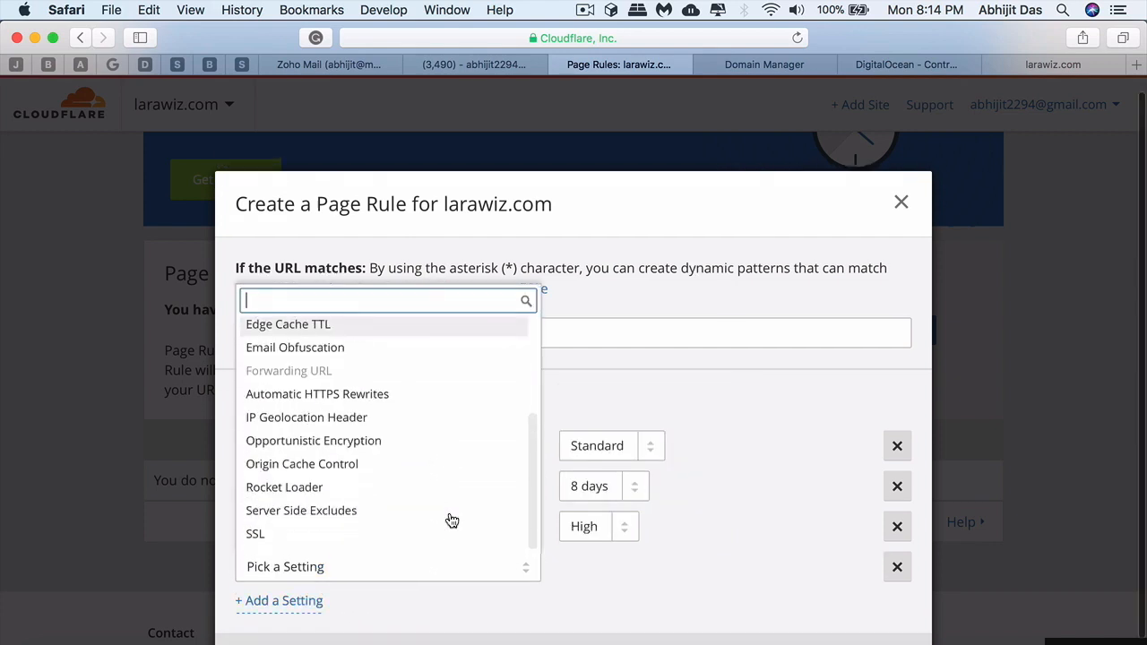
left_click(284, 488)
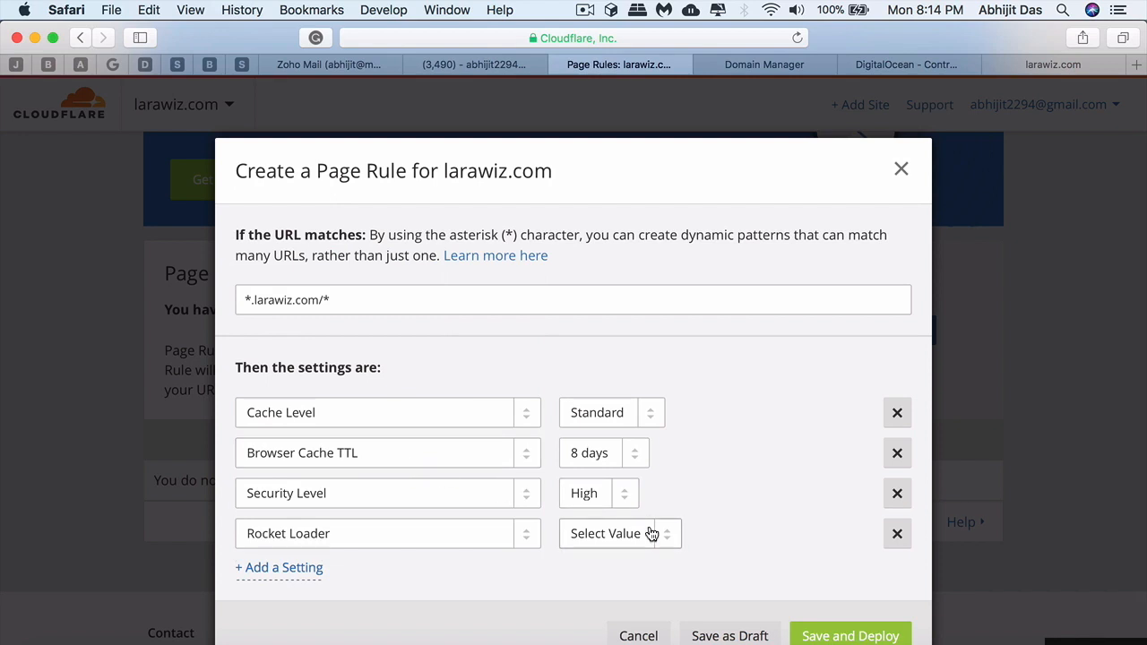
left_click(619, 533)
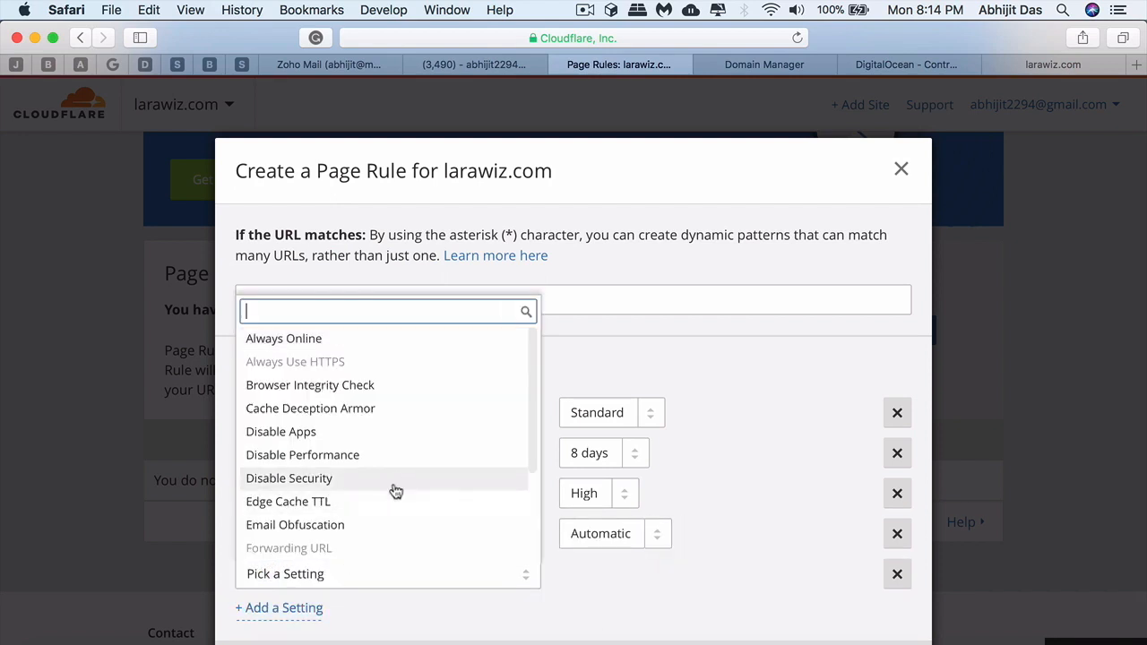
mouse_move(374, 412)
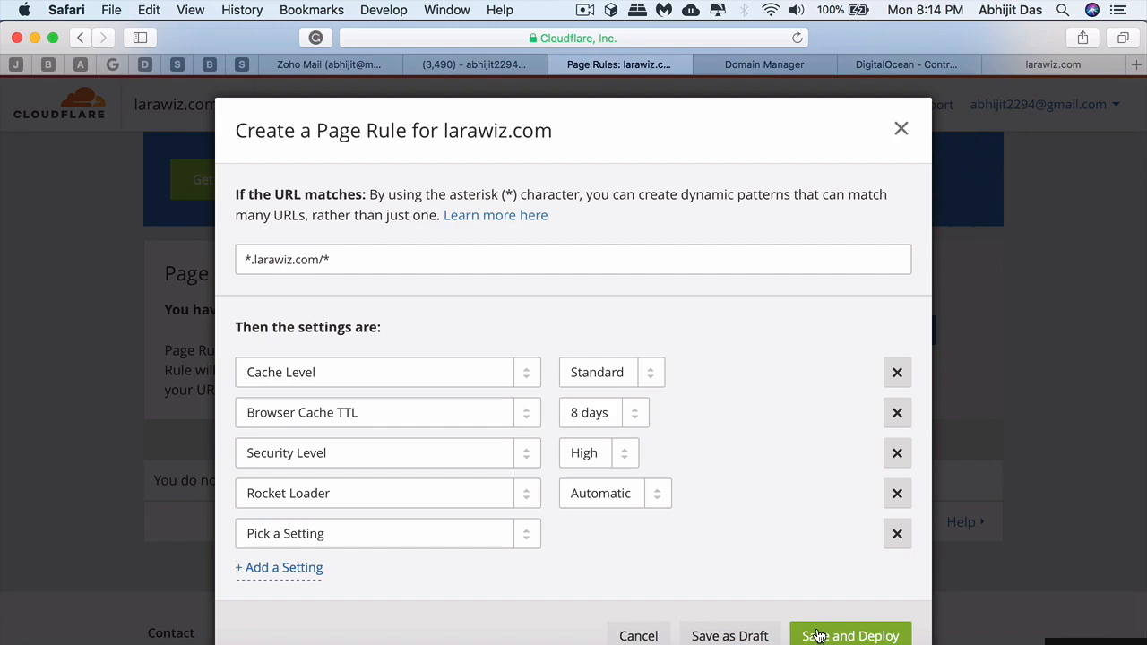
Save and deploy the *.larawiz.com/* page rule, then go to Overview
left_click(826, 635)
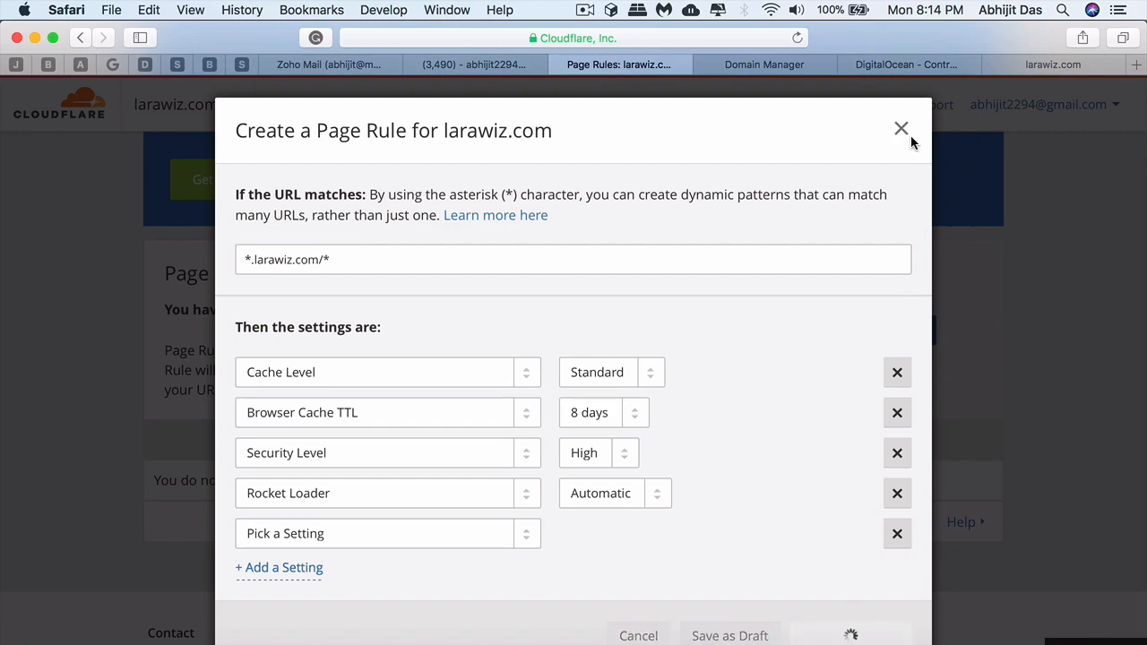
left_click(901, 128)
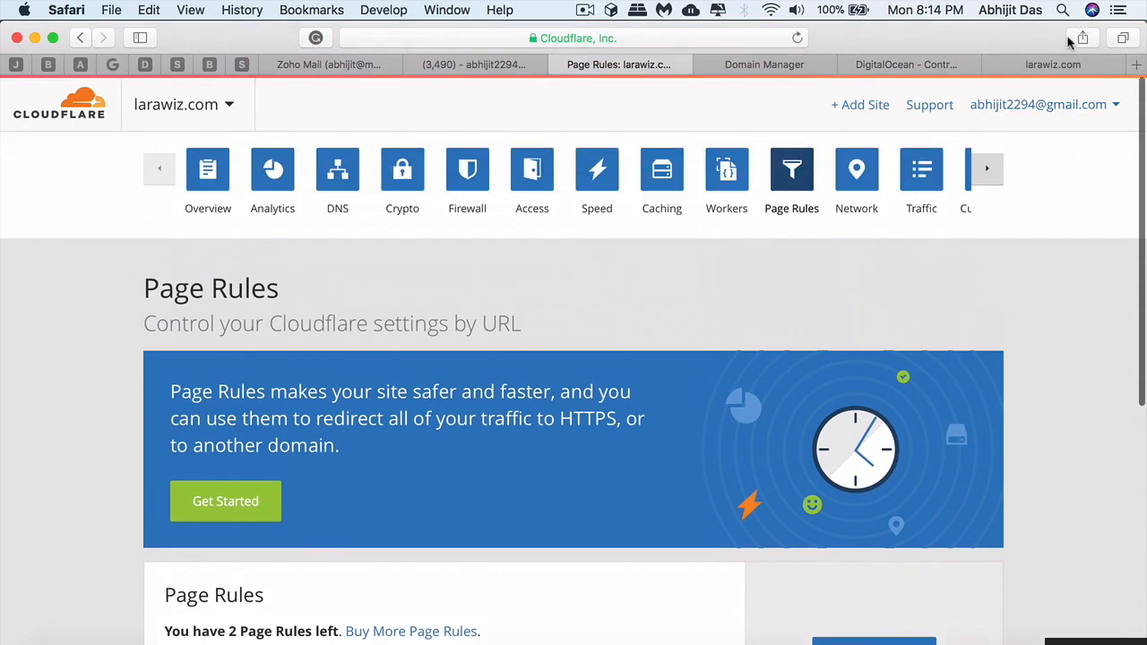
mouse_move(258, 172)
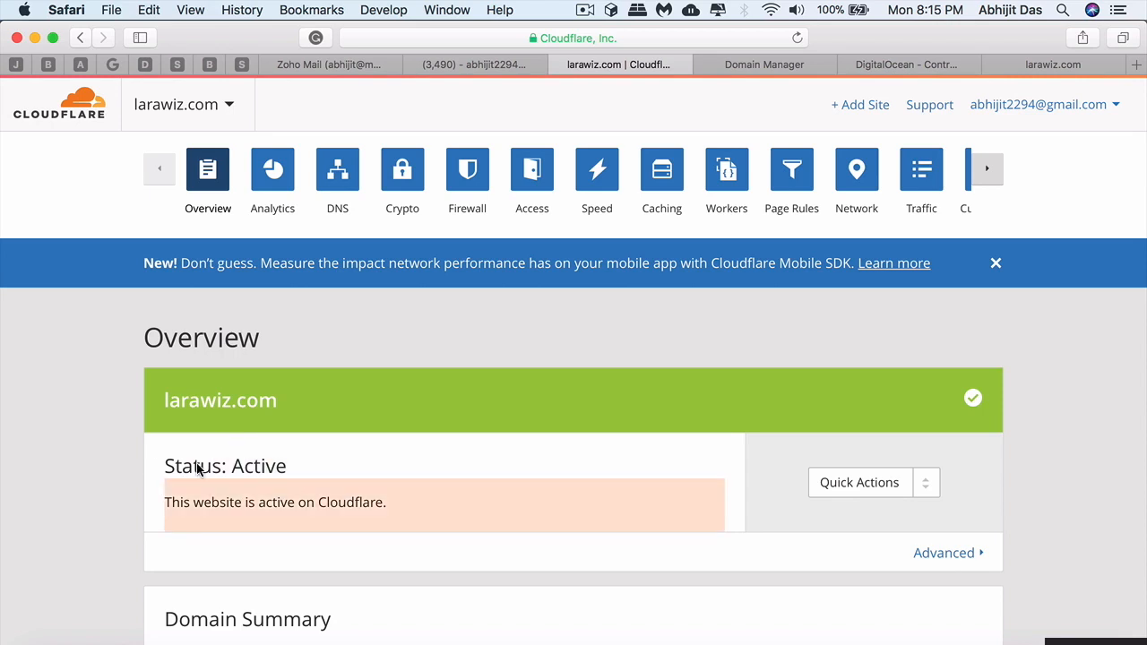
Expand the Advanced Pause Website and Delete Website options, highlighting the deactivation note
scroll("down", 3)
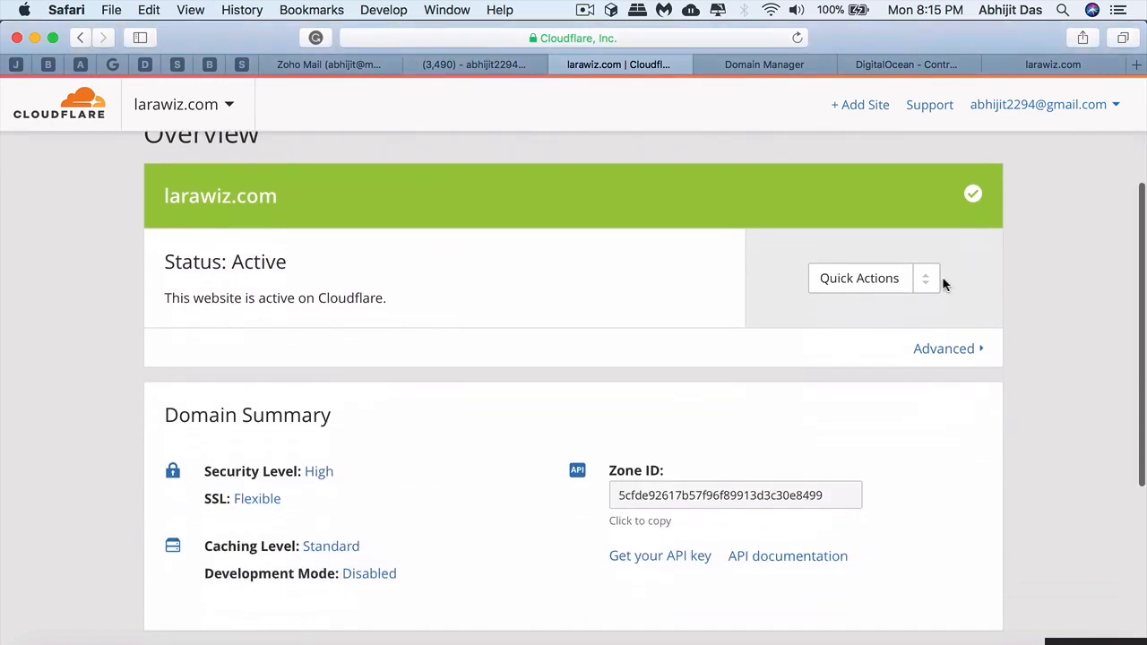
left_click(874, 277)
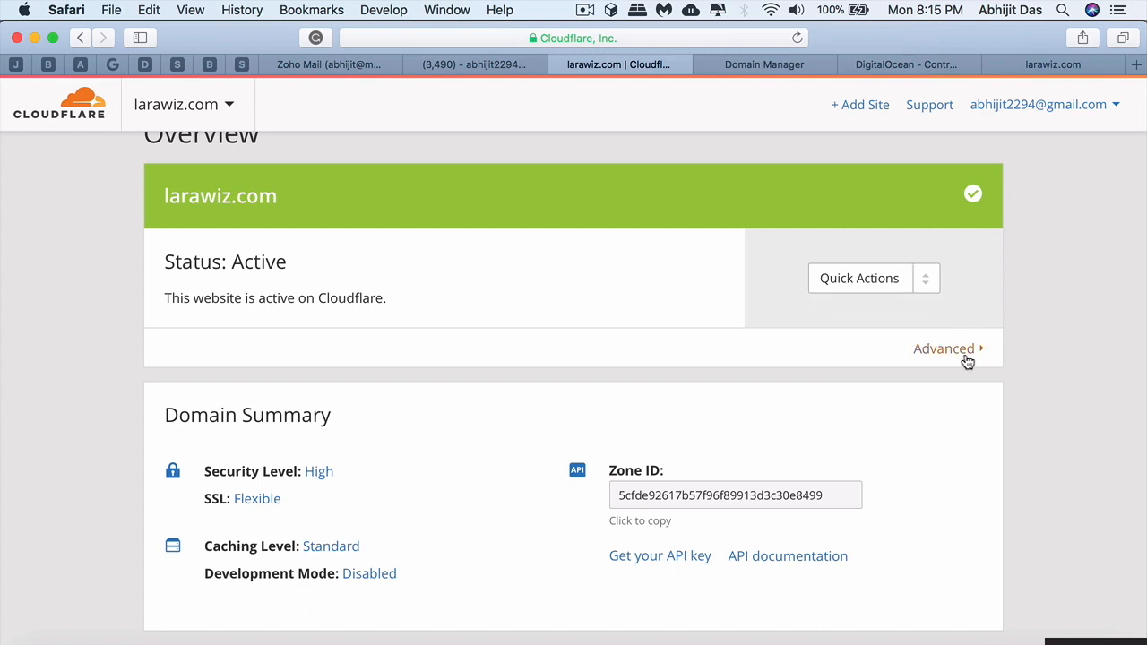
left_click(944, 349)
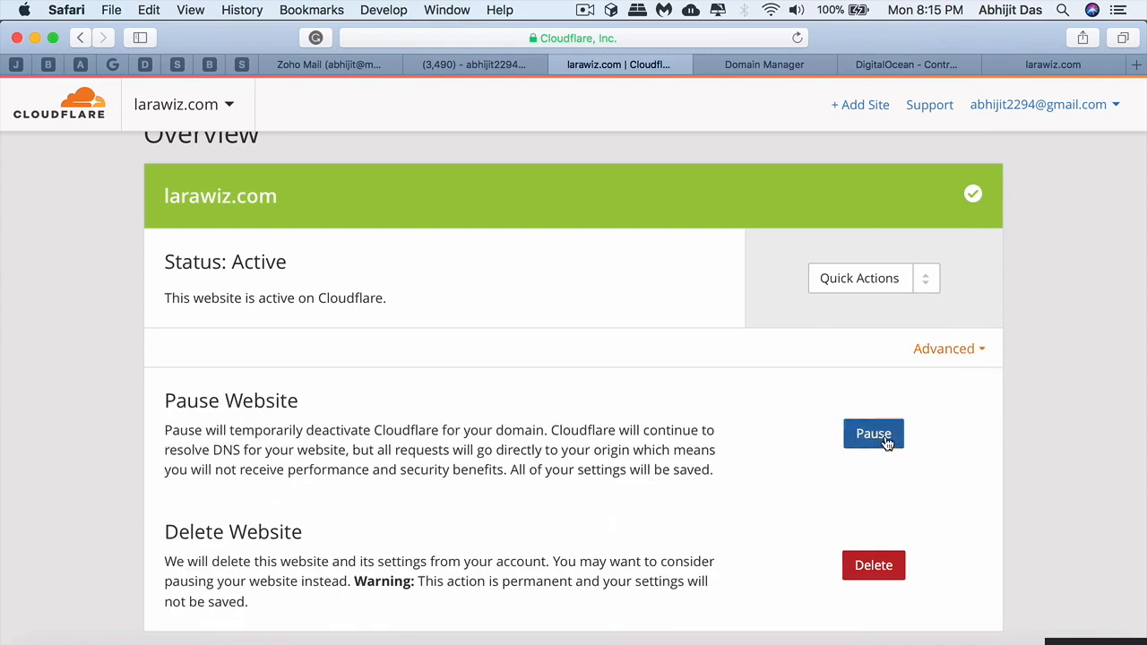
mouse_move(839, 541)
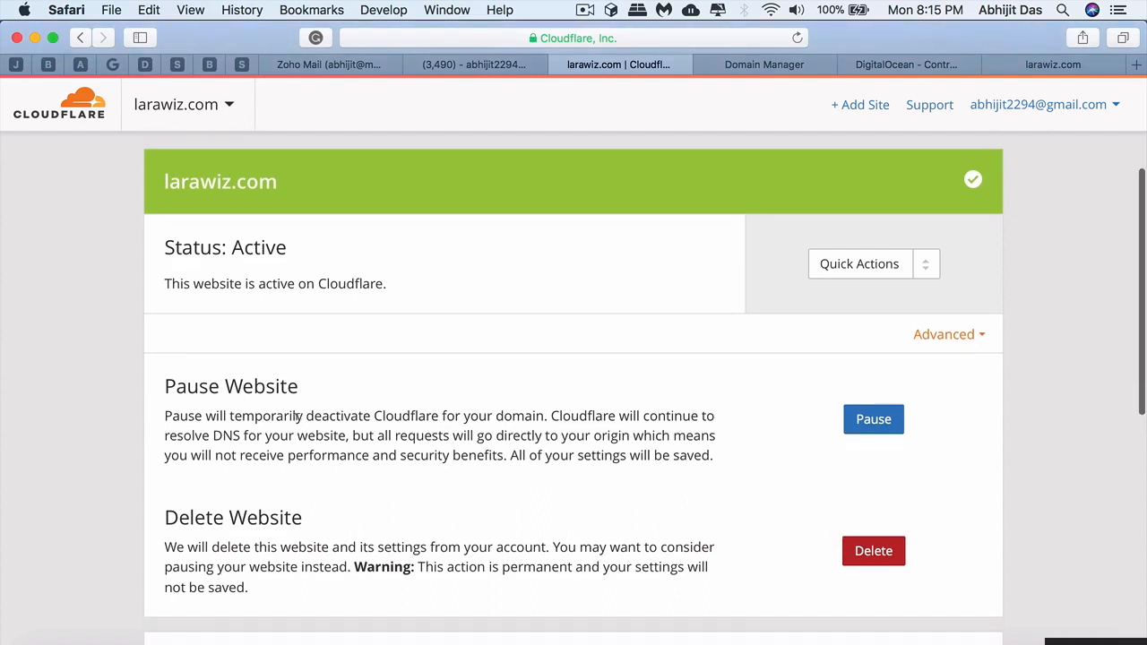
left_click_drag(303, 415, 544, 414)
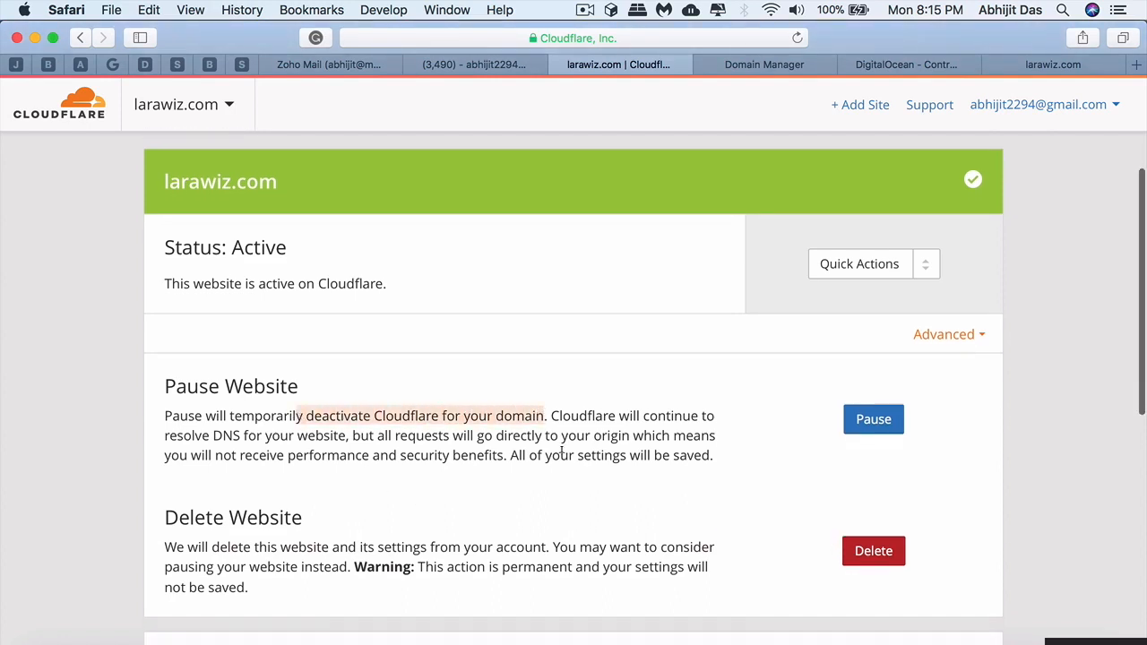
scroll("down", 3)
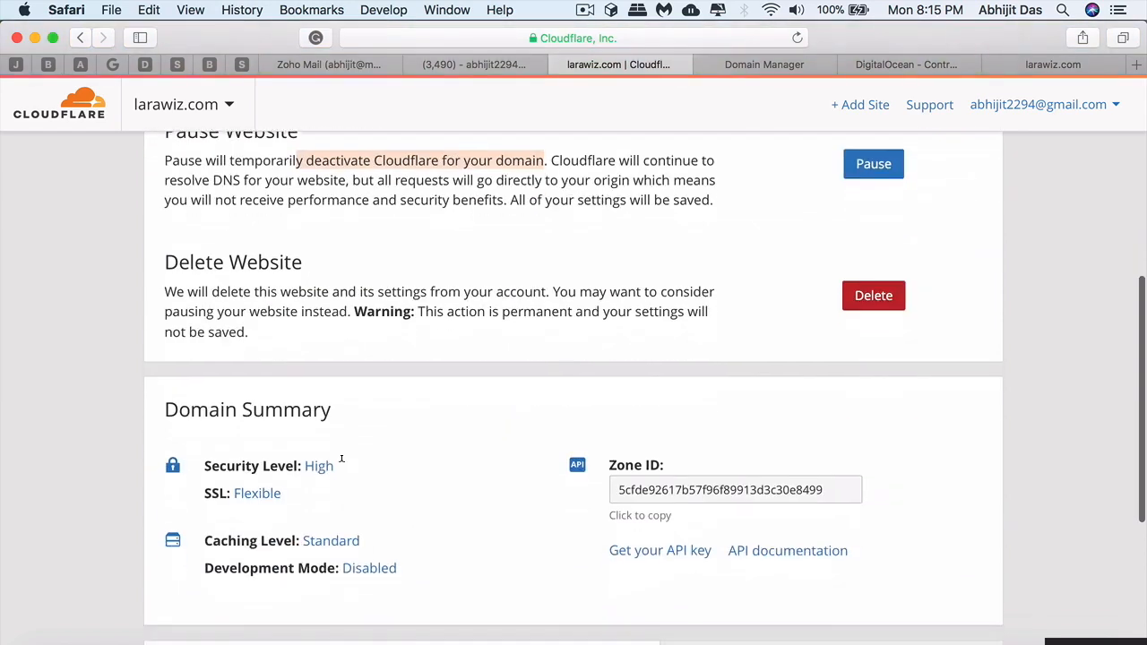
scroll("up", 3)
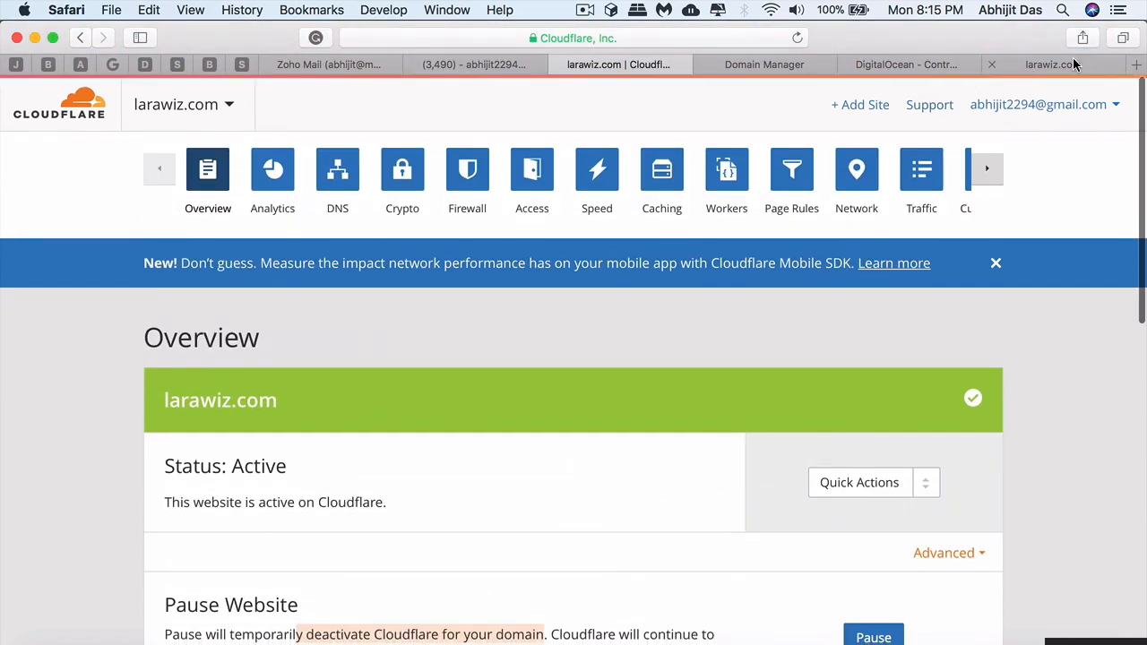
Open a Safari private window and enter larawiz.com in the address bar
left_click(111, 10)
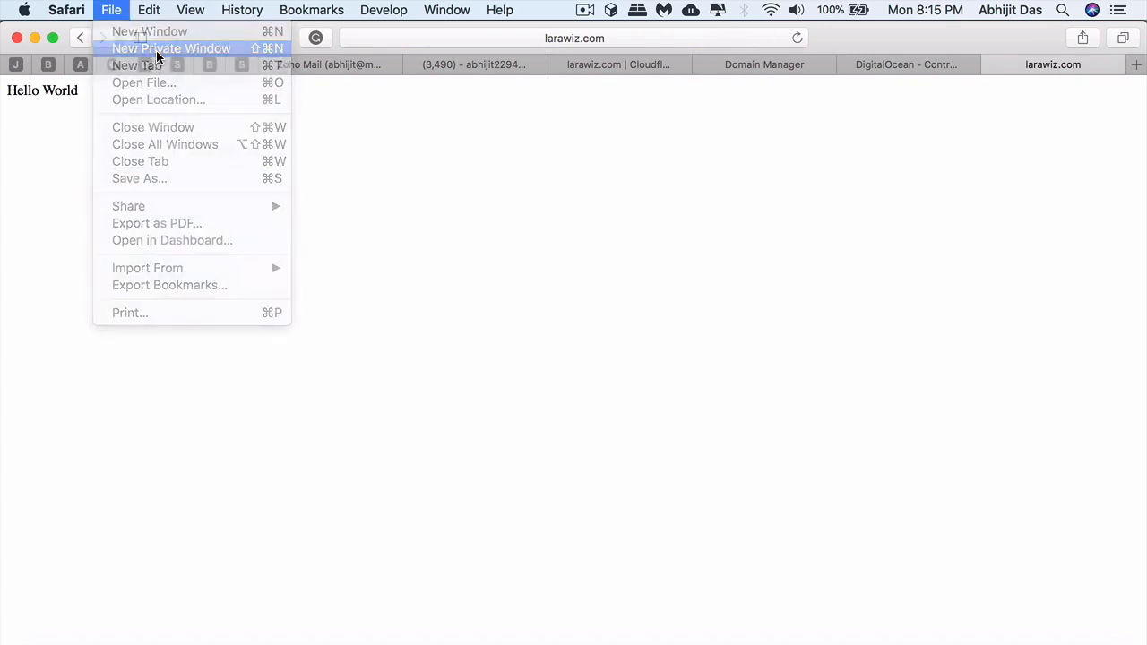
left_click(171, 48)
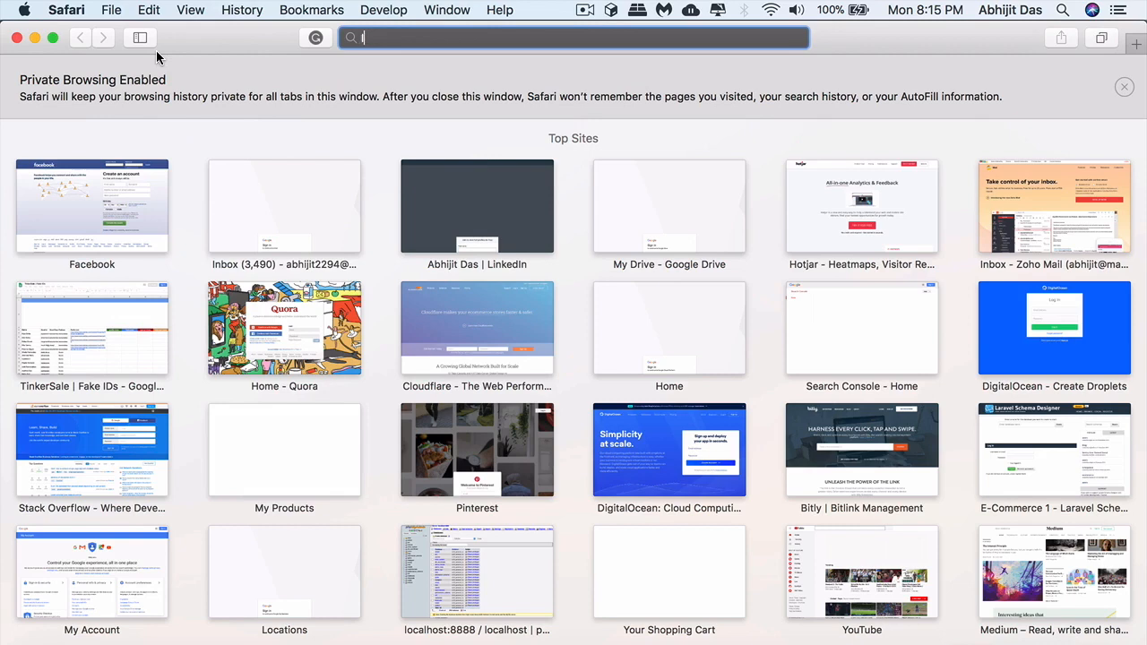
type("larawiz.com")
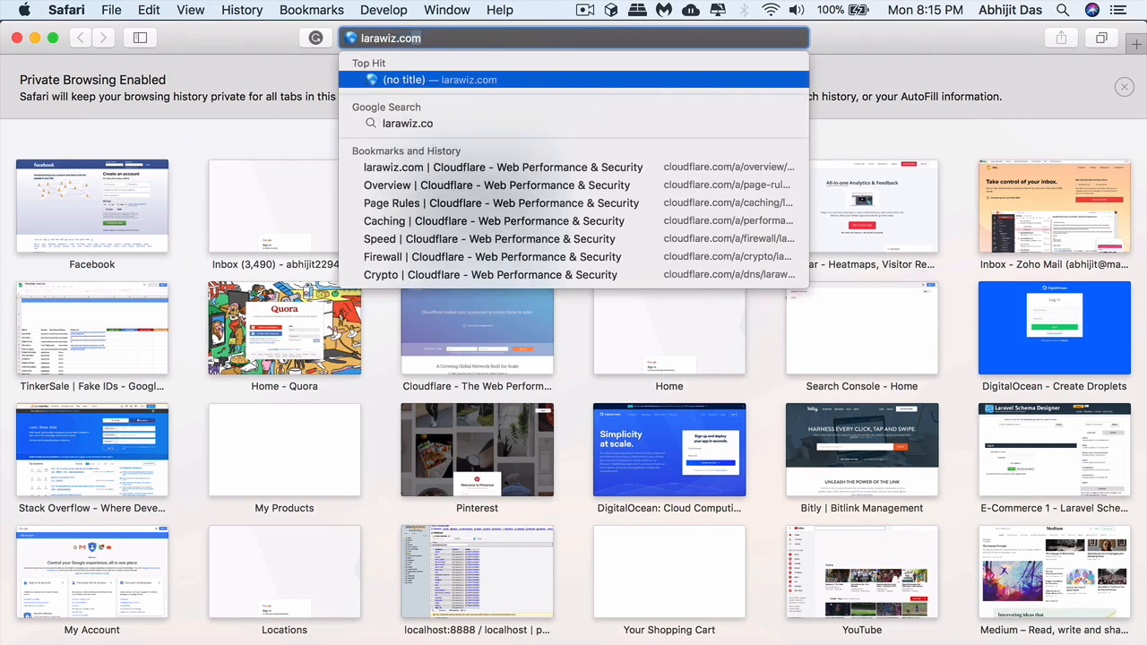